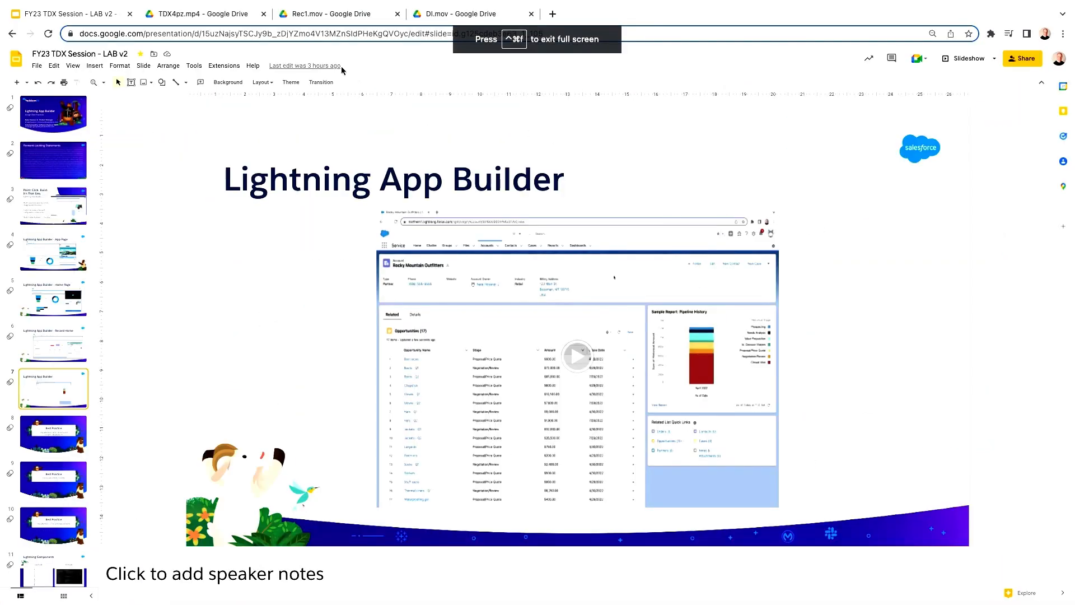
Step: Play the TDX4pz.mp4 demo video full screen from its Google Drive tab
{"action": "left_click", "coordinate": [196, 14]}
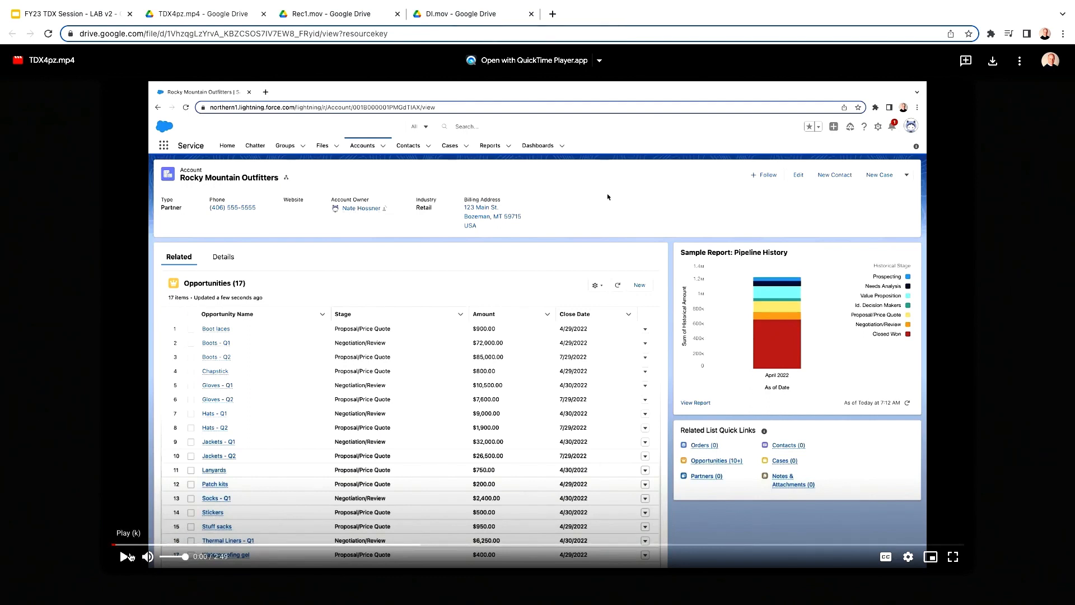
{"action": "left_click", "coordinate": [125, 557]}
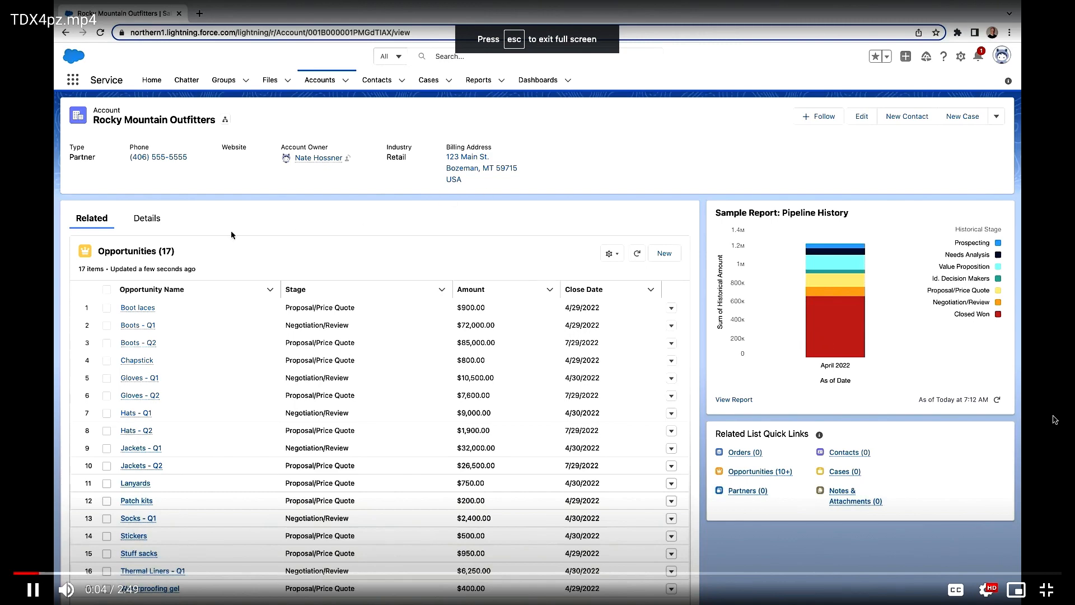
{"action": "left_click", "coordinate": [146, 218]}
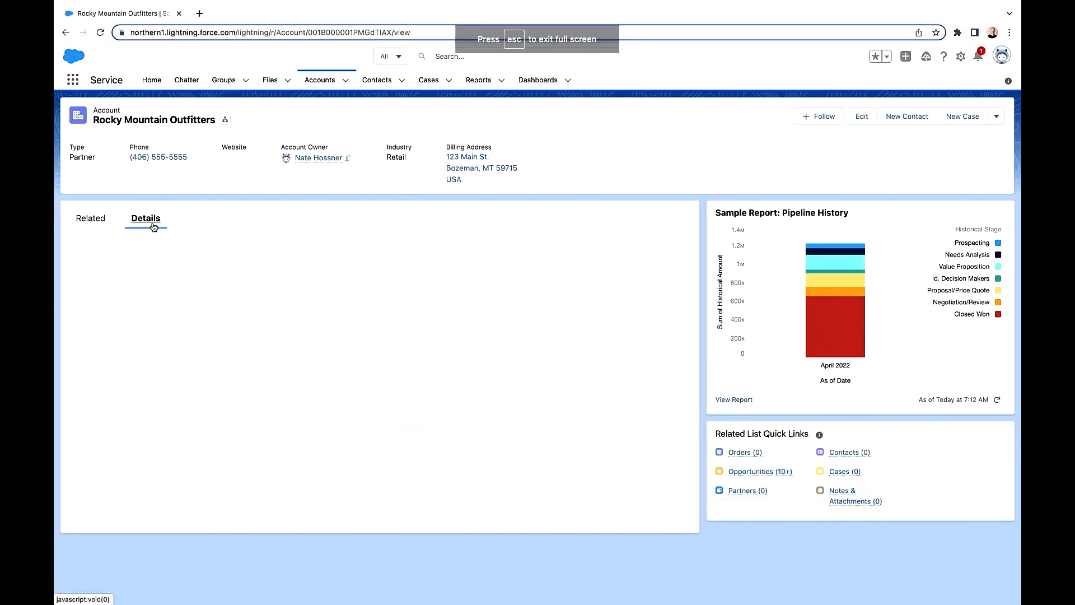
{"action": "left_click", "coordinate": [91, 218]}
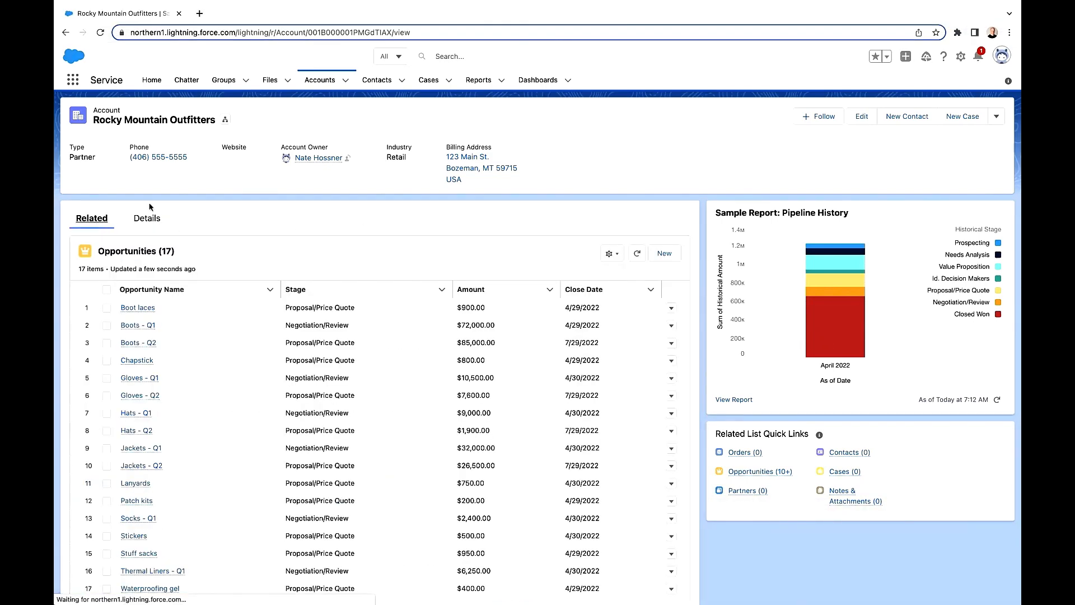
Step: Open the Rocky Mountain Outfitters page in App Builder, browse components, and view Details then Related
{"action": "left_click", "coordinate": [962, 56]}
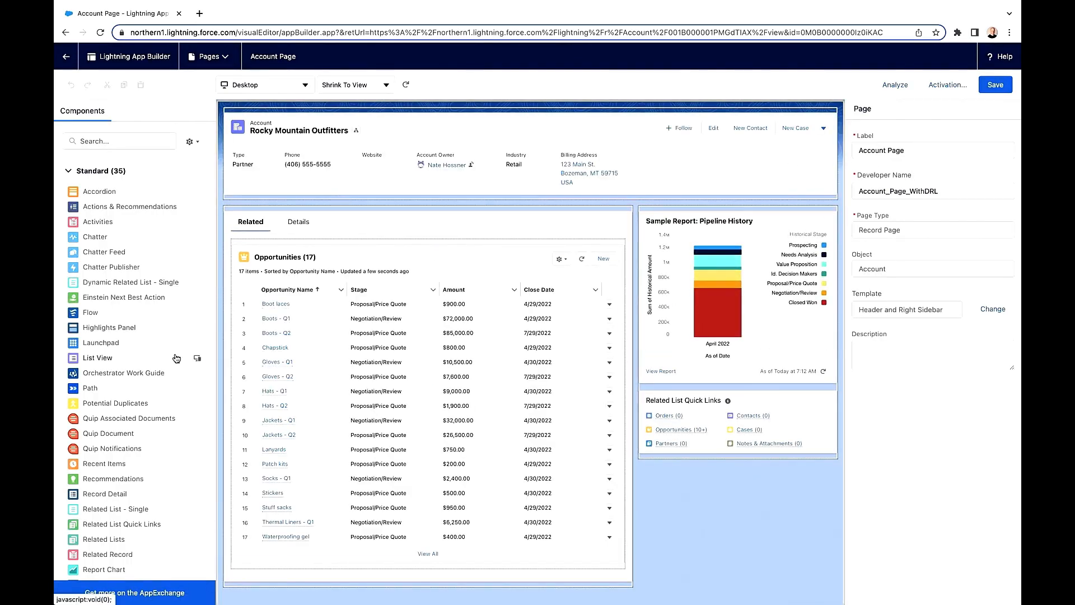
{"action": "scroll", "scroll_direction": "down", "scroll_amount": 3}
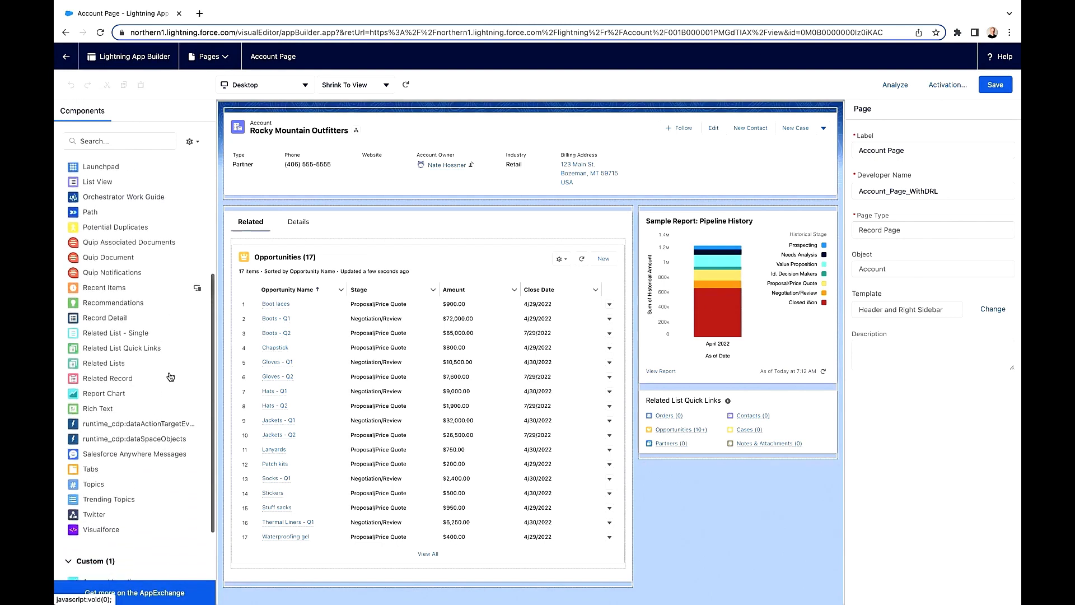
{"action": "scroll", "scroll_direction": "down", "scroll_amount": 3}
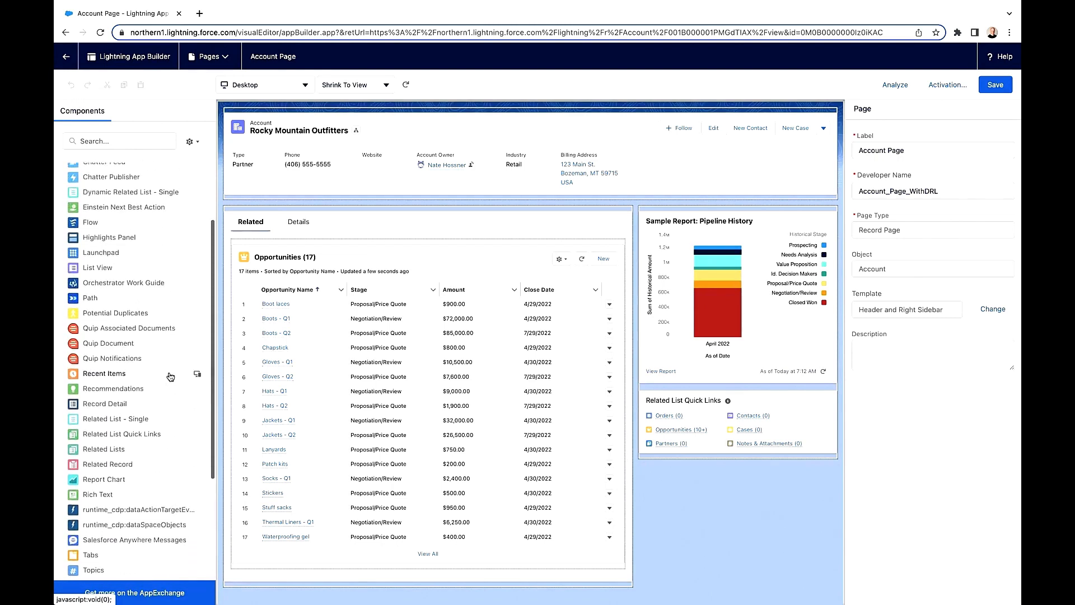
{"action": "left_click", "coordinate": [298, 221]}
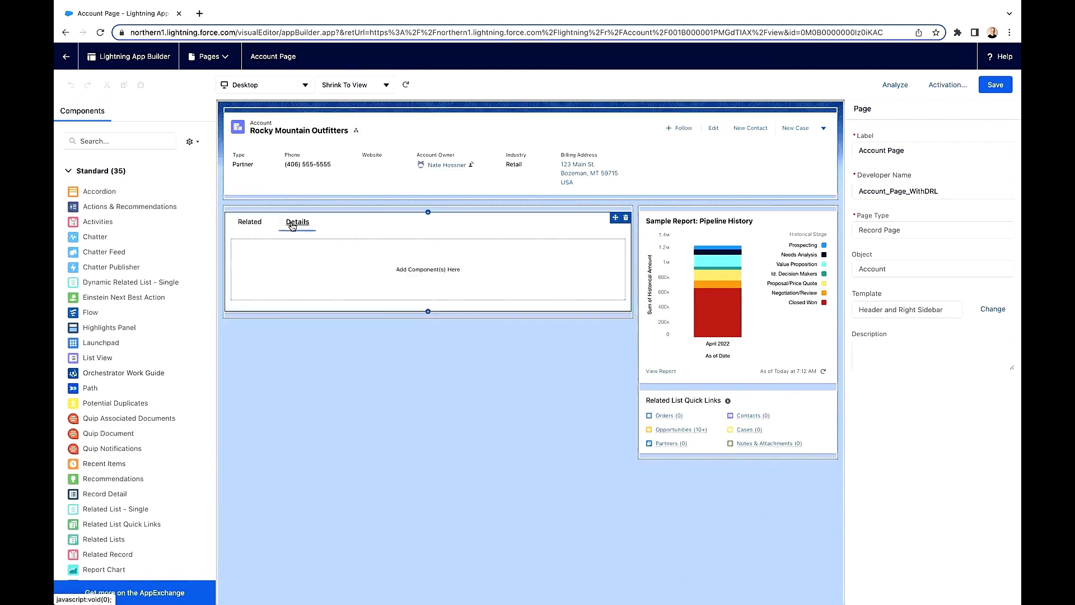
{"action": "left_click", "coordinate": [297, 222]}
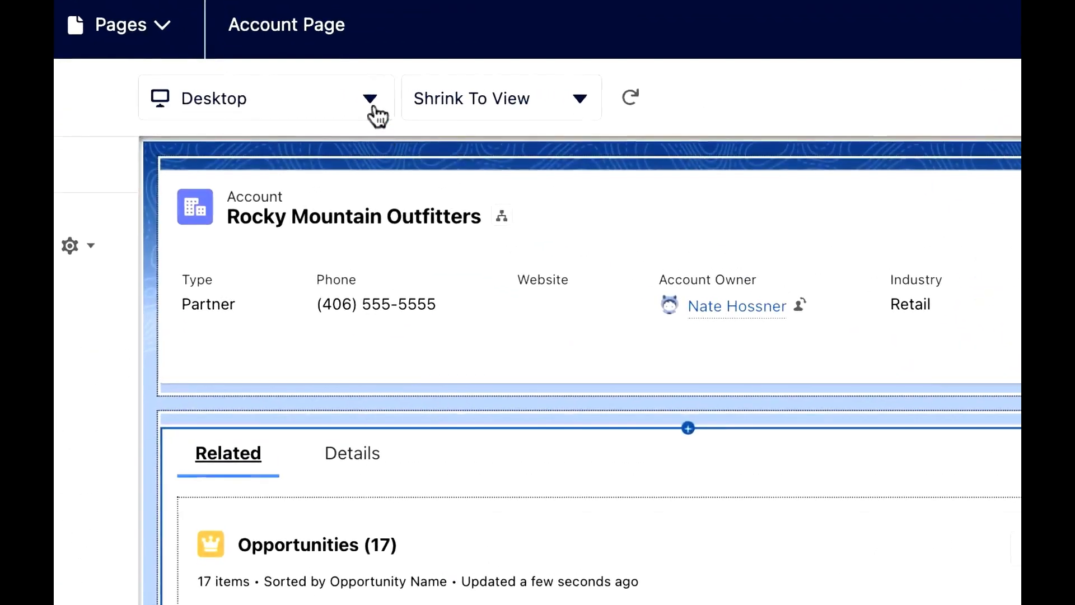
{"action": "left_click", "coordinate": [370, 98]}
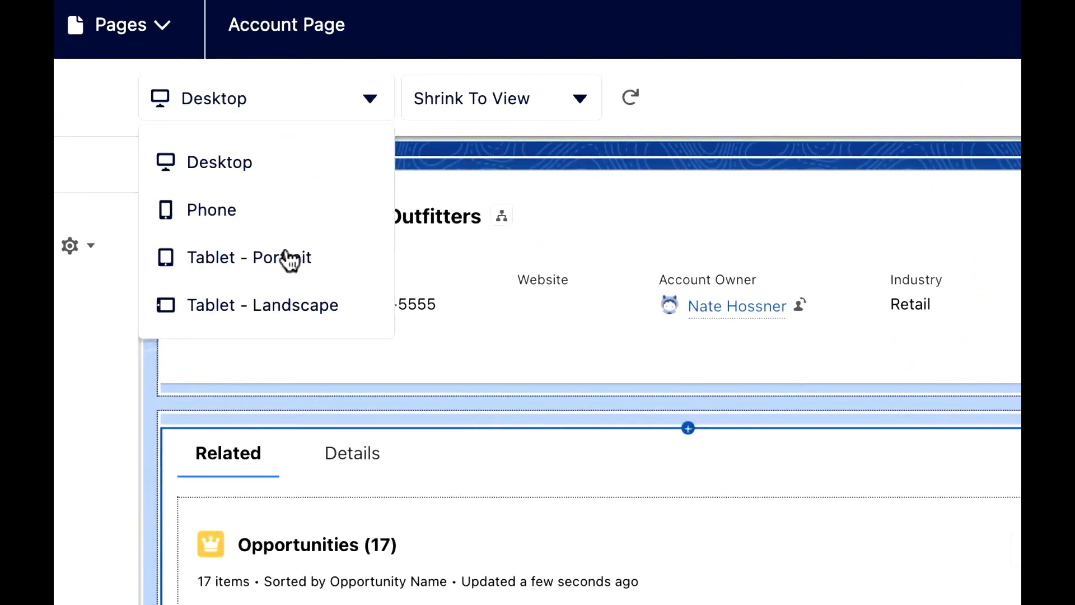
{"action": "left_click", "coordinate": [249, 257]}
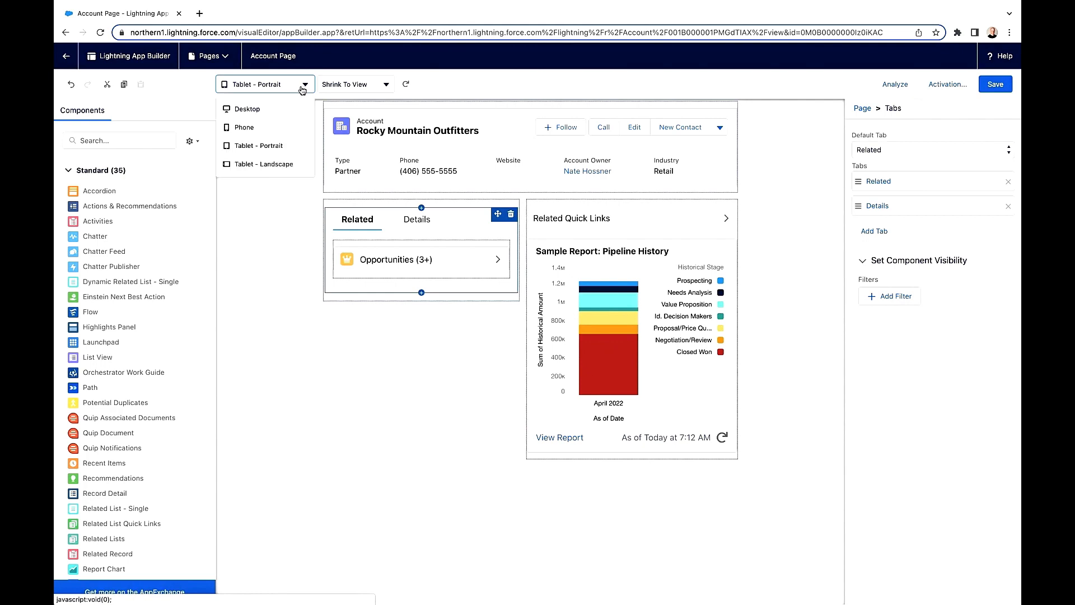
{"action": "left_click", "coordinate": [244, 127]}
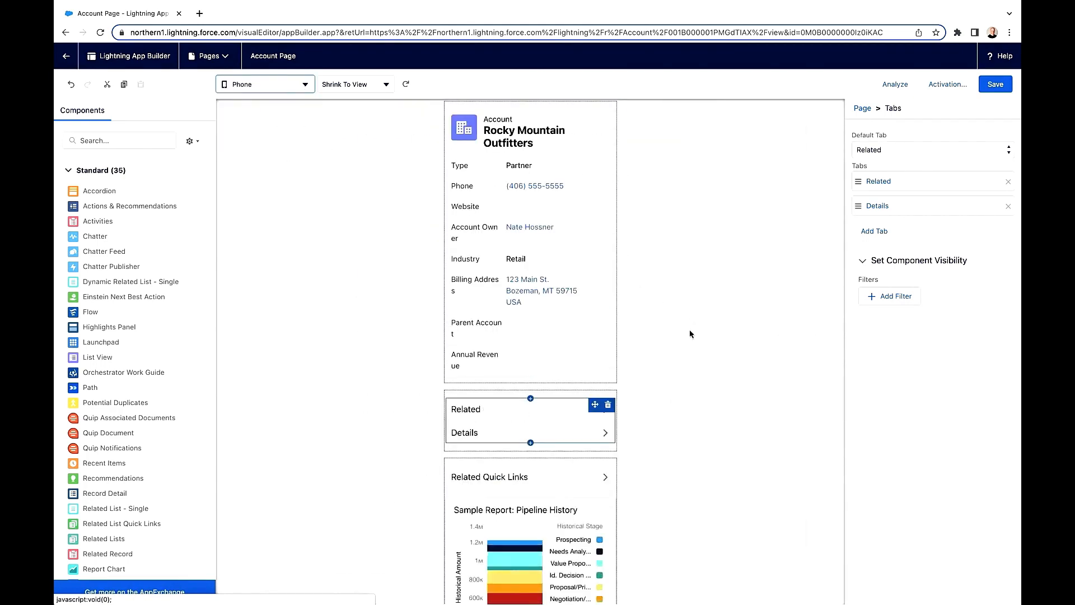
{"action": "mouse_move", "coordinate": [808, 348]}
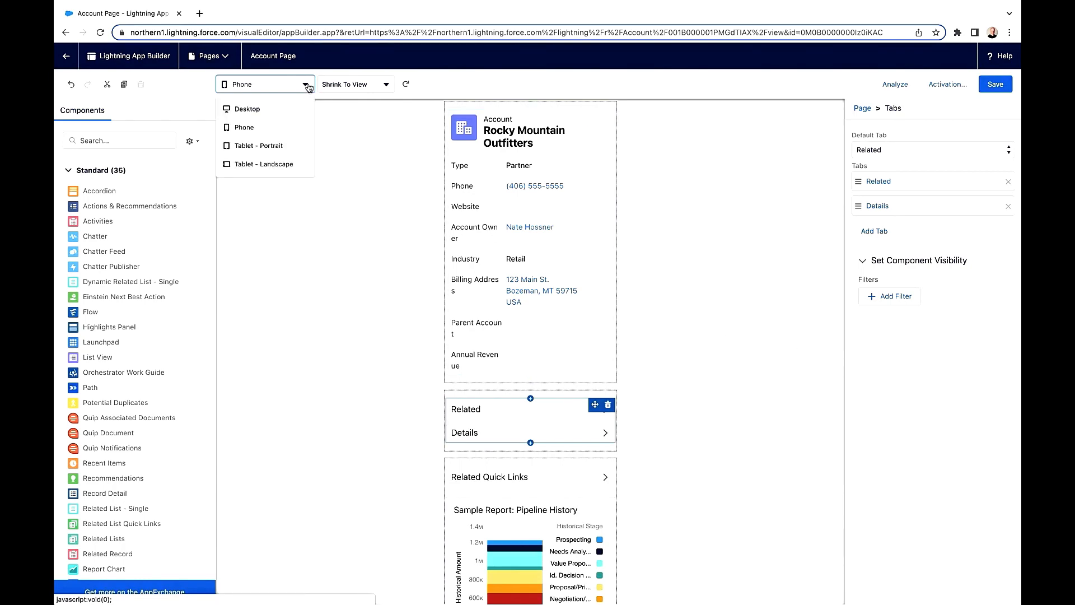
{"action": "left_click", "coordinate": [247, 108]}
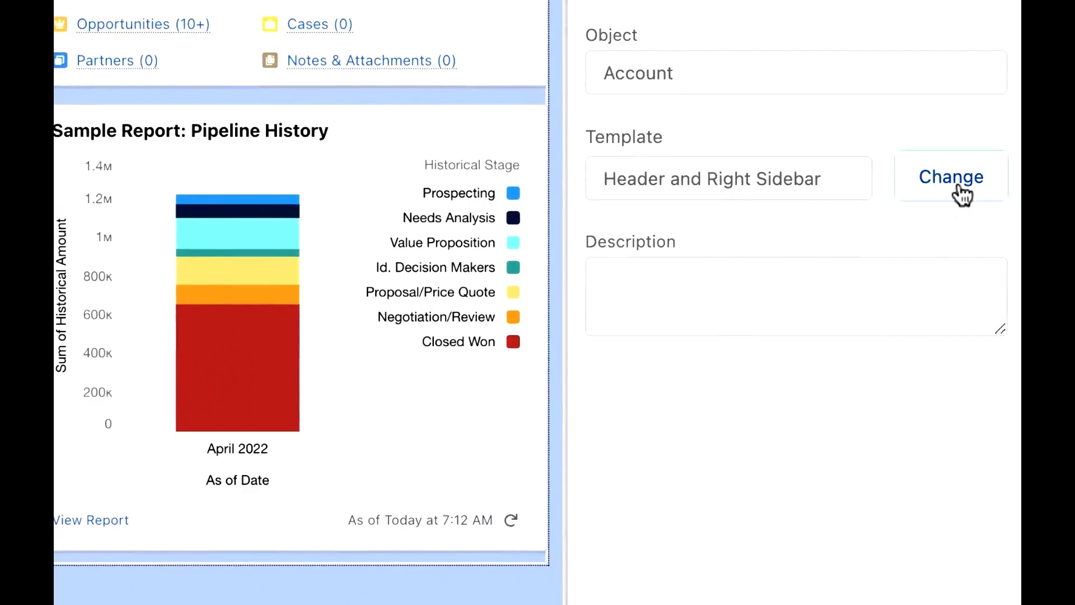
{"action": "left_click", "coordinate": [941, 177]}
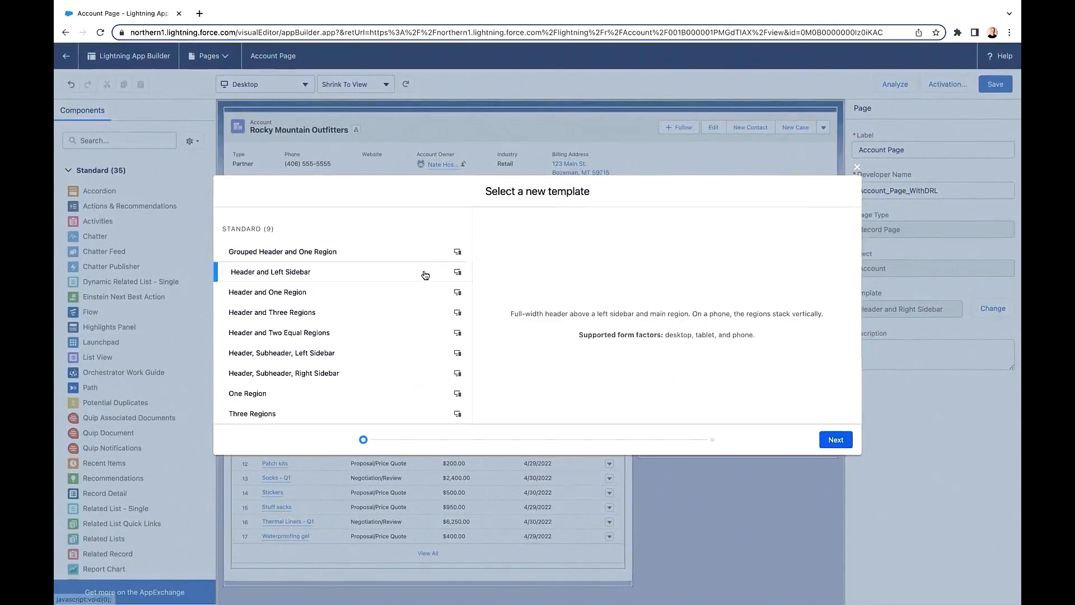
{"action": "left_click", "coordinate": [269, 292]}
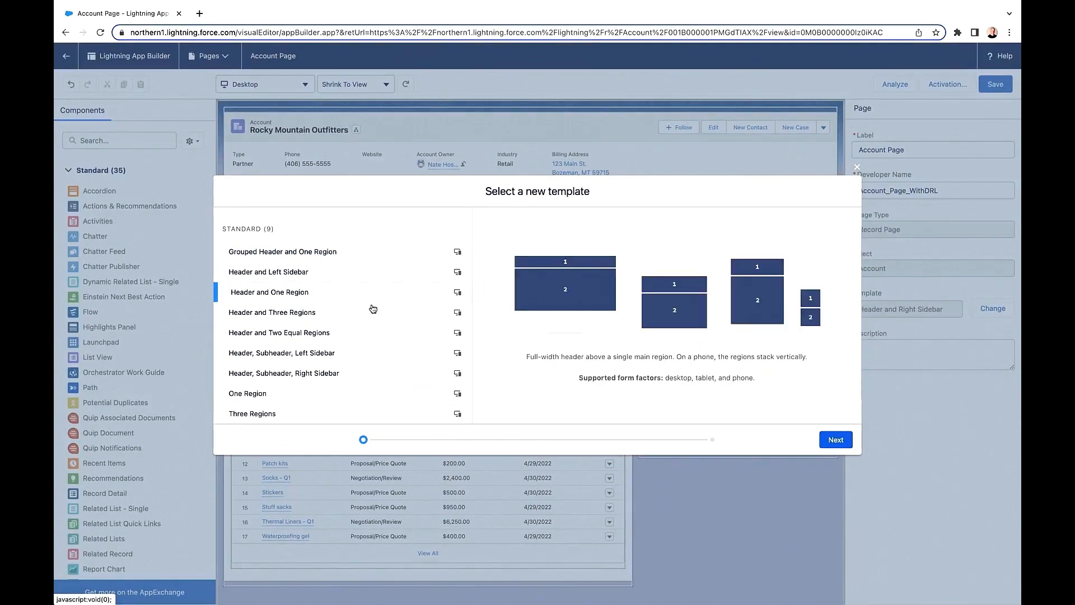
{"action": "left_click", "coordinate": [272, 312]}
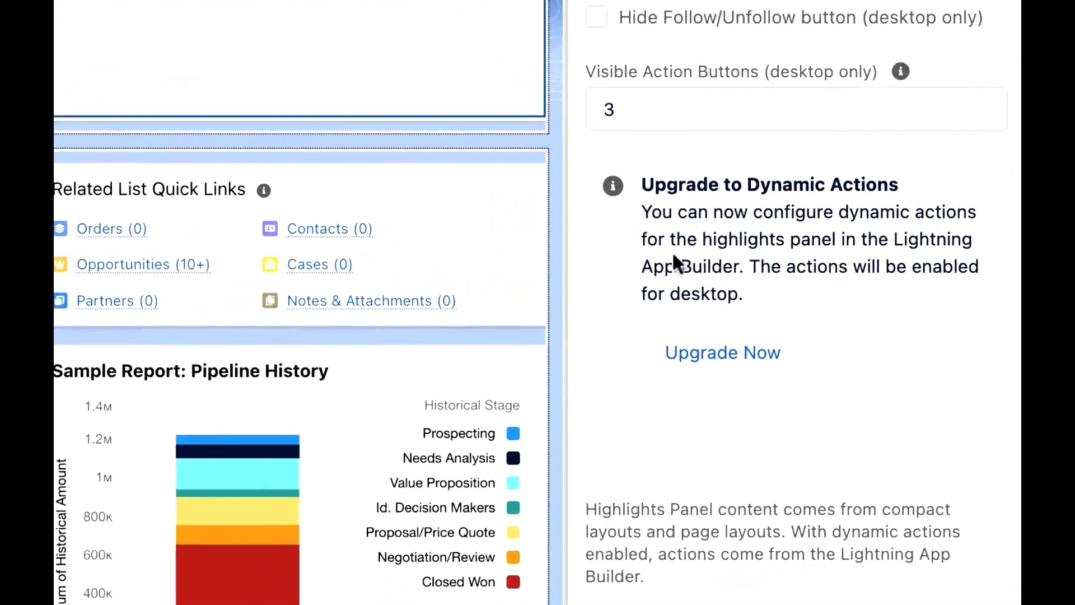
Step: Upgrade the Highlights Panel to dynamic actions and add the Edit and Change Owner actions
{"action": "left_click", "coordinate": [723, 352]}
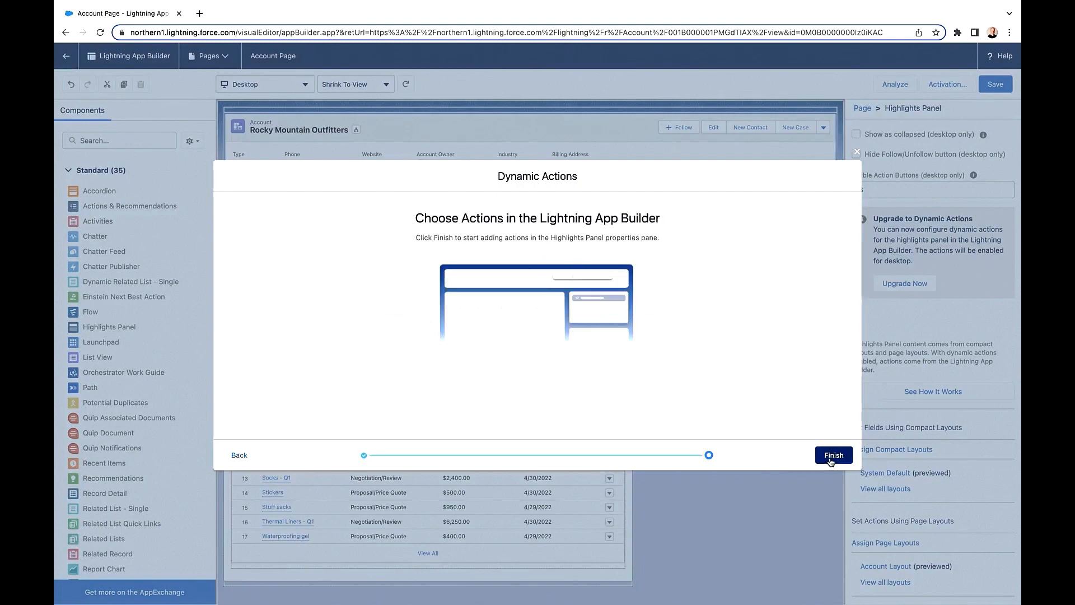
{"action": "left_click", "coordinate": [834, 455]}
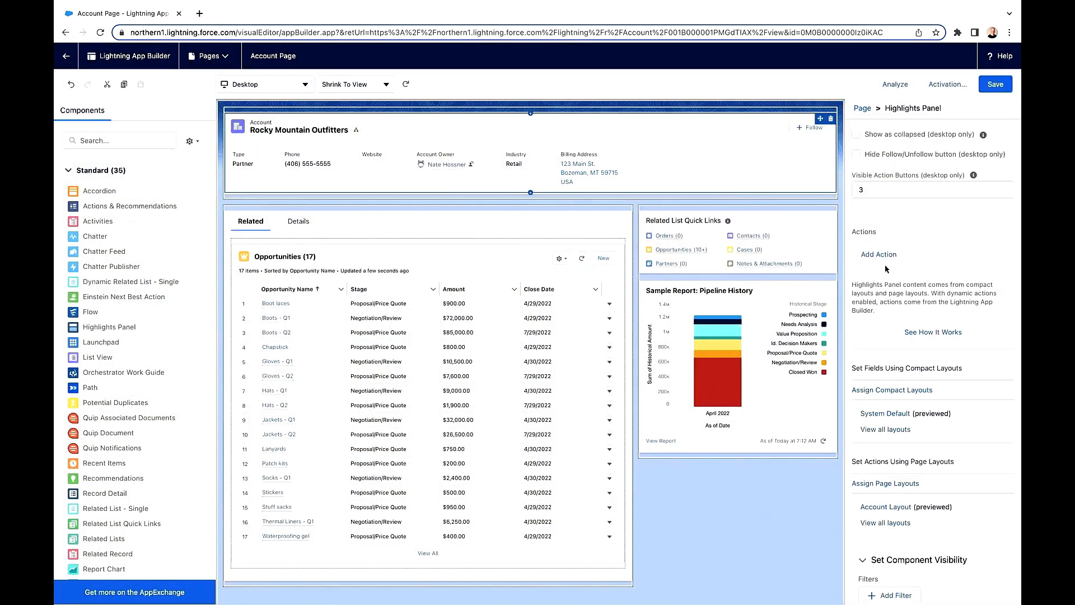
{"action": "left_click", "coordinate": [878, 254]}
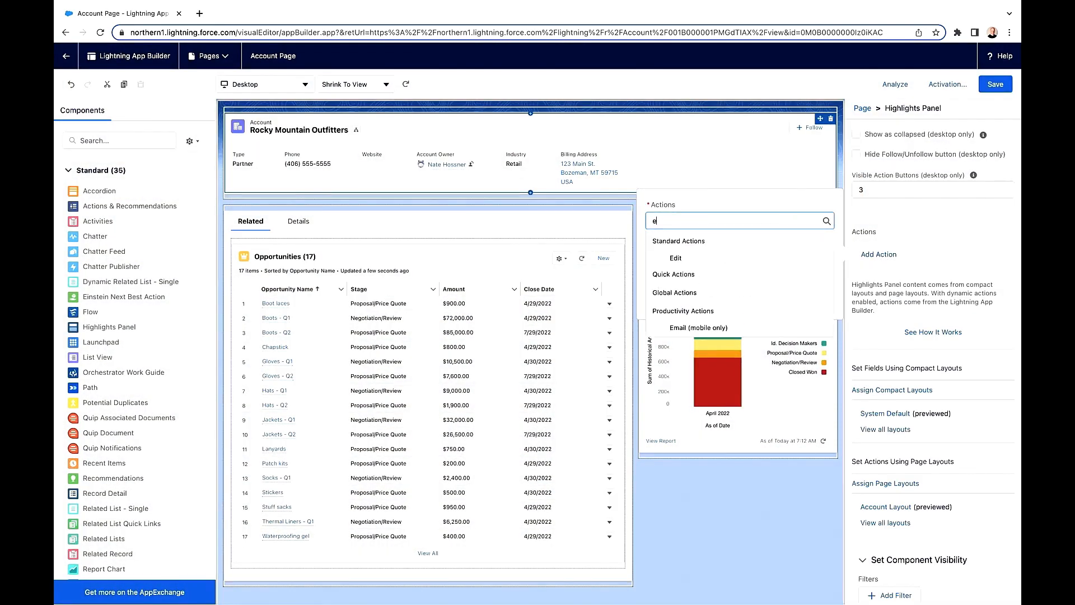
{"action": "left_click", "coordinate": [675, 258]}
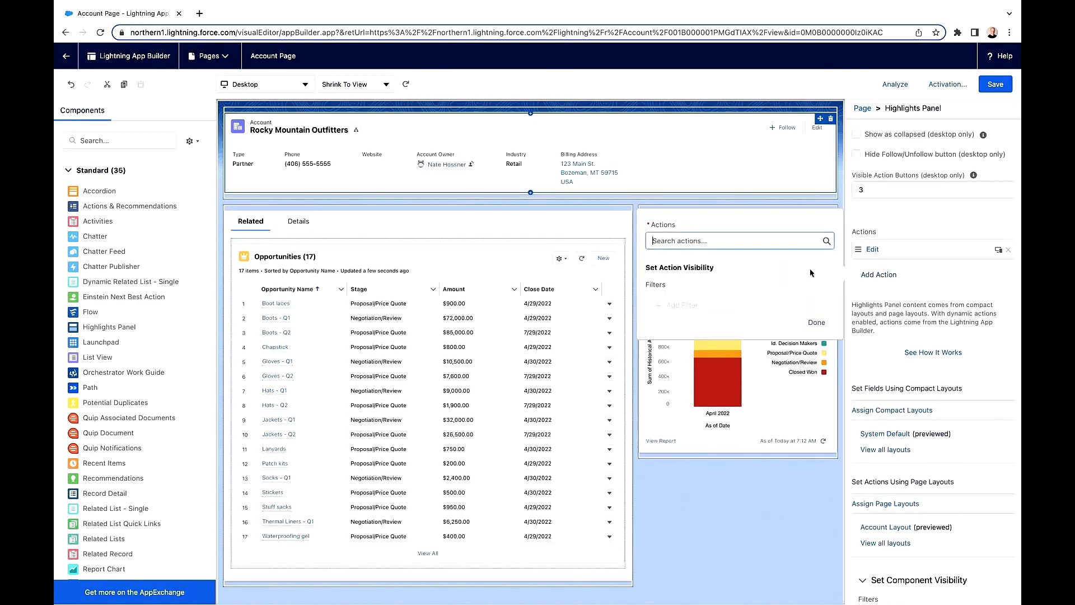
{"action": "type", "text": "ch"}
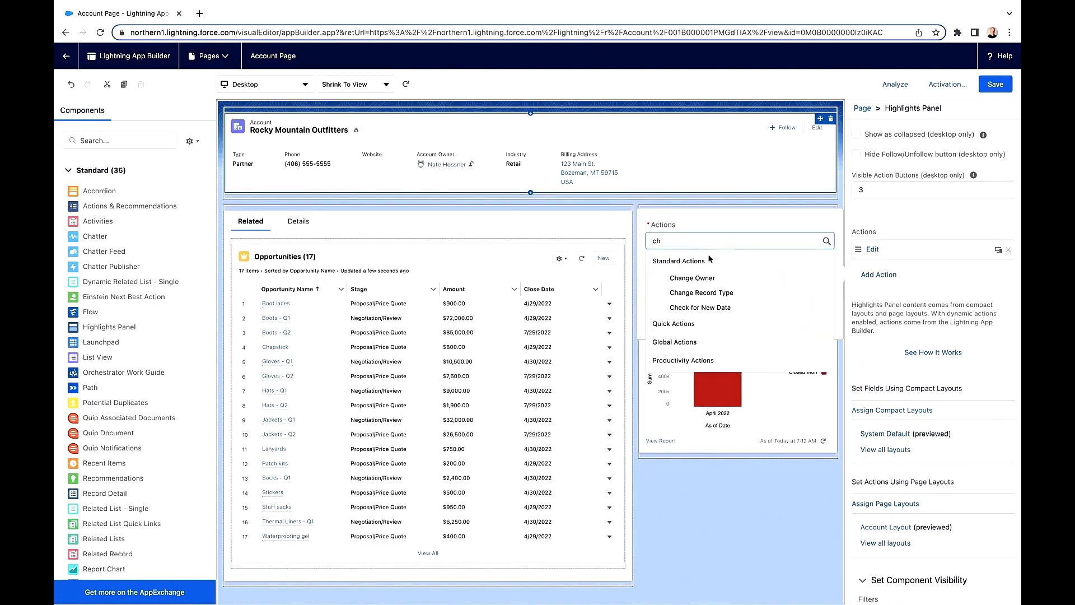
{"action": "left_click", "coordinate": [692, 277]}
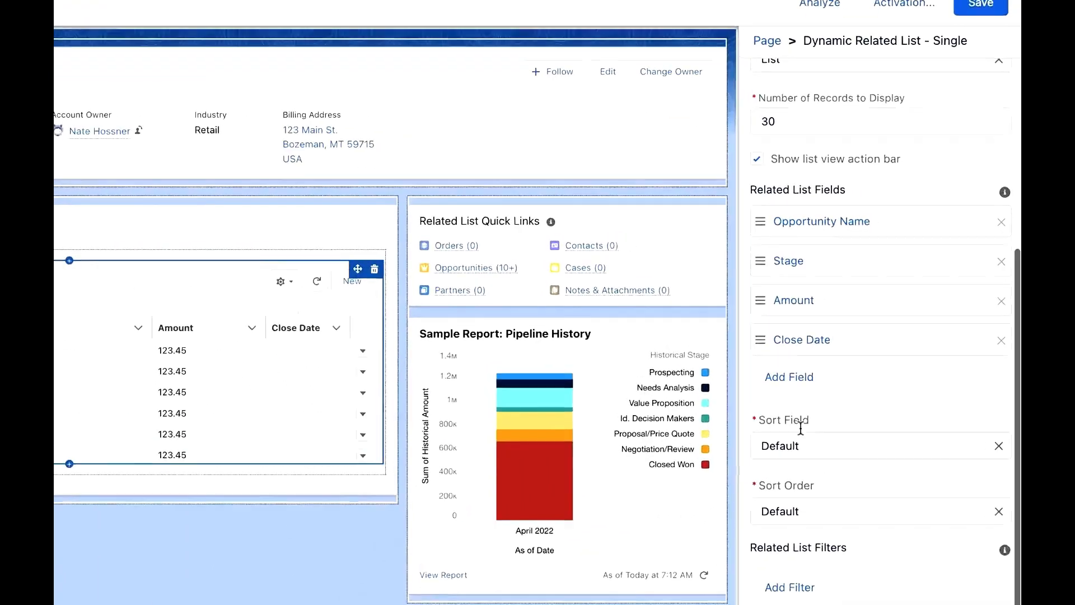
Step: Sort the related list by Close Date ascending and filter it to Amount greater than 2000
{"action": "left_click", "coordinate": [802, 446]}
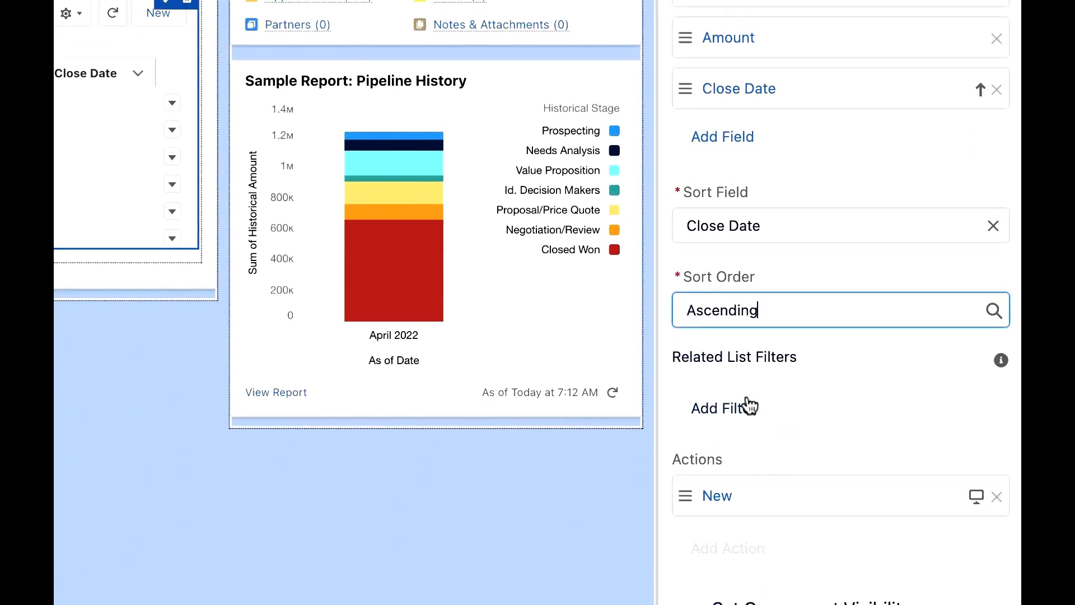
{"action": "left_click", "coordinate": [720, 408]}
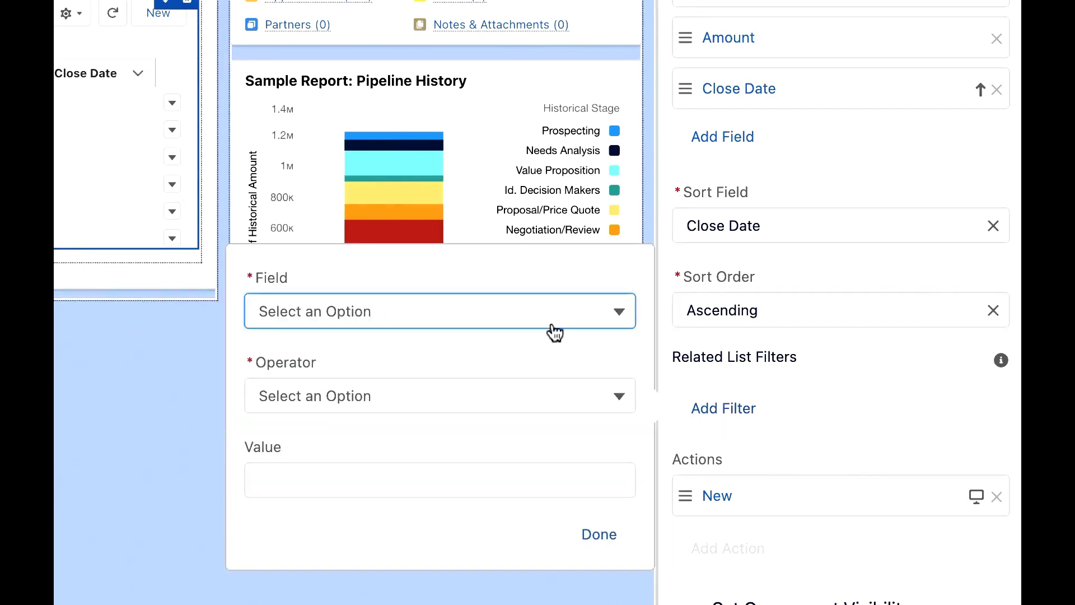
{"action": "left_click", "coordinate": [440, 311]}
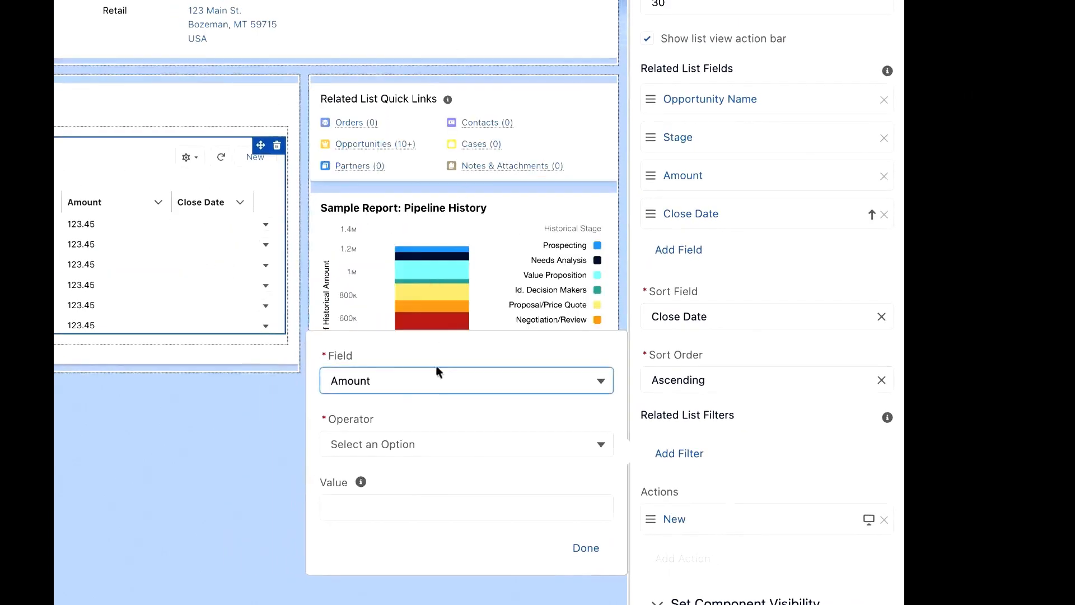
{"action": "left_click", "coordinate": [466, 444]}
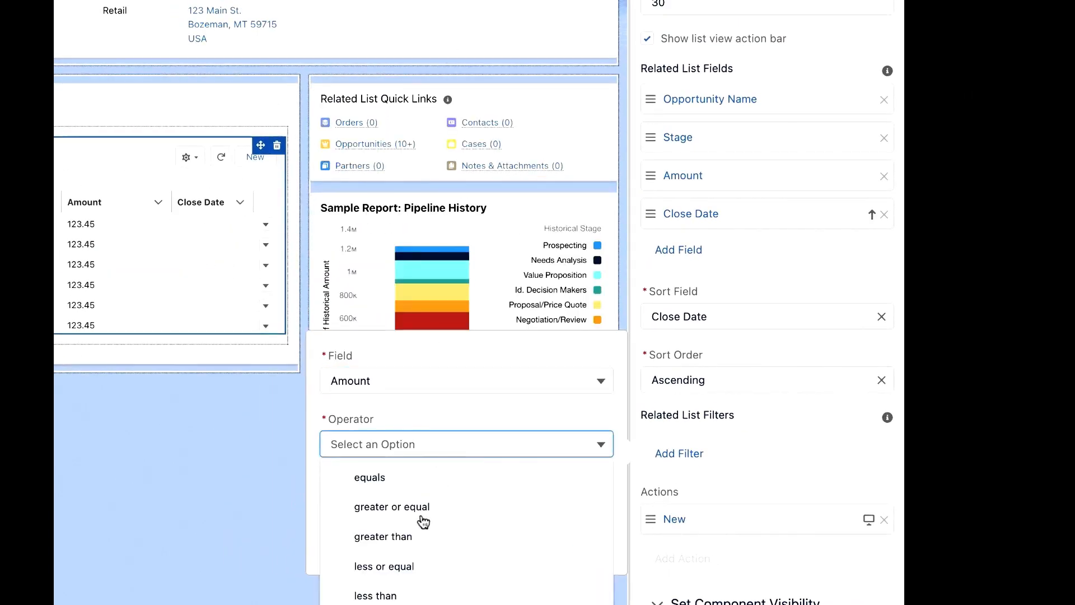
{"action": "left_click", "coordinate": [382, 536]}
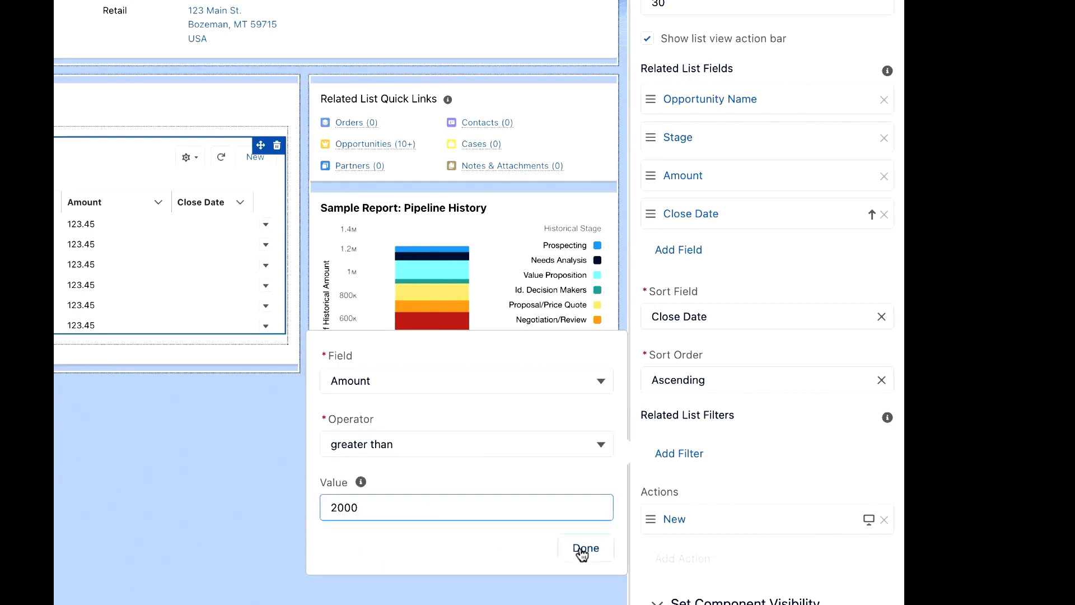
{"action": "left_click", "coordinate": [586, 548]}
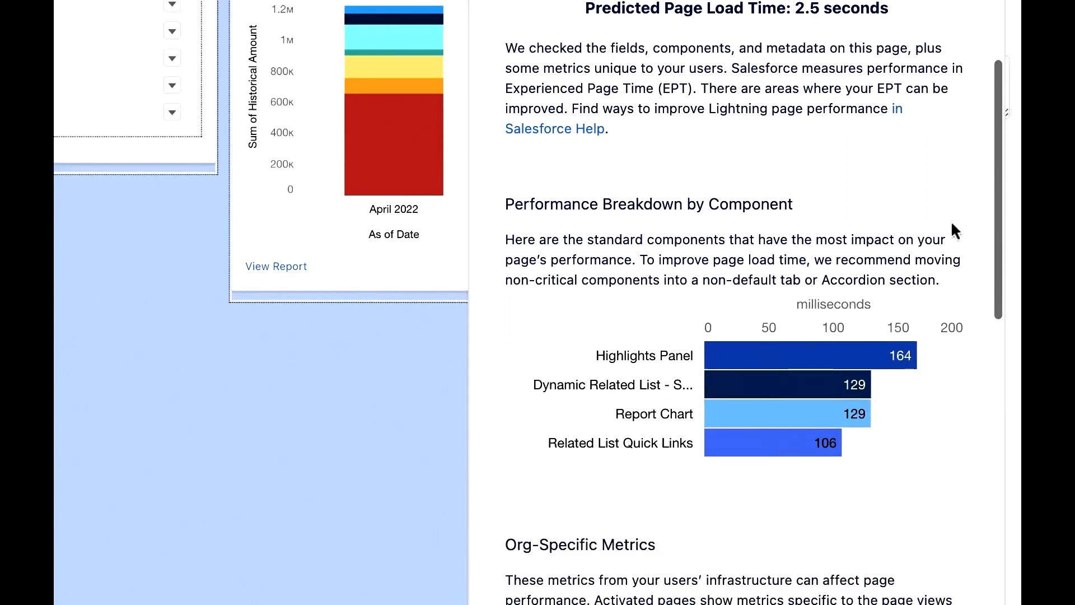
{"action": "scroll", "scroll_direction": "down", "scroll_amount": 3}
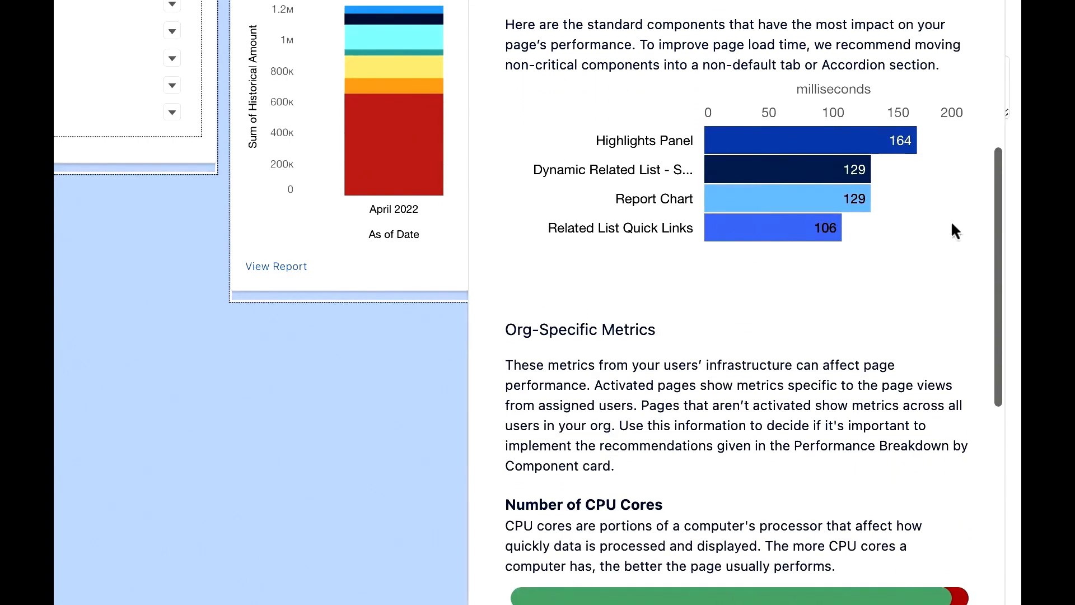
{"action": "scroll", "scroll_direction": "down", "scroll_amount": 3}
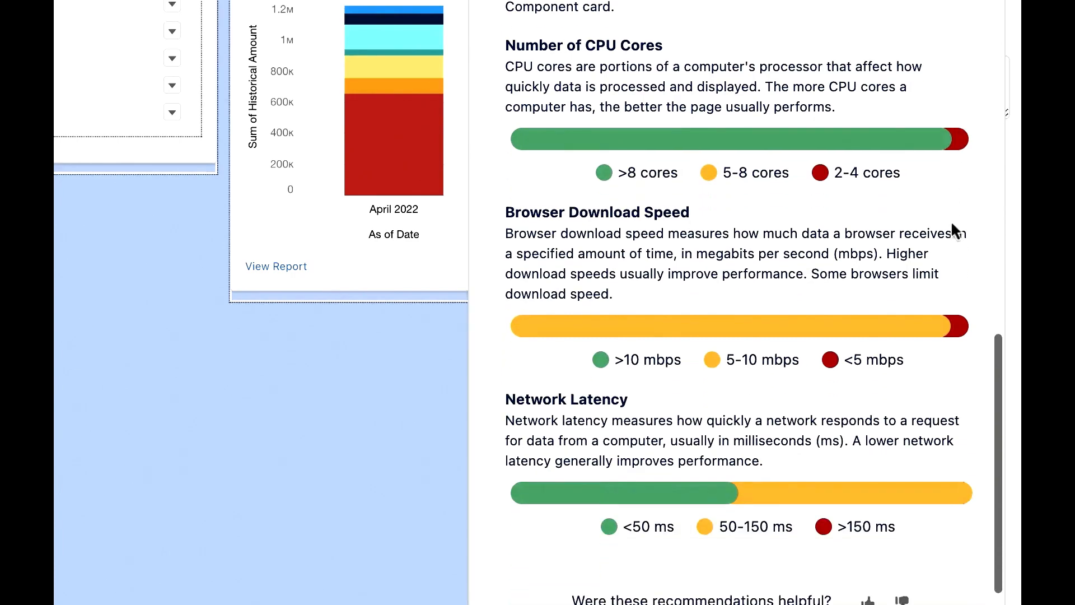
{"action": "scroll", "scroll_direction": "down", "scroll_amount": 3}
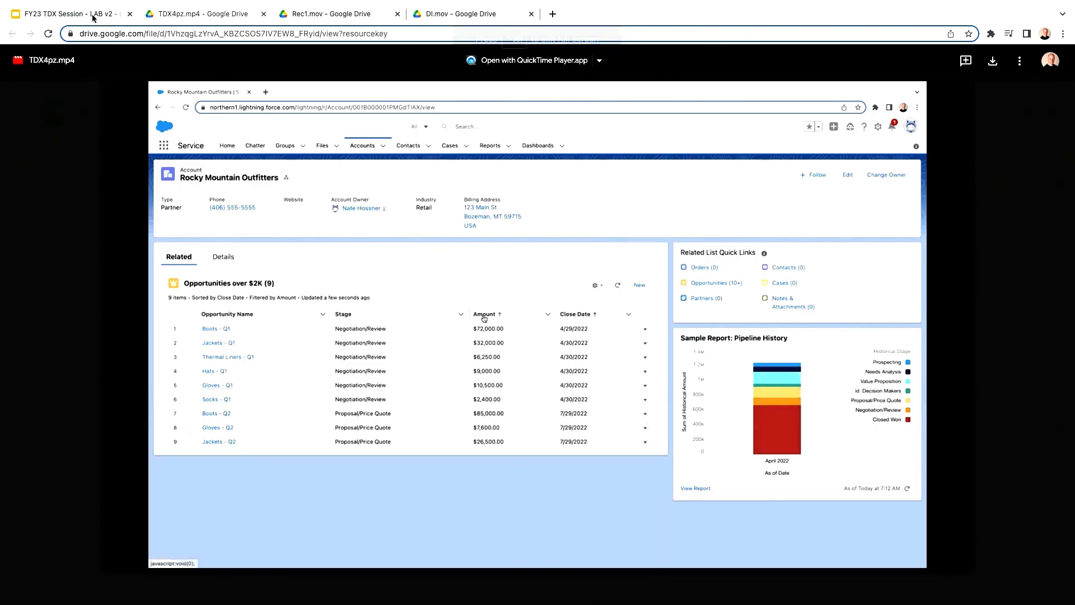
Step: Return to the FY23 TDX Session deck, select the Best Practice slide, and start the slideshow
{"action": "left_click", "coordinate": [68, 12]}
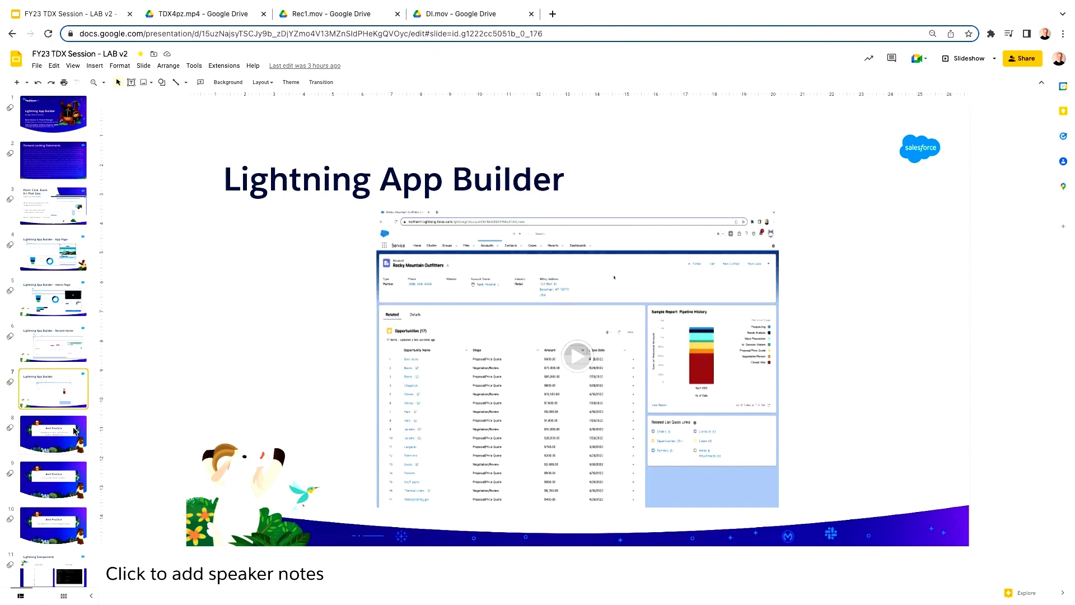
{"action": "left_click", "coordinate": [54, 434]}
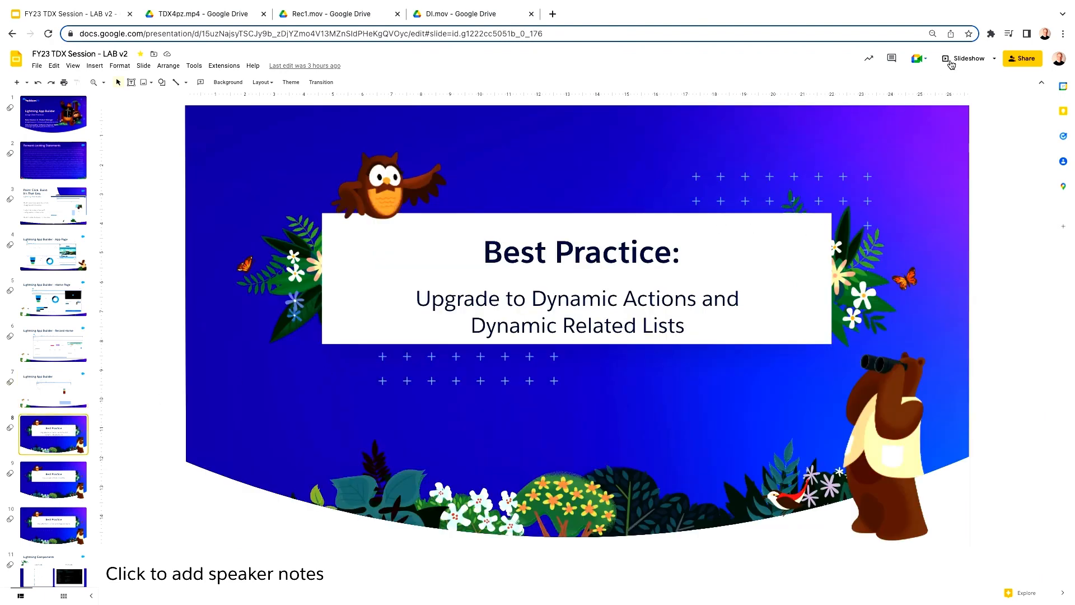
{"action": "left_click", "coordinate": [964, 58]}
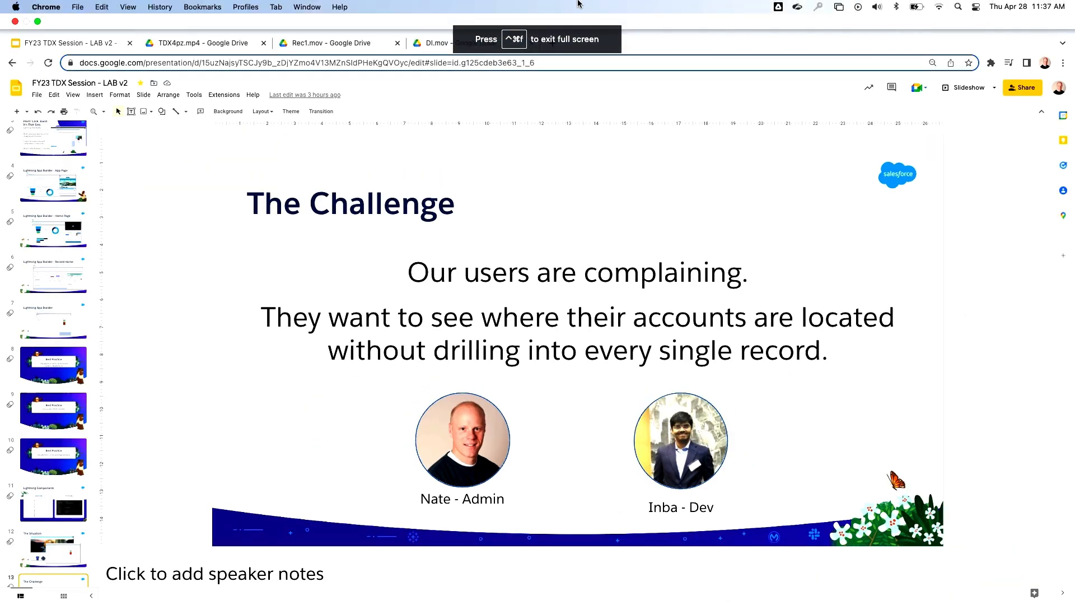
Step: Play the Rec1.mov recording full screen from its Google Drive tab
{"action": "left_click", "coordinate": [333, 43]}
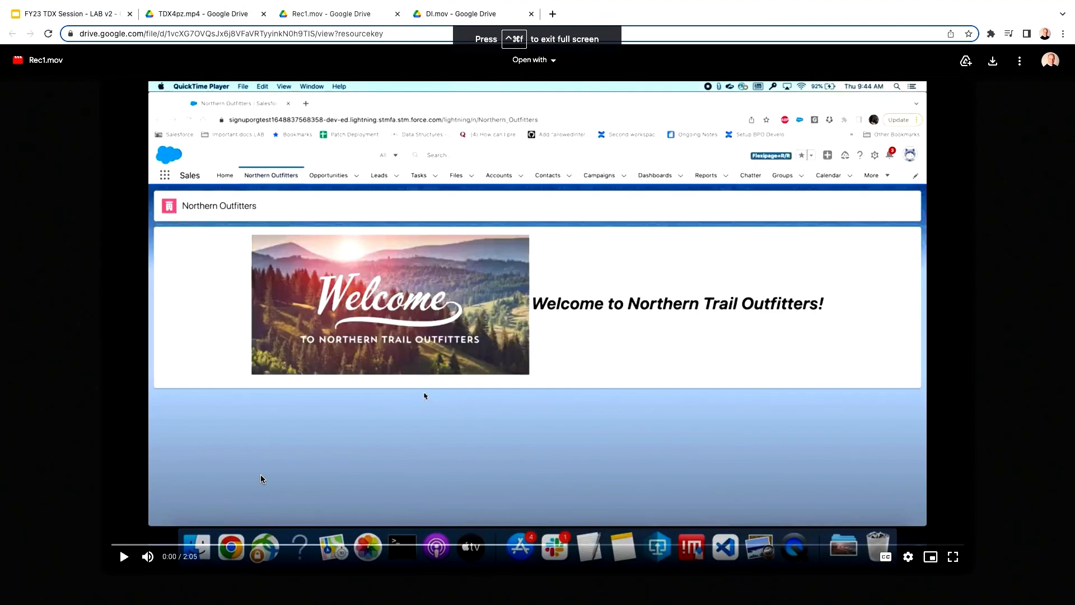
{"action": "left_click", "coordinate": [124, 557]}
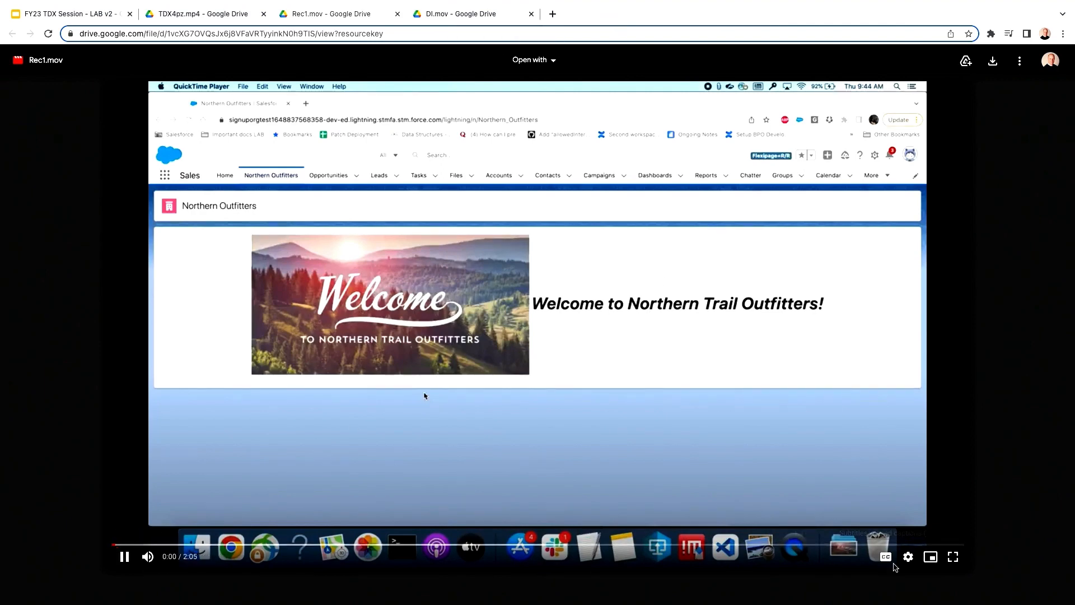
{"action": "left_click", "coordinate": [952, 556]}
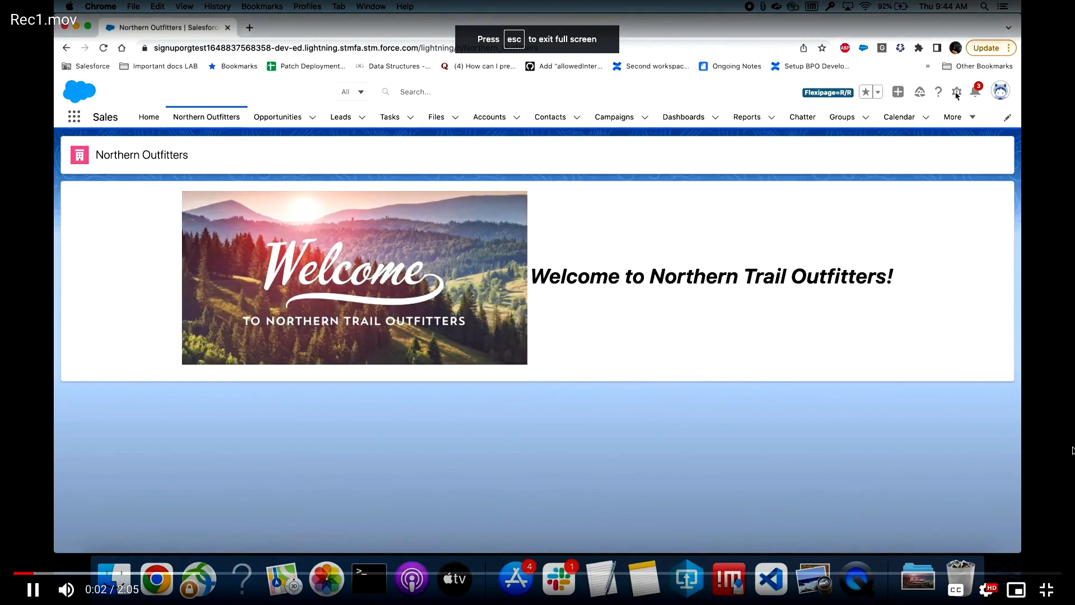
{"action": "left_click", "coordinate": [956, 92]}
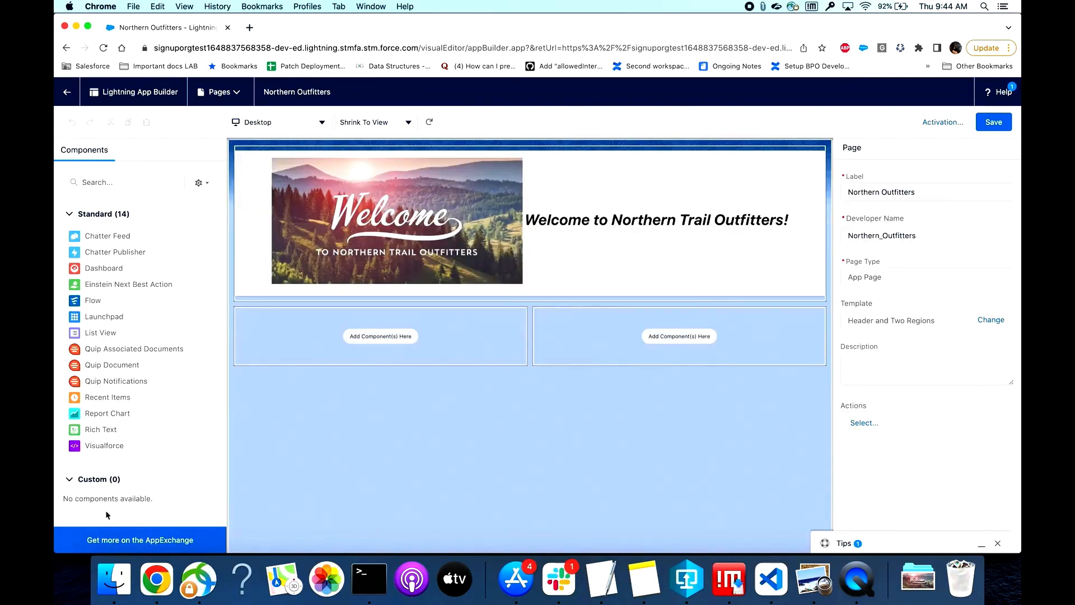
{"action": "mouse_move", "coordinate": [186, 514]}
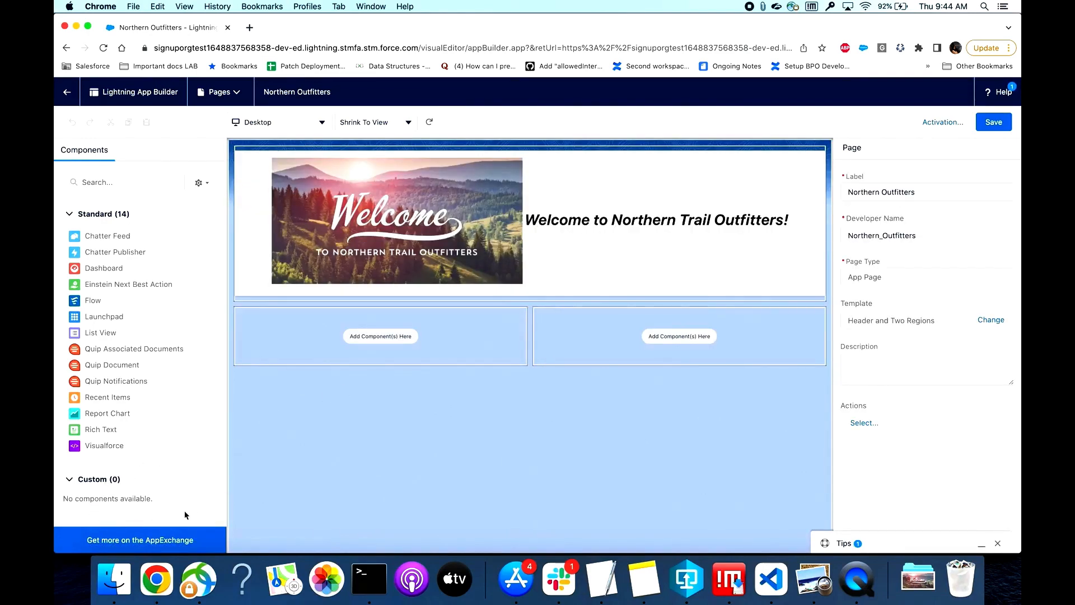
{"action": "mouse_move", "coordinate": [722, 552]}
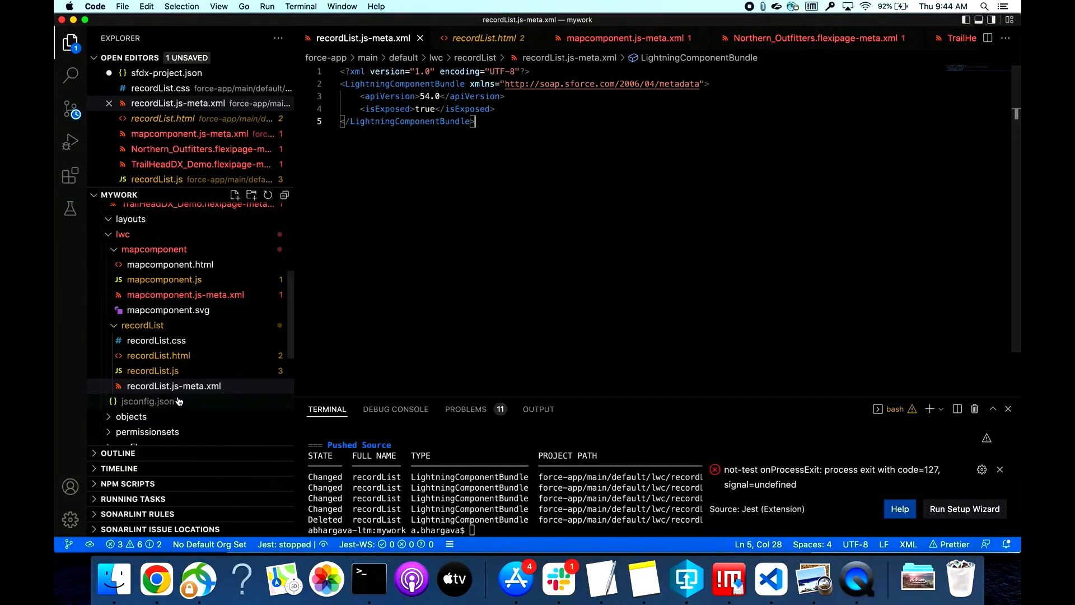
{"action": "mouse_move", "coordinate": [156, 348]}
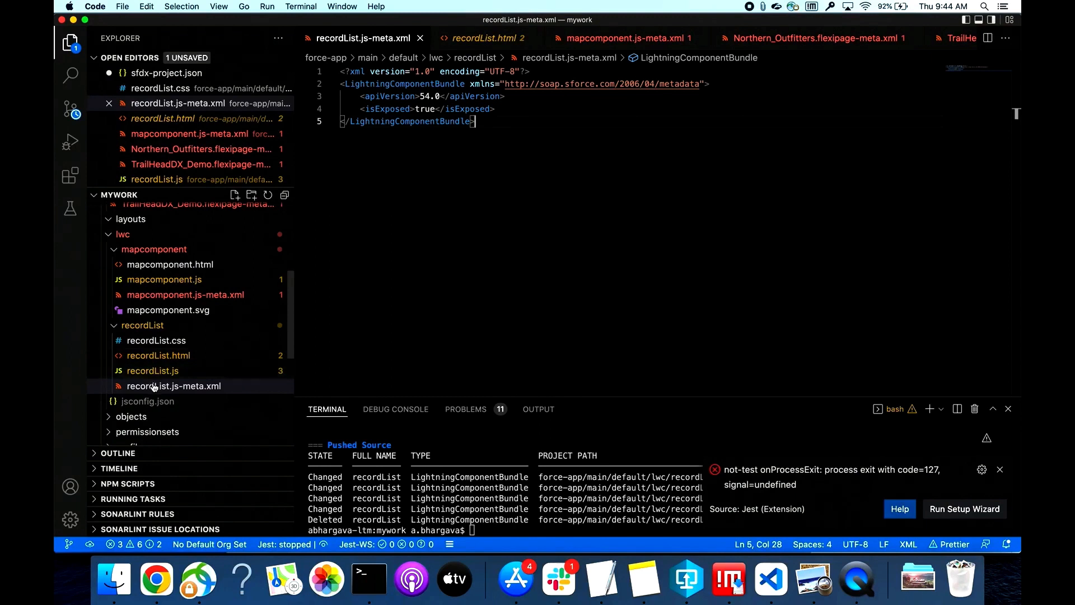
Step: Highlight the lightning__AppPage target, description and 'Record List' master label in recordList.js-meta.xml
{"action": "left_click", "coordinate": [174, 385]}
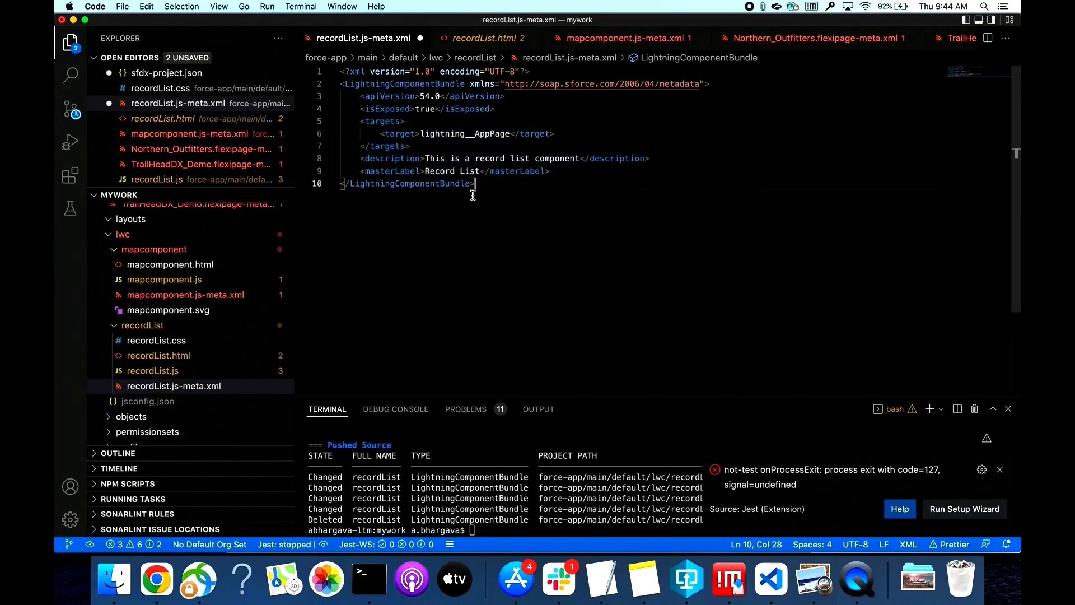
{"action": "left_click", "coordinate": [449, 133]}
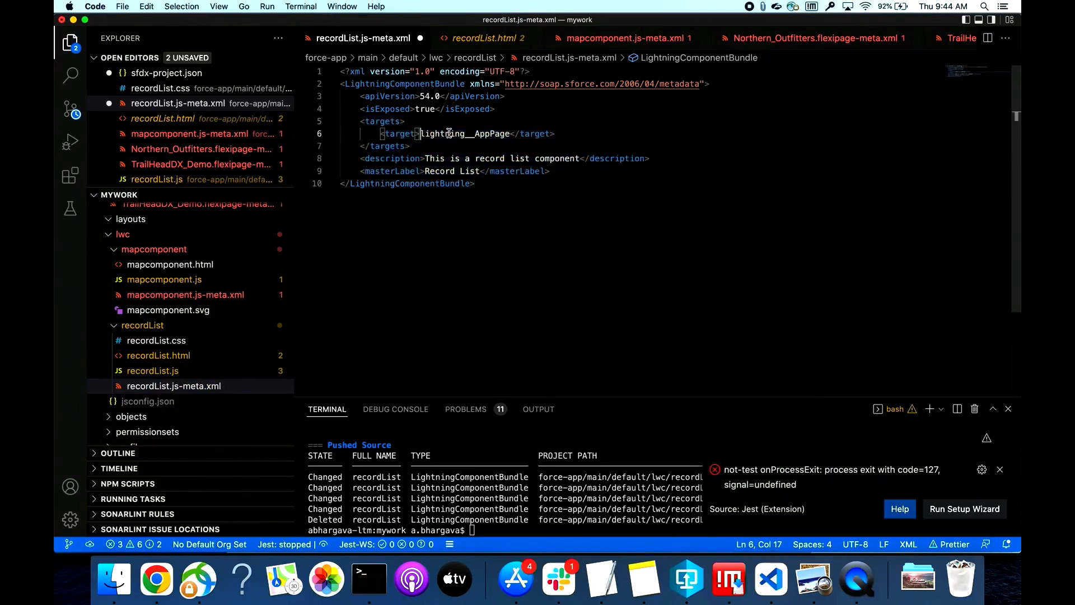
{"action": "double_click", "coordinate": [465, 133]}
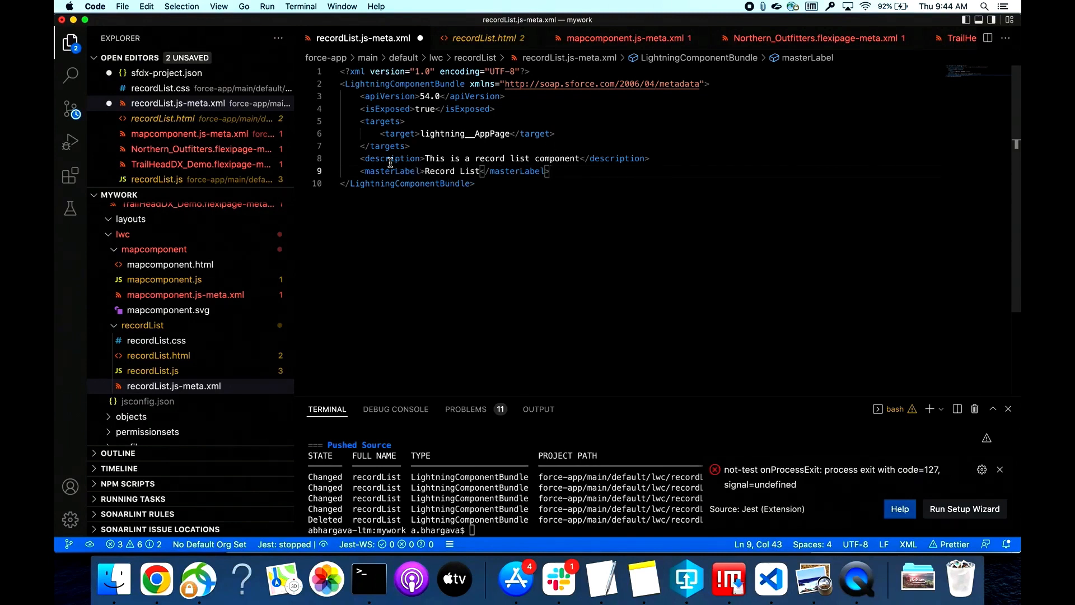
{"action": "left_click_drag", "start_coordinate": [361, 159], "coordinate": [551, 158]}
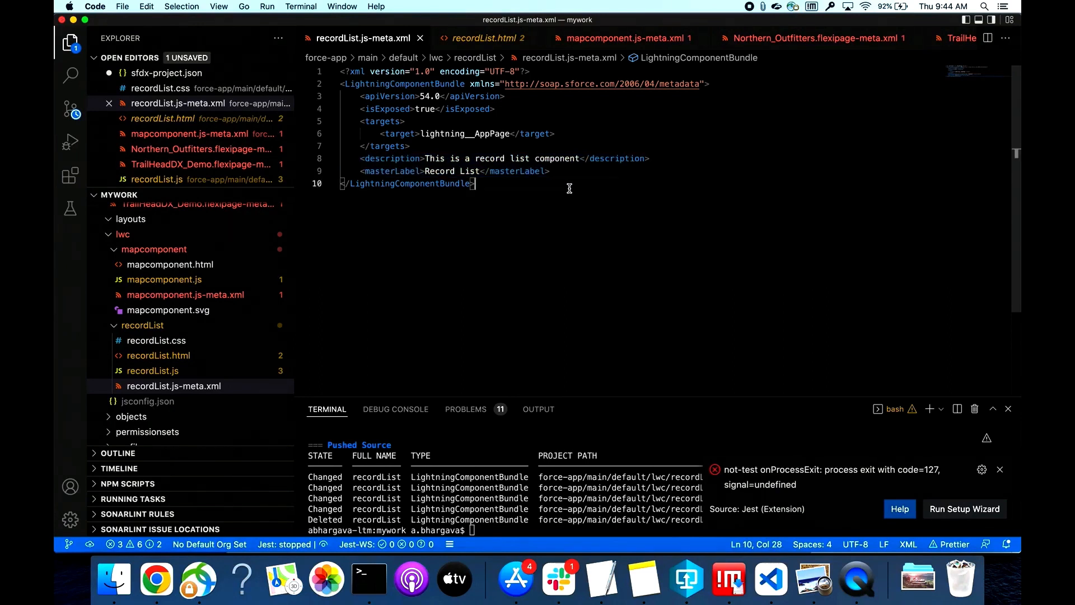
{"action": "mouse_move", "coordinate": [312, 333]}
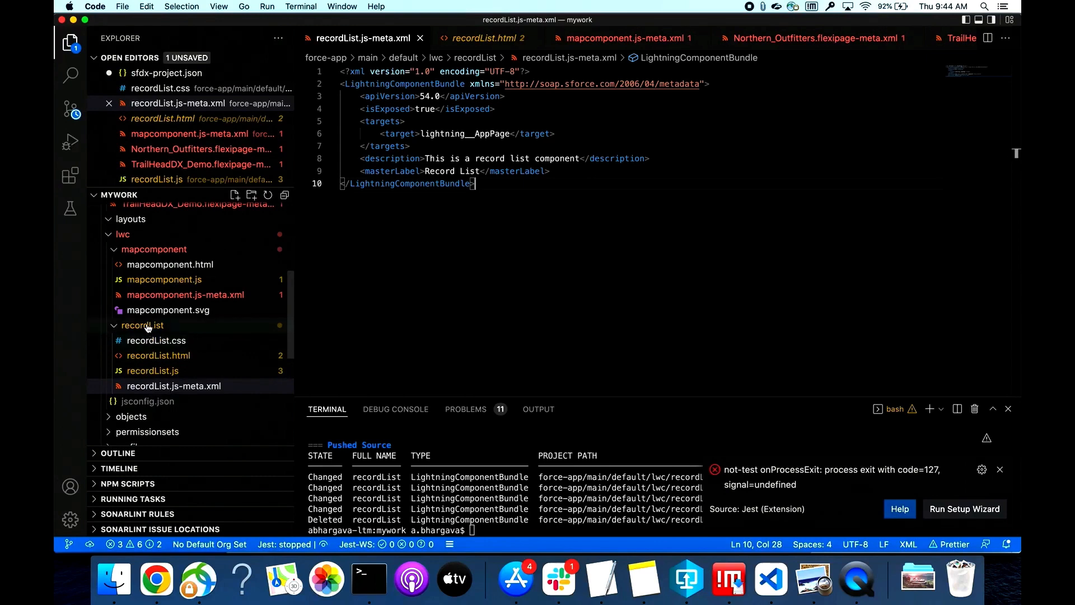
Step: Create a new file named recordList.svg in the recordList folder
{"action": "right_click", "coordinate": [142, 325]}
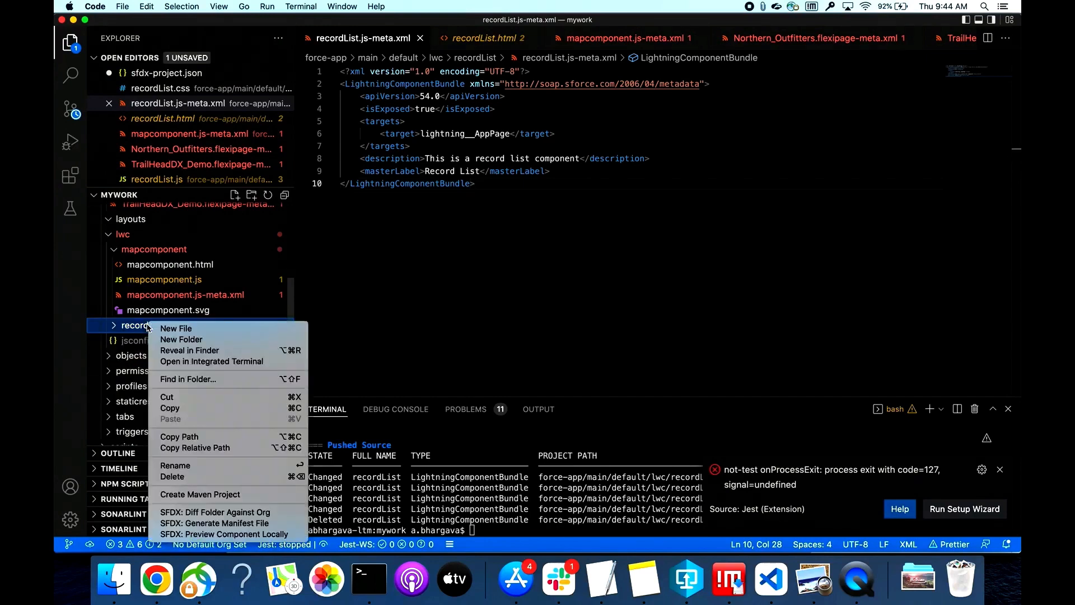
{"action": "left_click", "coordinate": [176, 328]}
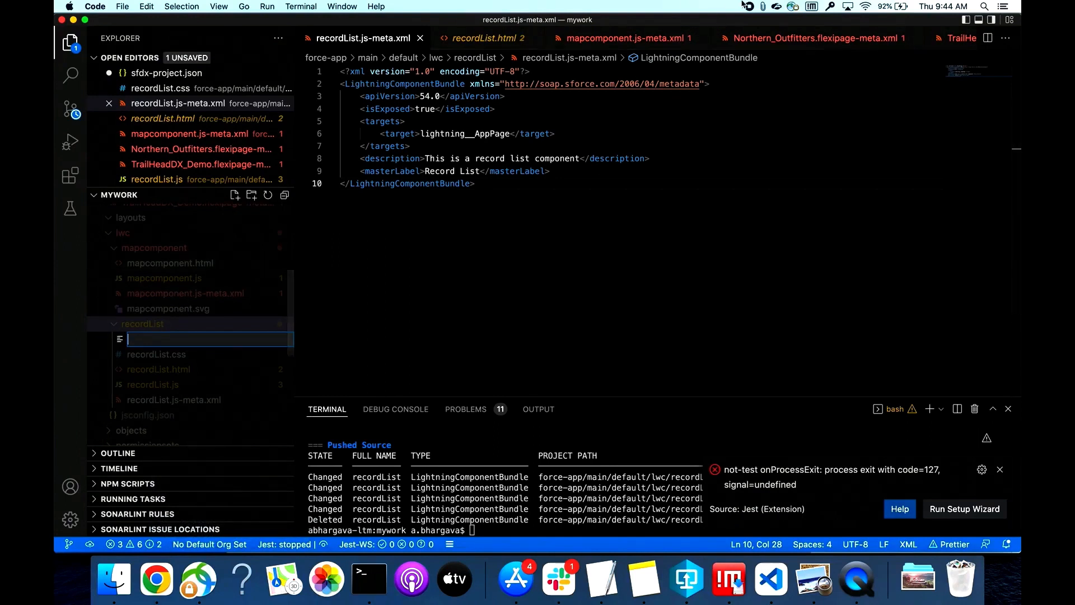
{"action": "left_click", "coordinate": [756, 7]}
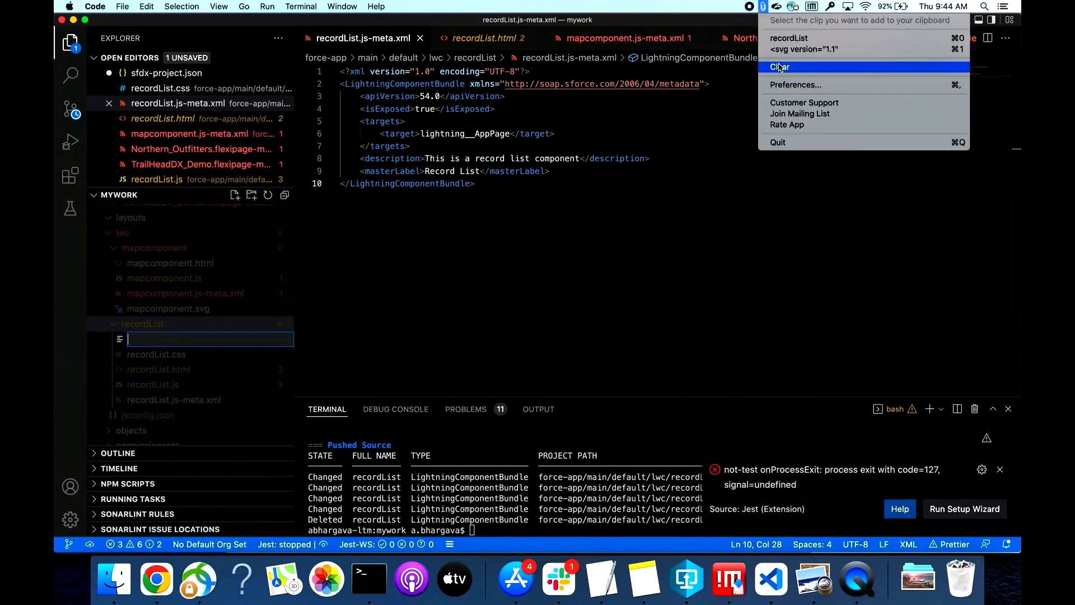
{"action": "left_click", "coordinate": [779, 67]}
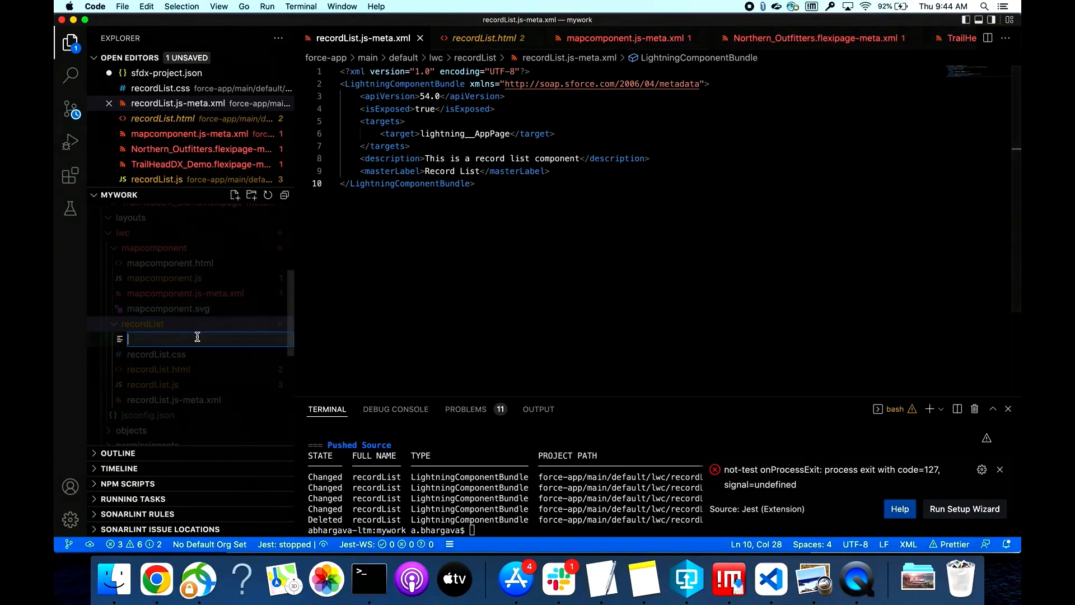
{"action": "type", "text": "recordList"}
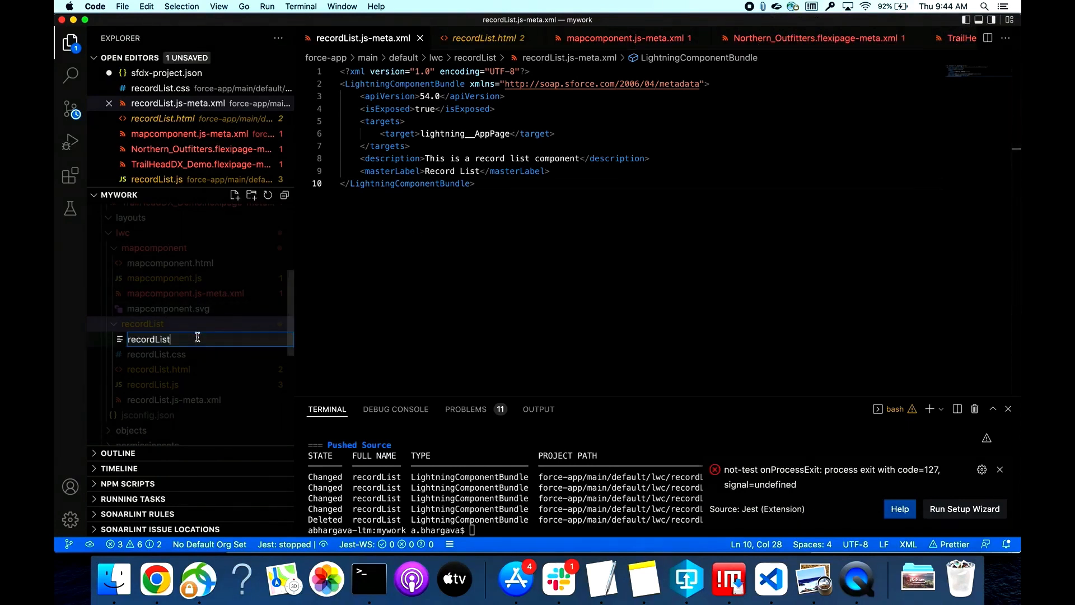
{"action": "type", "text": ".s"}
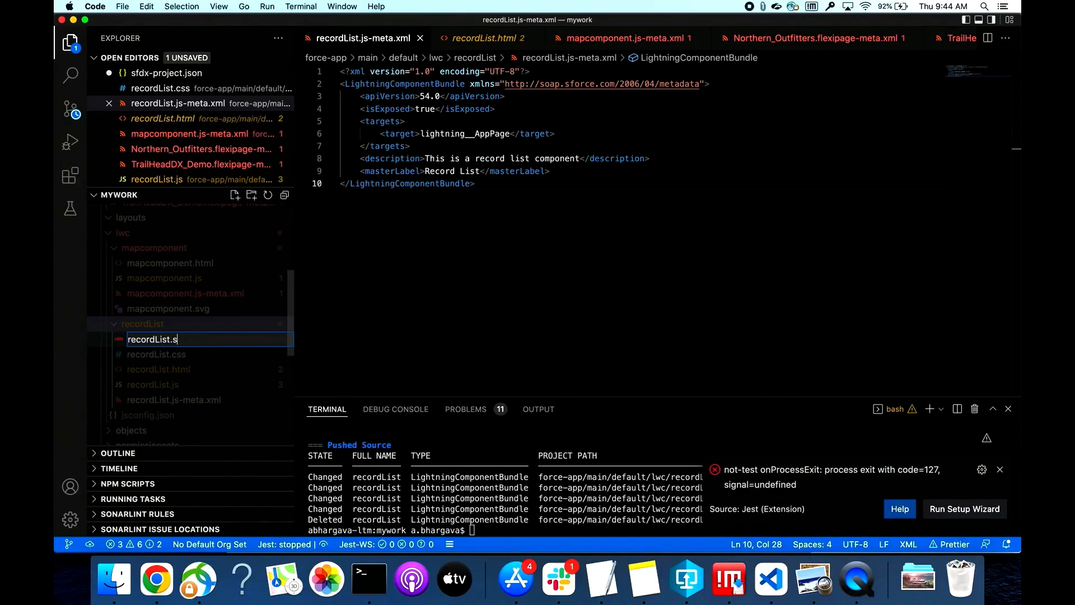
{"action": "type", "text": "vv"}
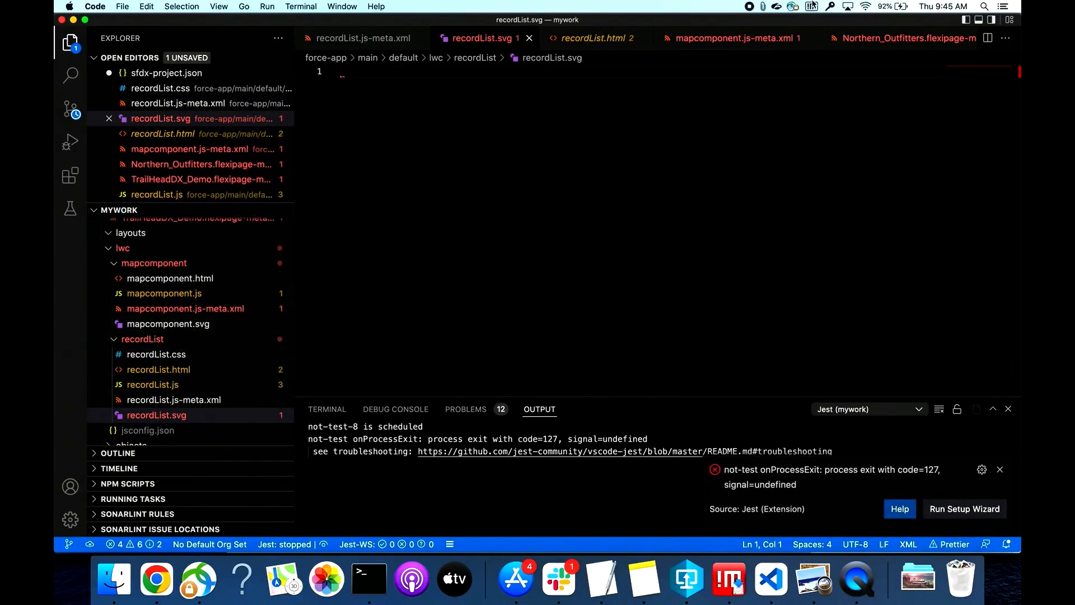
Step: Paste the copied SVG markup, save the file, and check the push output in Terminal
{"action": "left_click", "coordinate": [751, 5]}
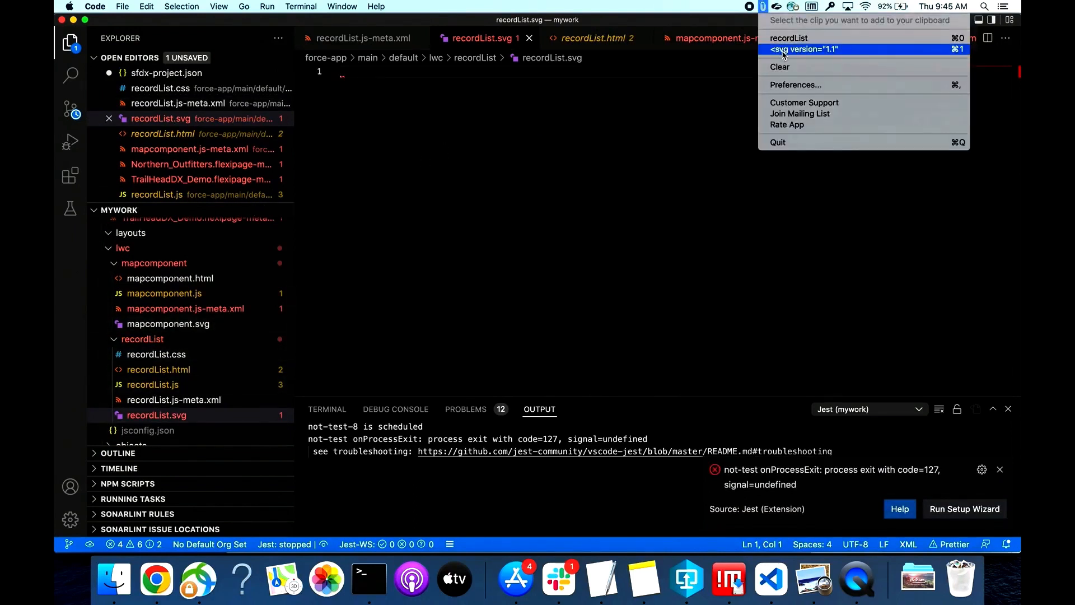
{"action": "left_click", "coordinate": [630, 108]}
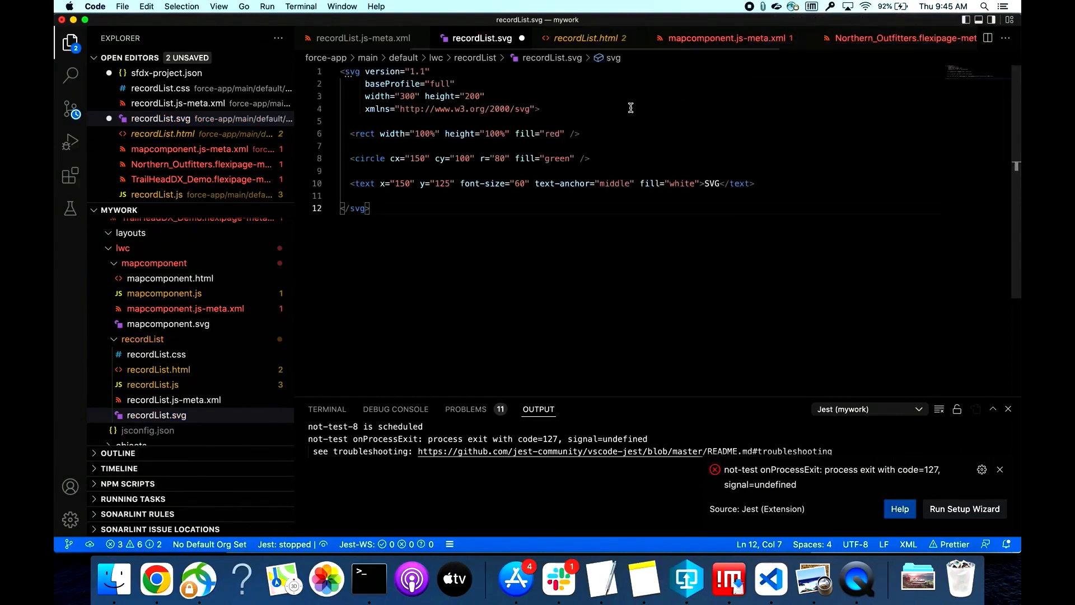
{"action": "key", "text": "Cmd+S"}
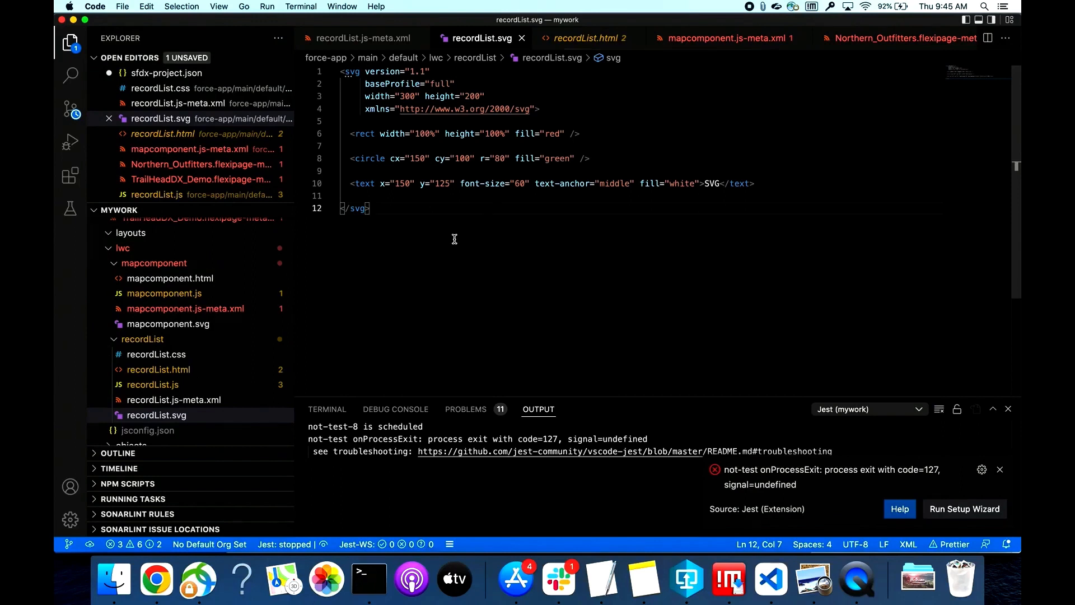
{"action": "mouse_move", "coordinate": [431, 264]}
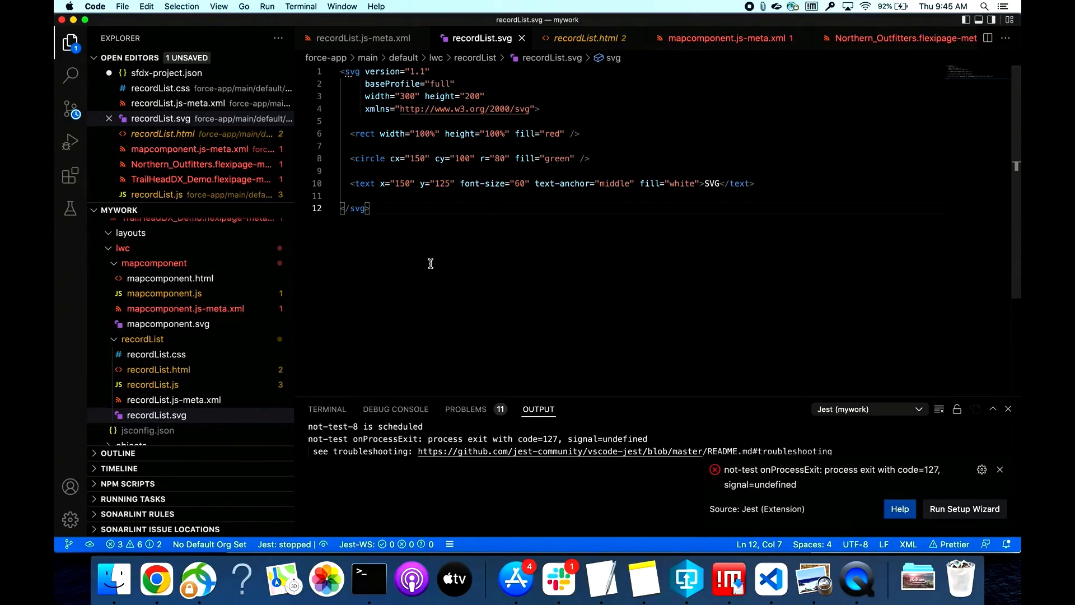
{"action": "mouse_move", "coordinate": [527, 432]}
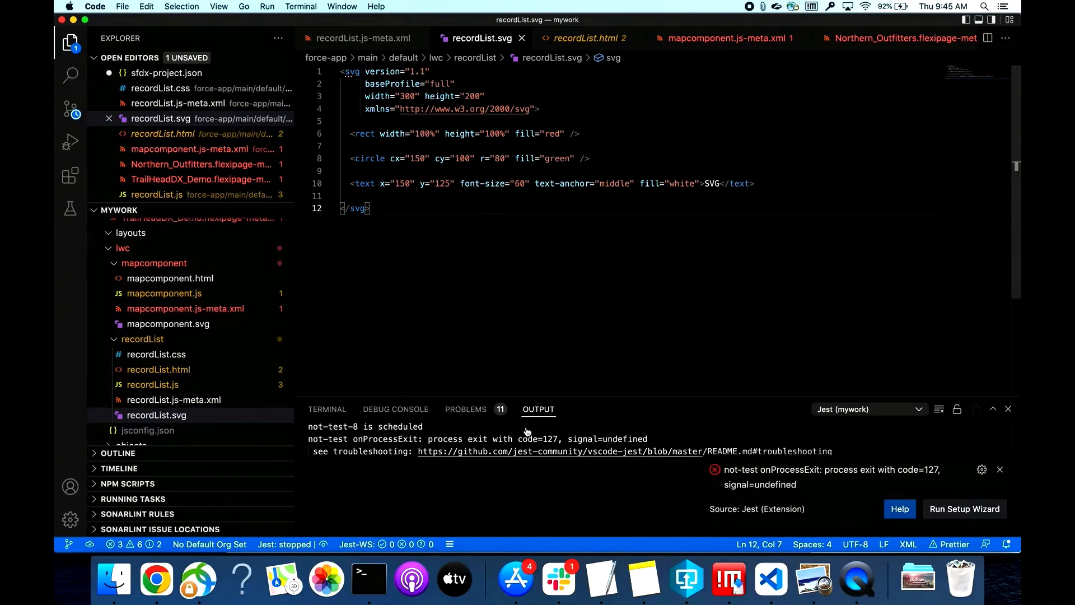
{"action": "mouse_move", "coordinate": [342, 416]}
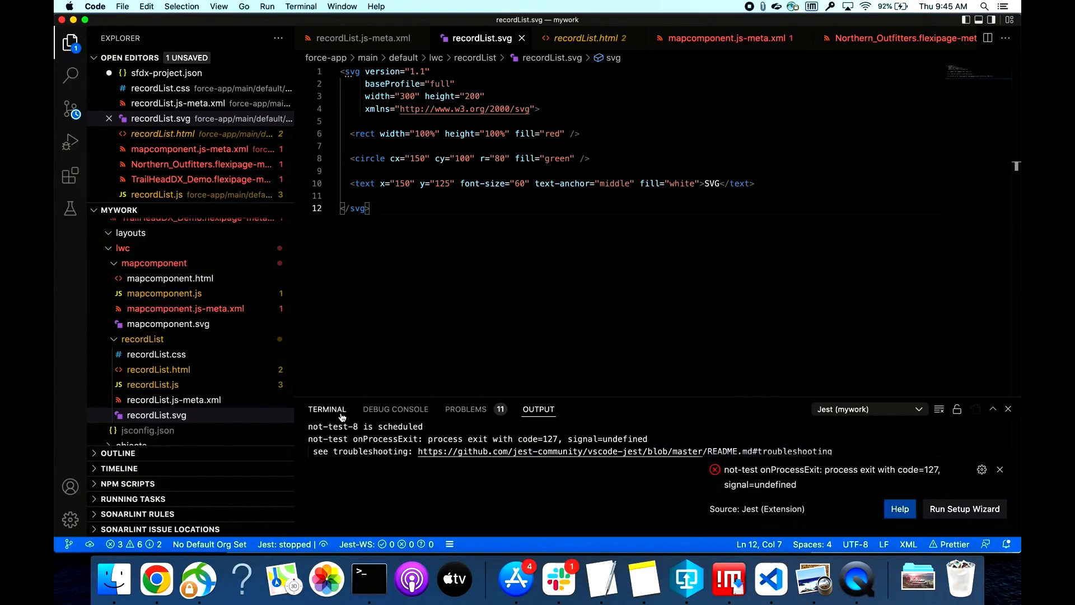
{"action": "left_click", "coordinate": [327, 409]}
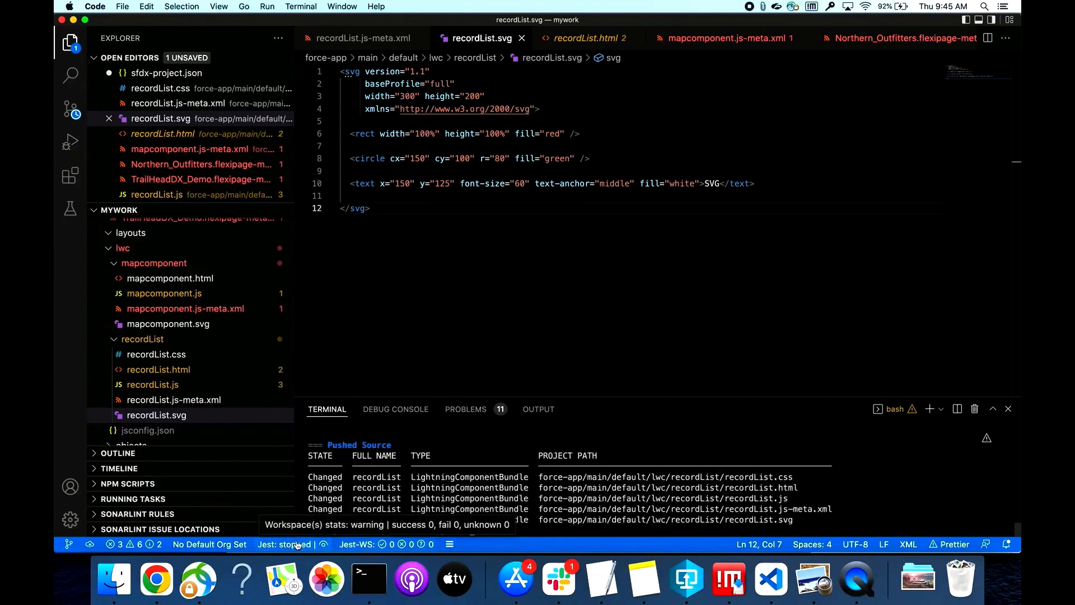
Step: Refresh the component list and drag Record List into the page's left region
{"action": "left_click", "coordinate": [156, 580]}
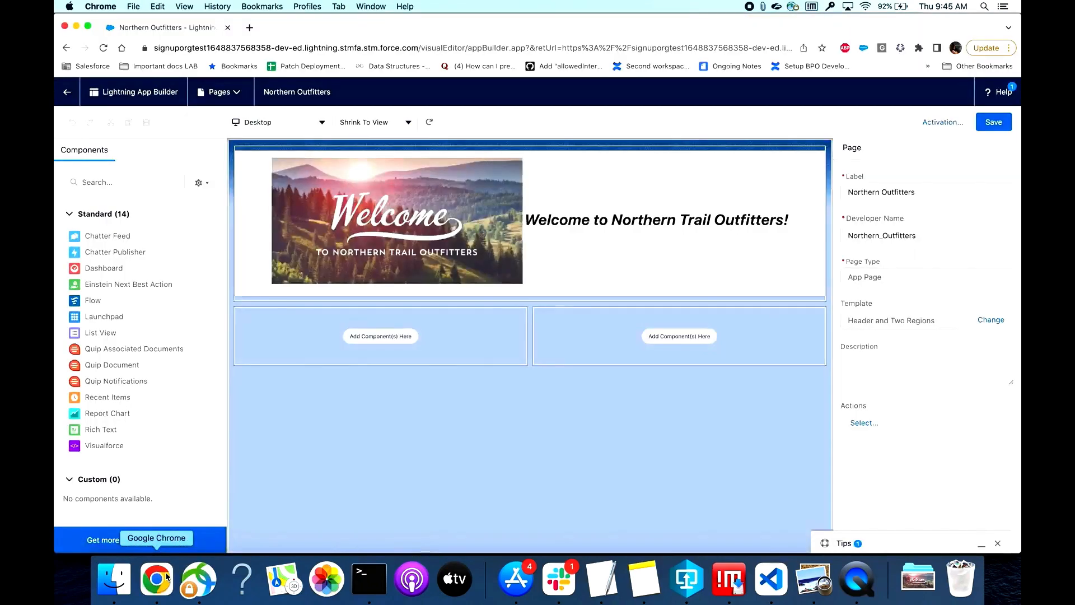
{"action": "left_click", "coordinate": [199, 182]}
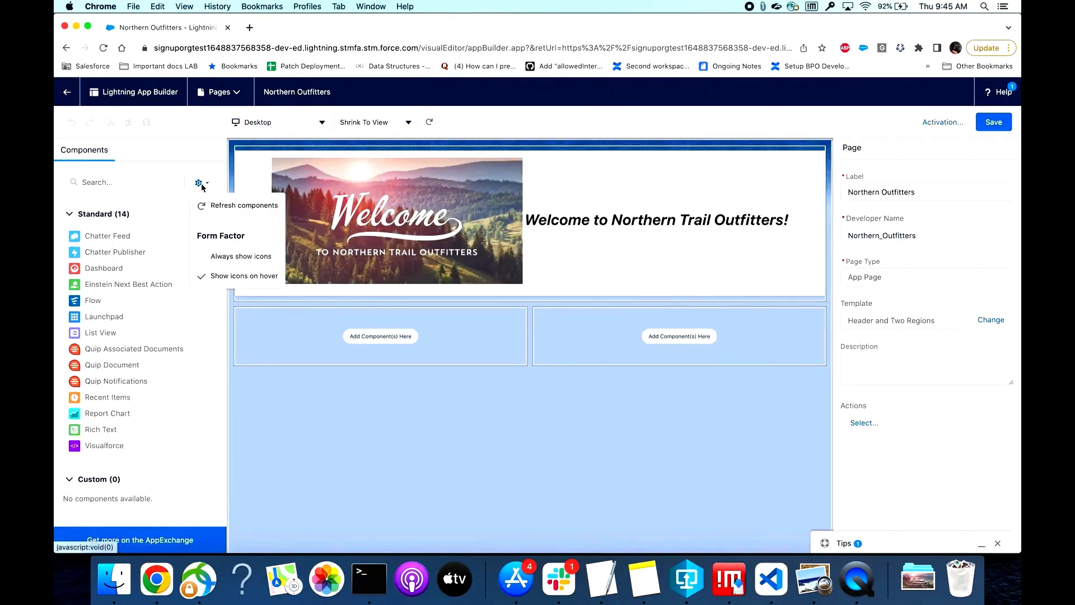
{"action": "mouse_move", "coordinate": [210, 210]}
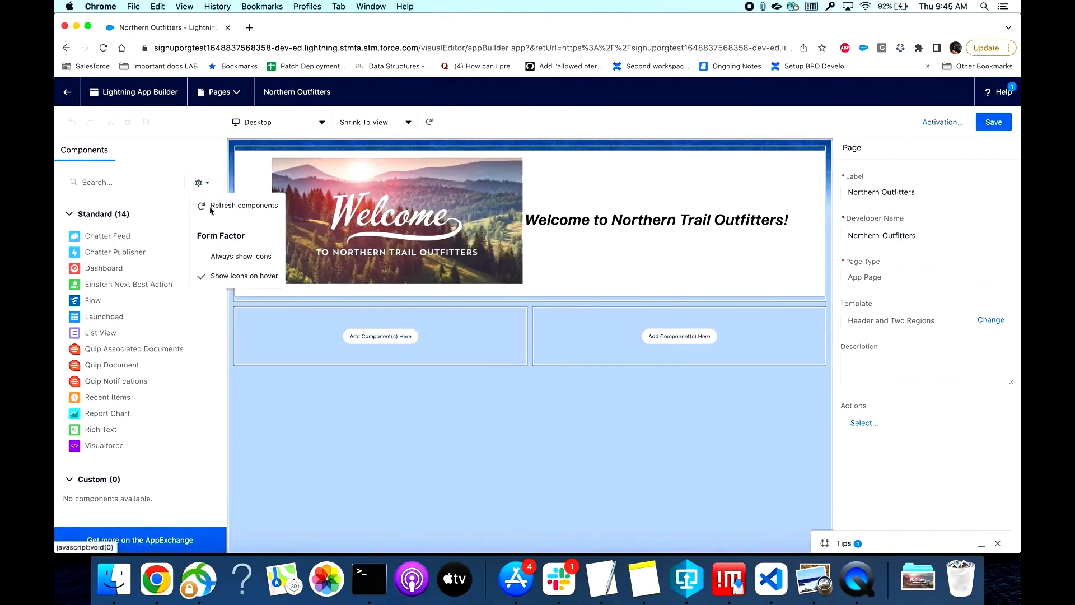
{"action": "left_click", "coordinate": [244, 206]}
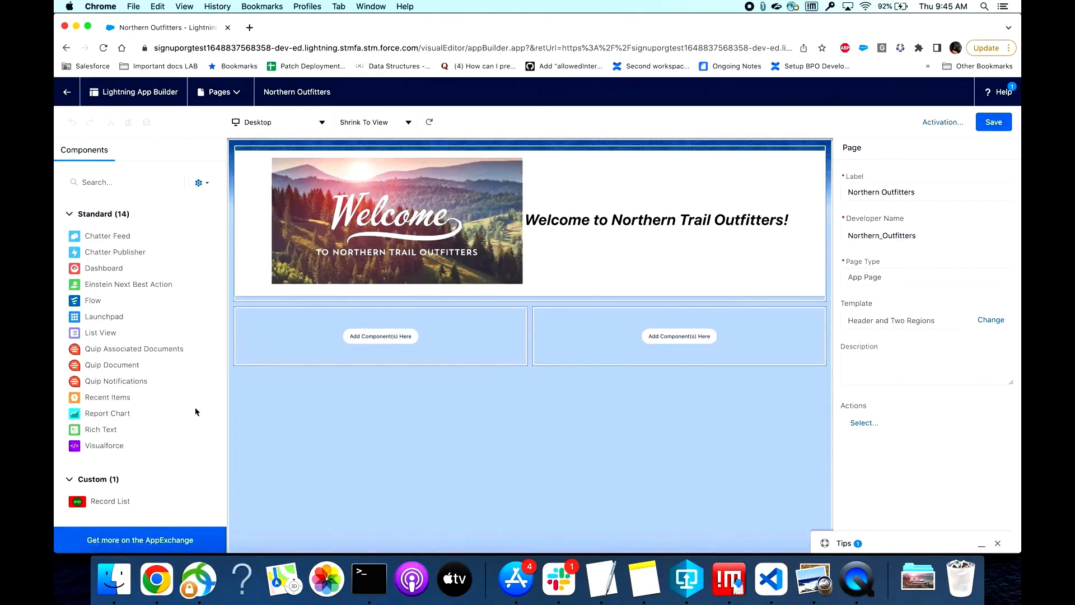
{"action": "mouse_move", "coordinate": [126, 501]}
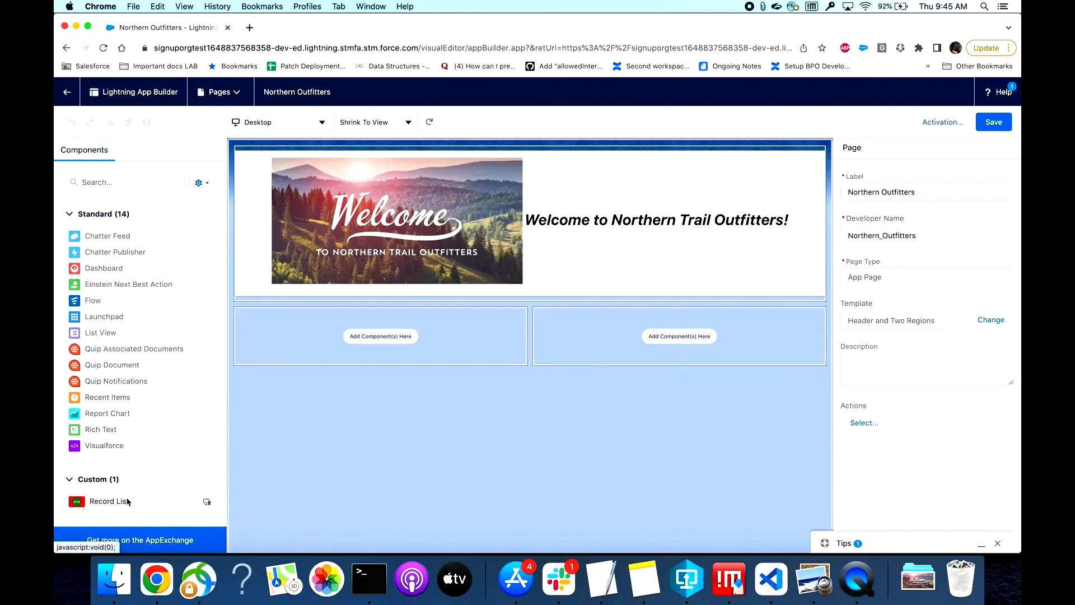
{"action": "left_click_drag", "start_coordinate": [110, 500], "coordinate": [418, 346]}
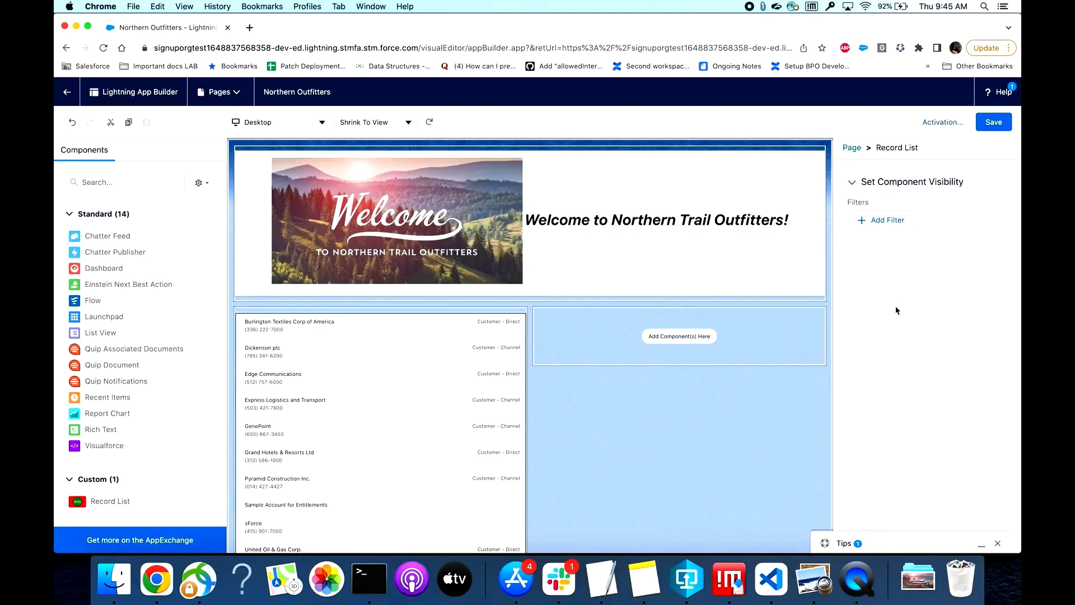
{"action": "mouse_move", "coordinate": [814, 578]}
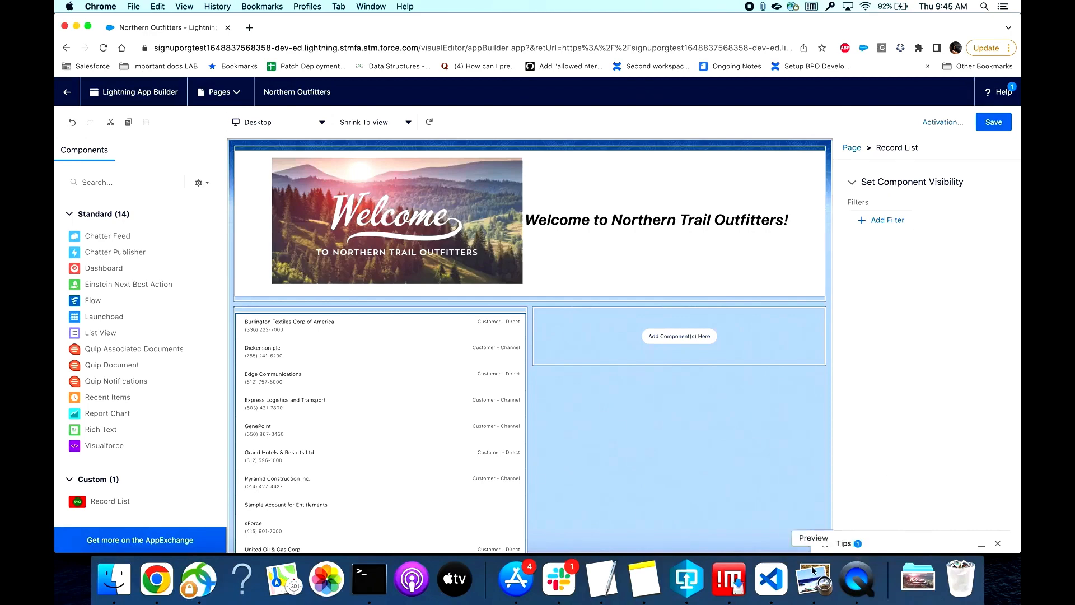
{"action": "left_click", "coordinate": [768, 580]}
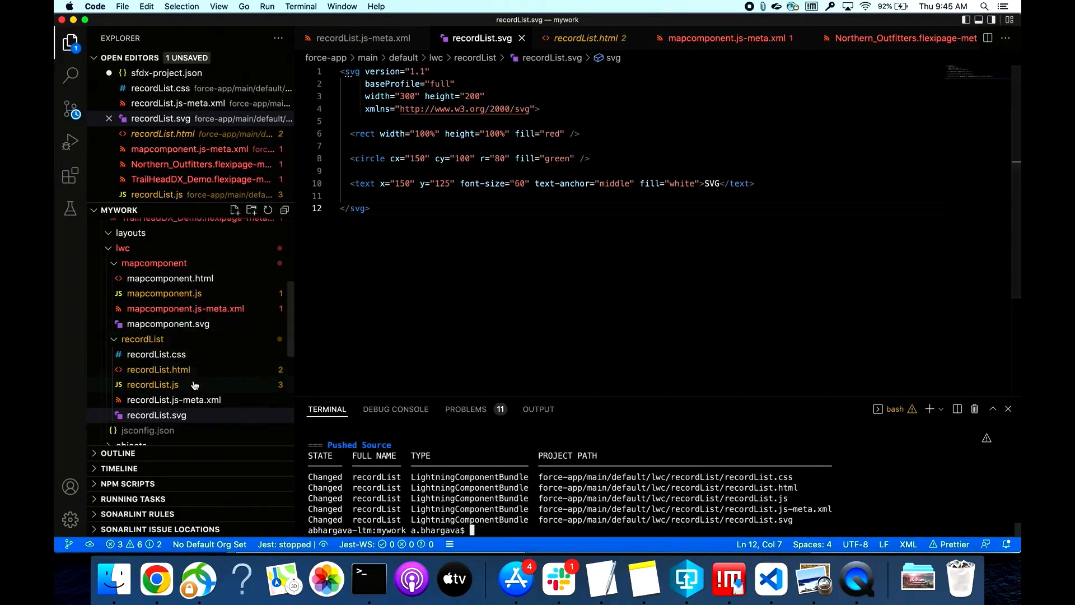
{"action": "left_click", "coordinate": [174, 400]}
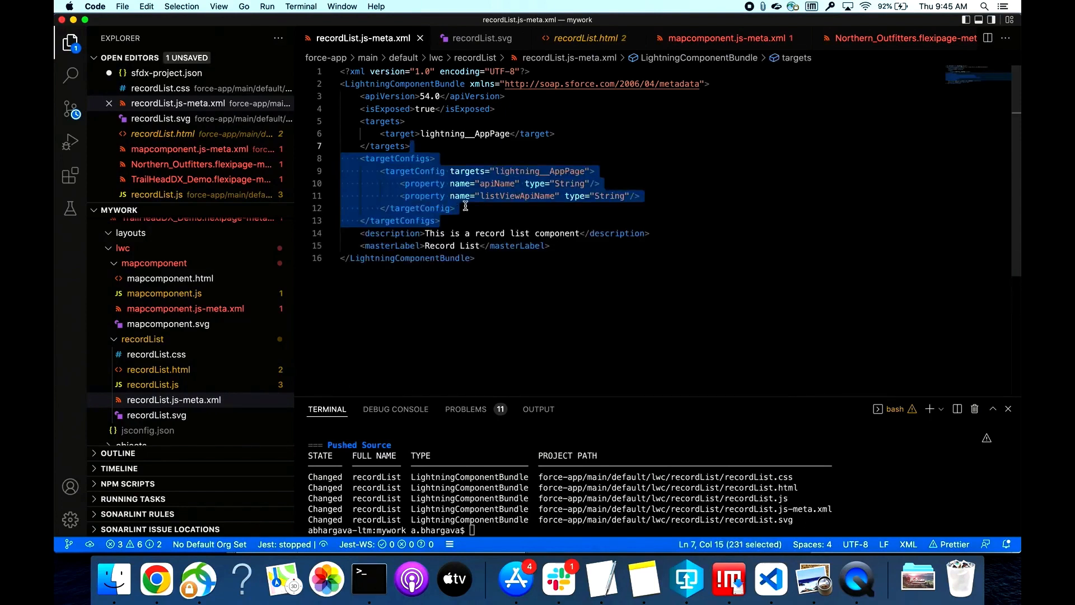
{"action": "left_click", "coordinate": [463, 208]}
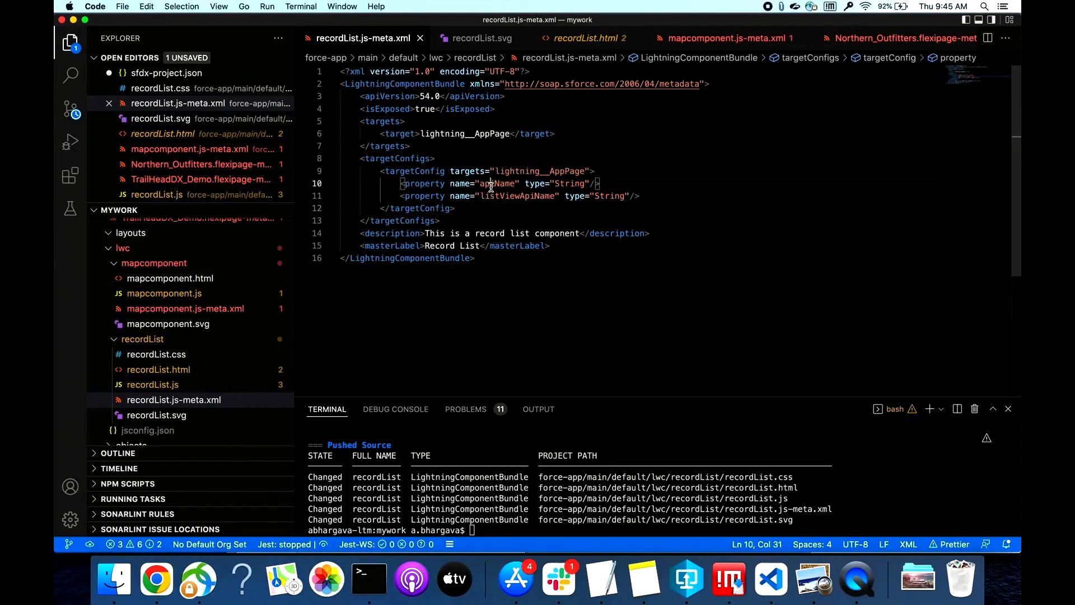
{"action": "left_click", "coordinate": [493, 196]}
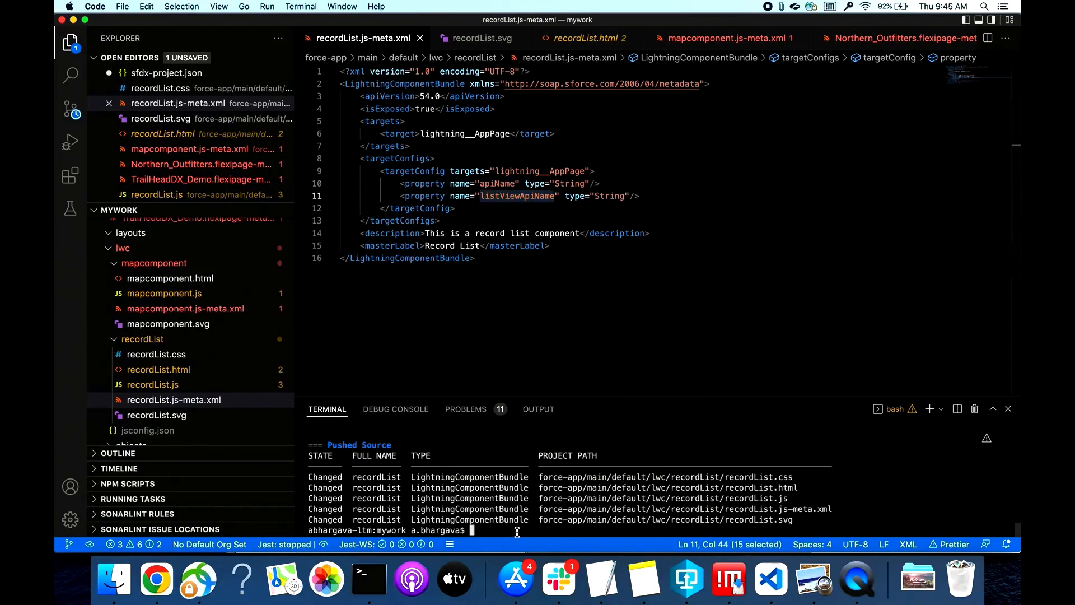
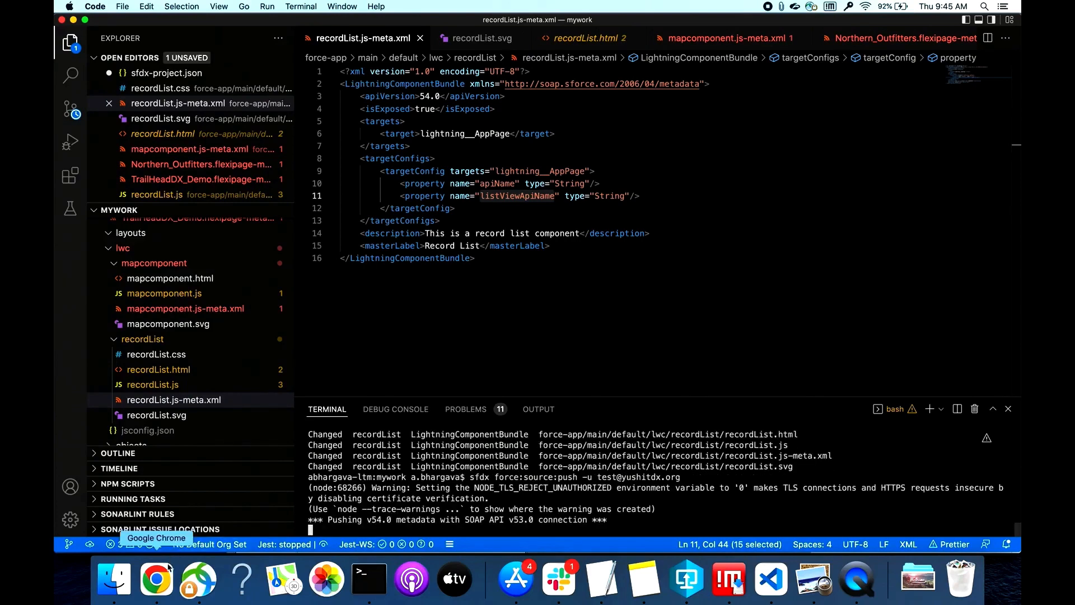
{"action": "left_click", "coordinate": [156, 578]}
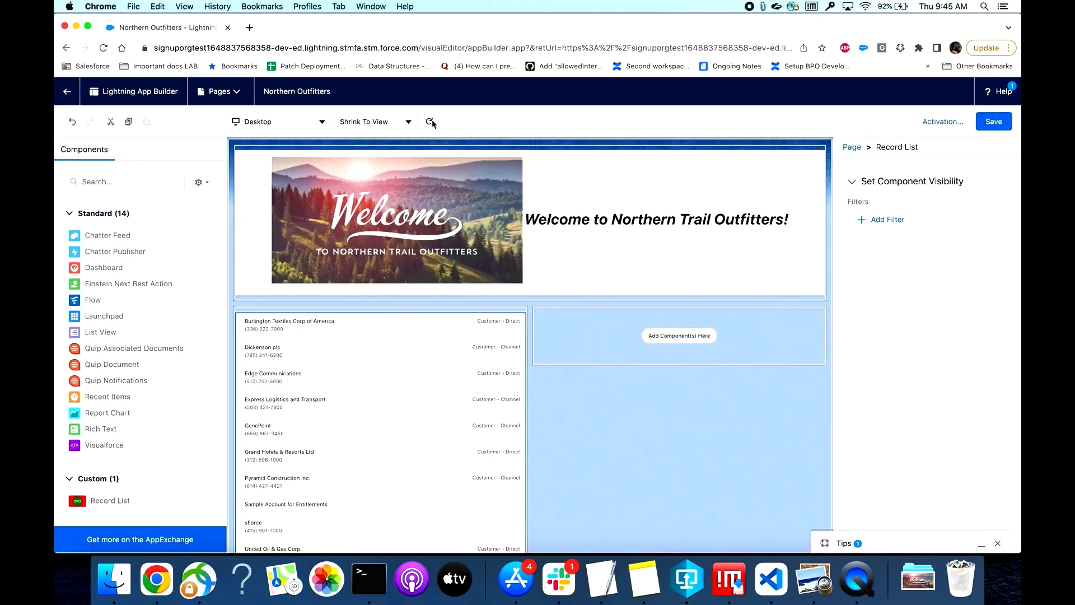
Step: Reload the builder canvas and select the Record List component listing account records
{"action": "left_click", "coordinate": [429, 121]}
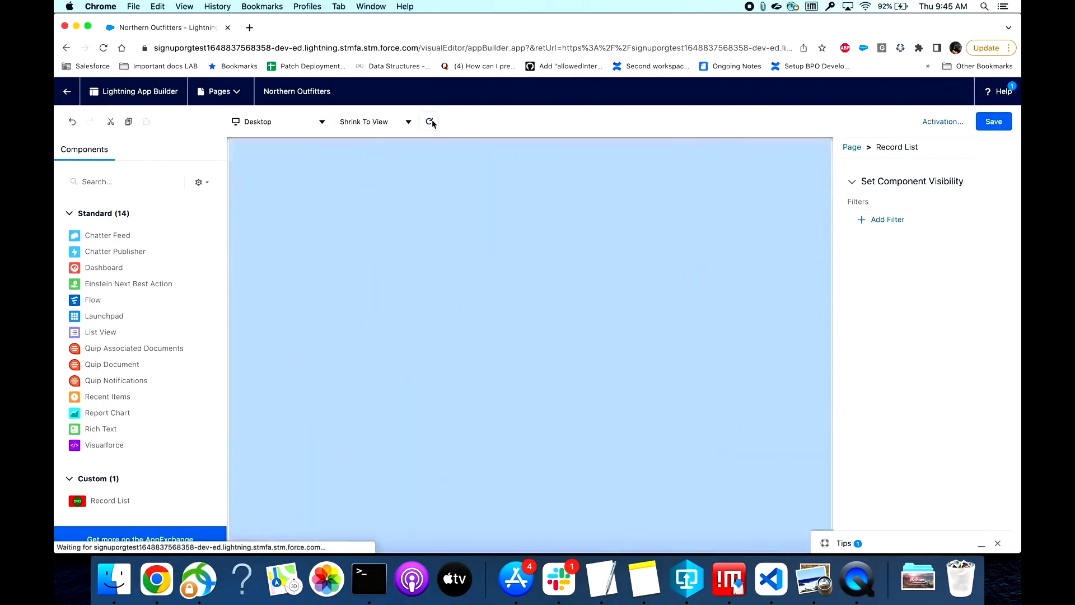
{"action": "left_click", "coordinate": [429, 122]}
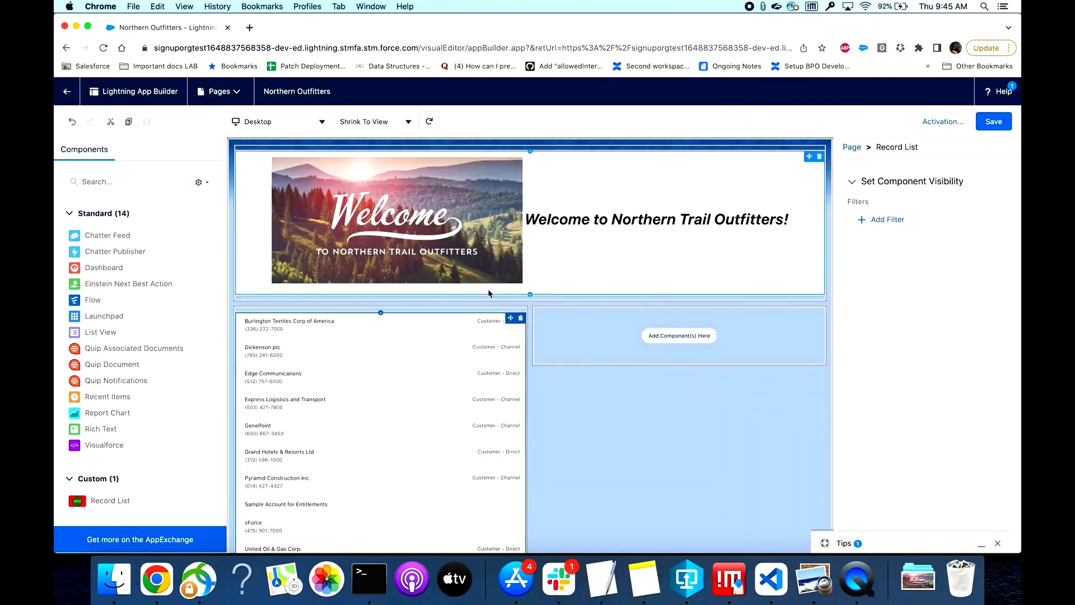
{"action": "scroll", "scroll_direction": "down", "scroll_amount": 3}
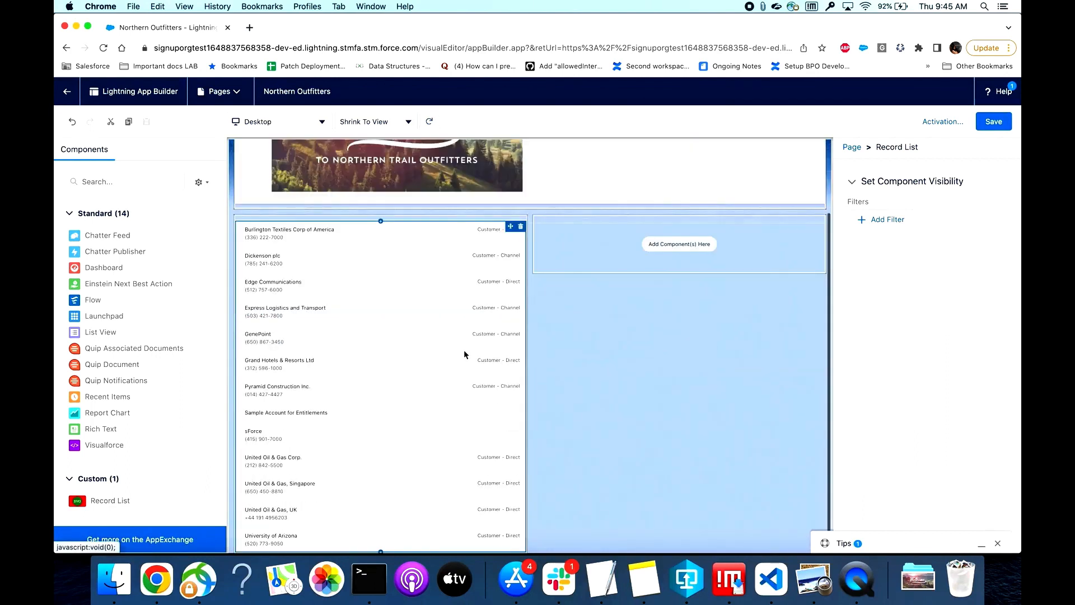
{"action": "mouse_move", "coordinate": [477, 331]}
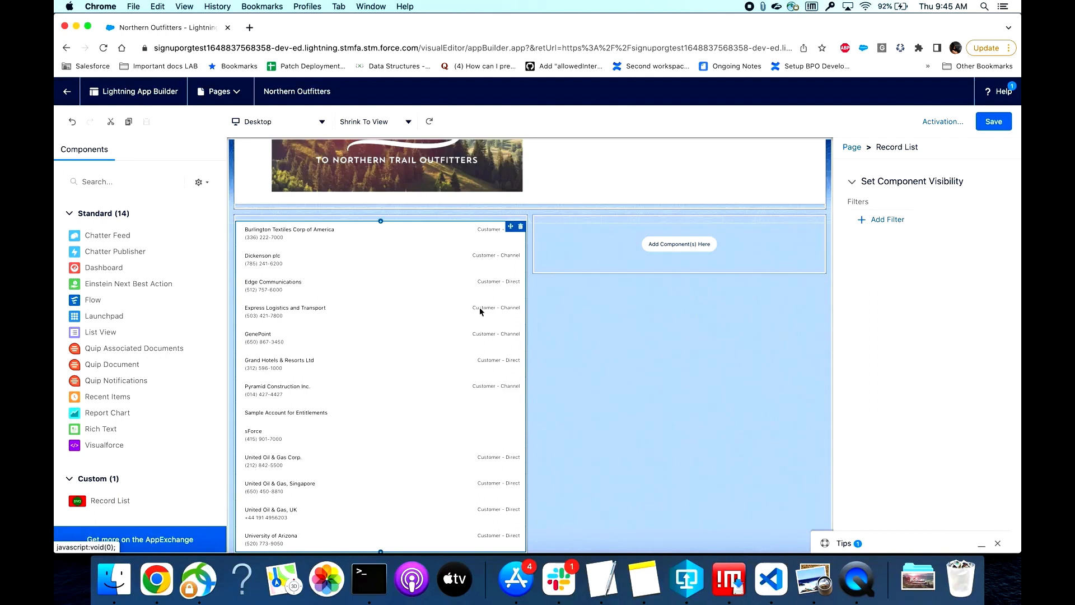
{"action": "mouse_move", "coordinate": [481, 307]}
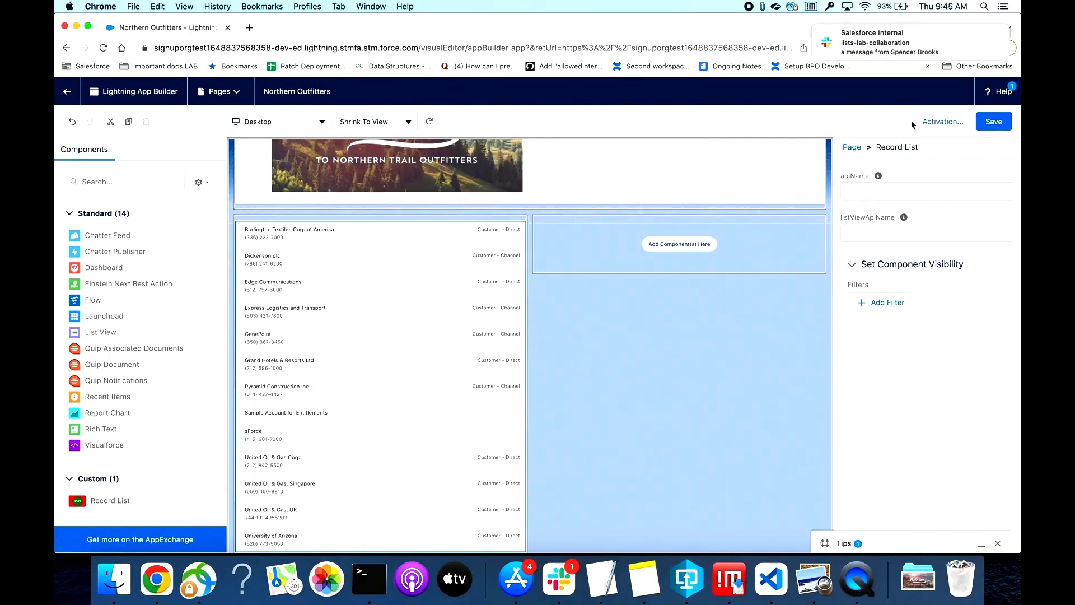
{"action": "mouse_move", "coordinate": [933, 165]}
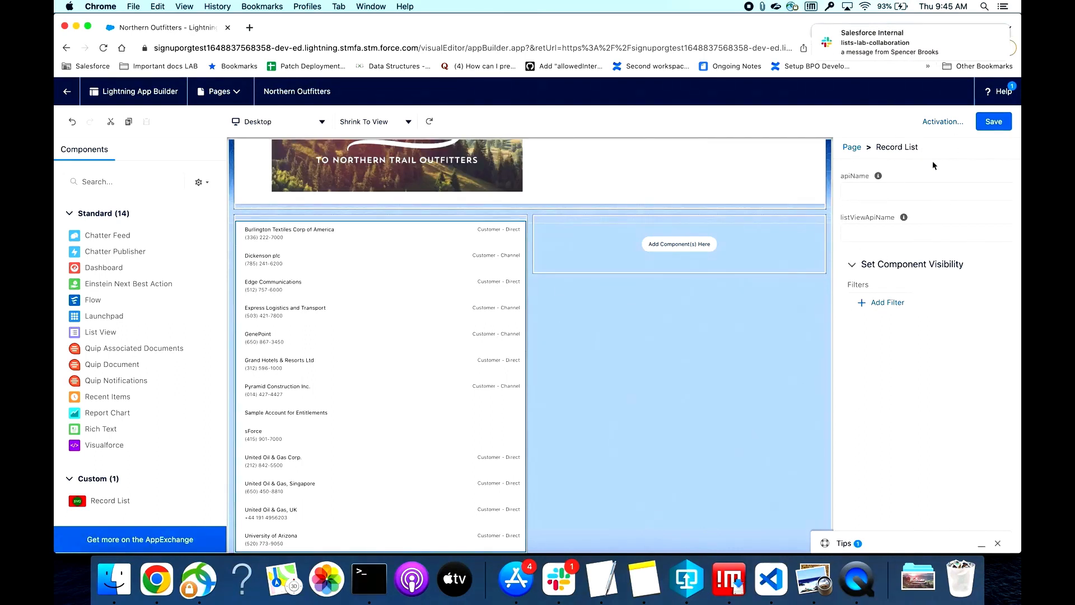
Step: Enter Account for Record List's apiName and AllAccounts for listViewApiName, and save the page
{"action": "left_click", "coordinate": [926, 192]}
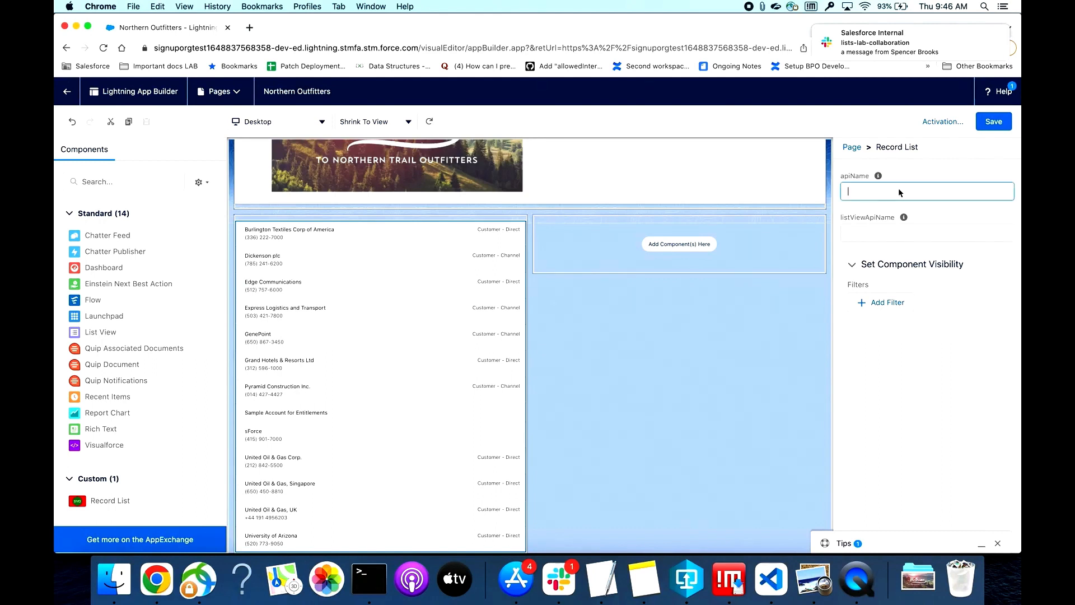
{"action": "type", "text": "Acd"}
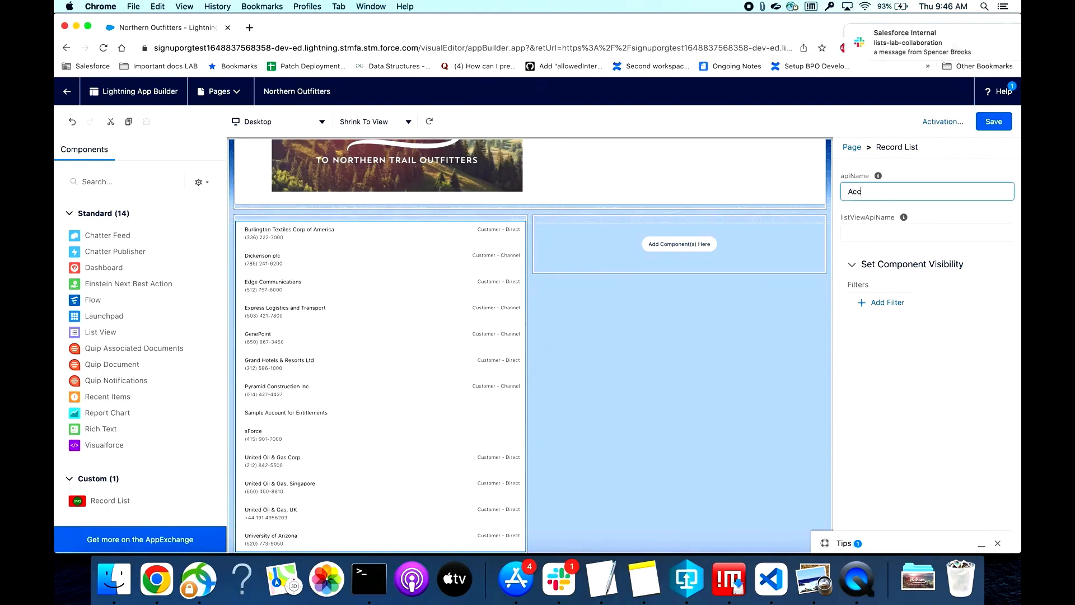
{"action": "type", "text": "Account"}
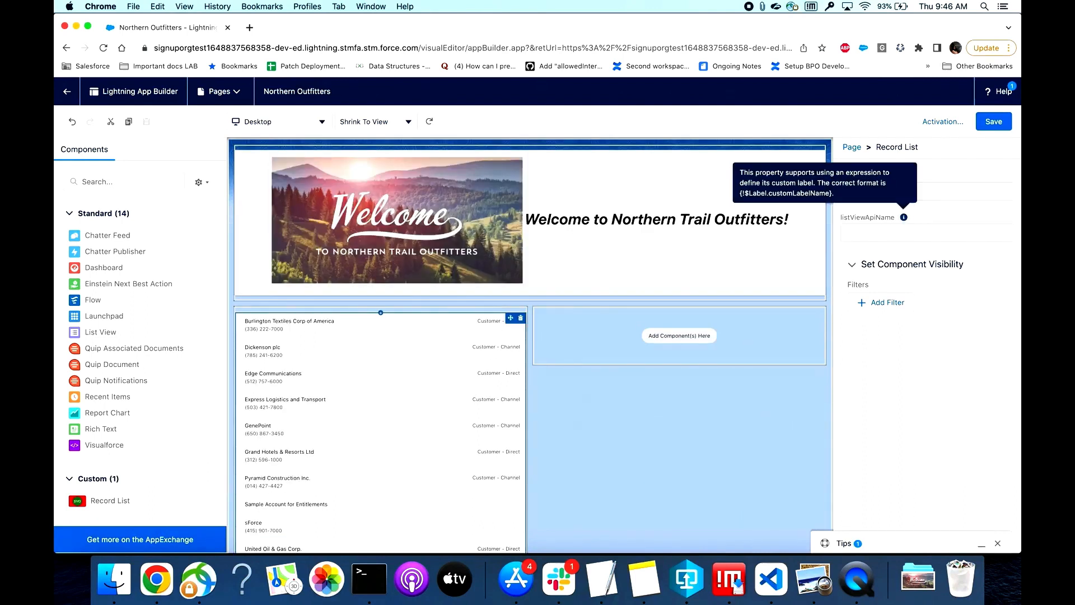
{"action": "left_click", "coordinate": [927, 233]}
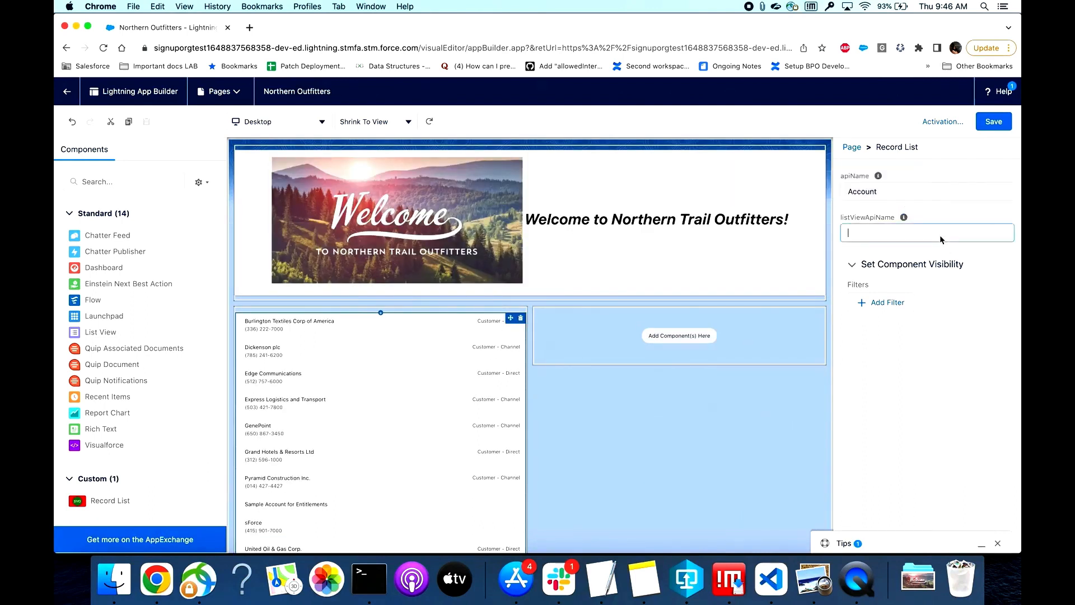
{"action": "type", "text": "AllAcc"}
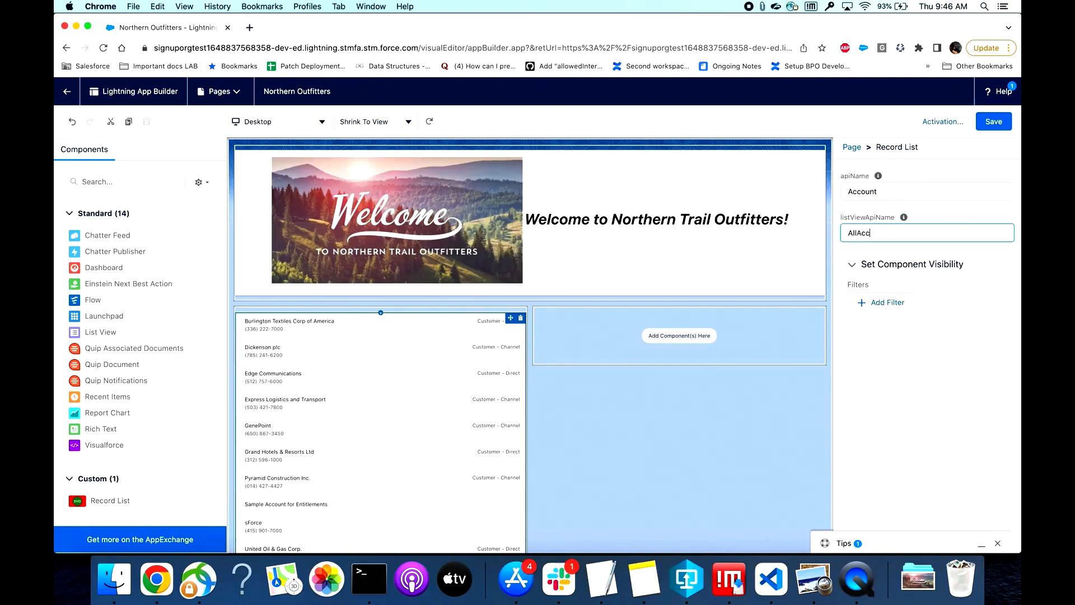
{"action": "type", "text": "ounts"}
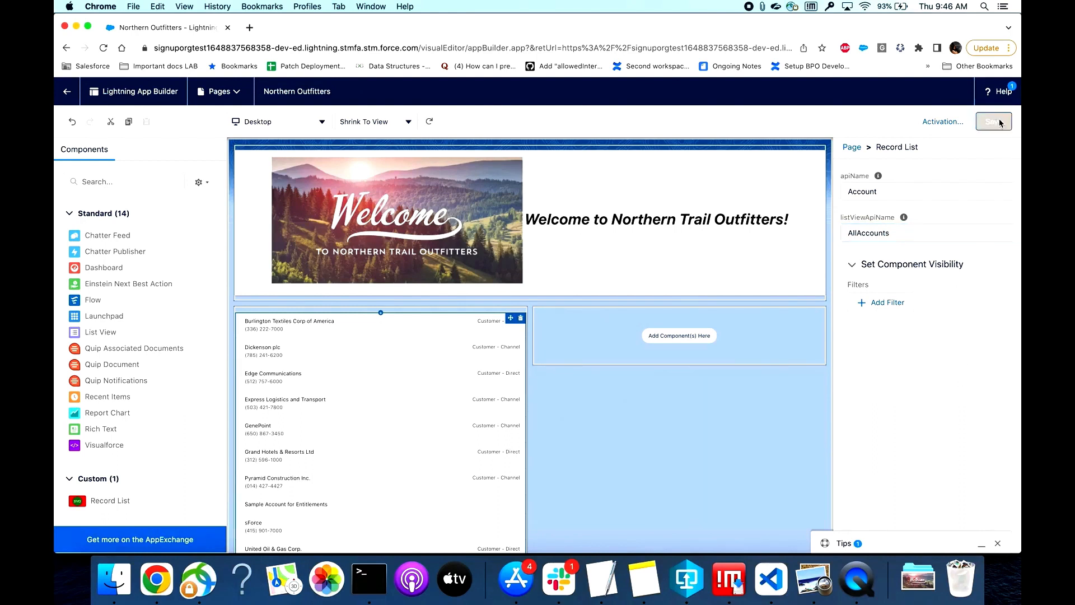
{"action": "left_click", "coordinate": [993, 122]}
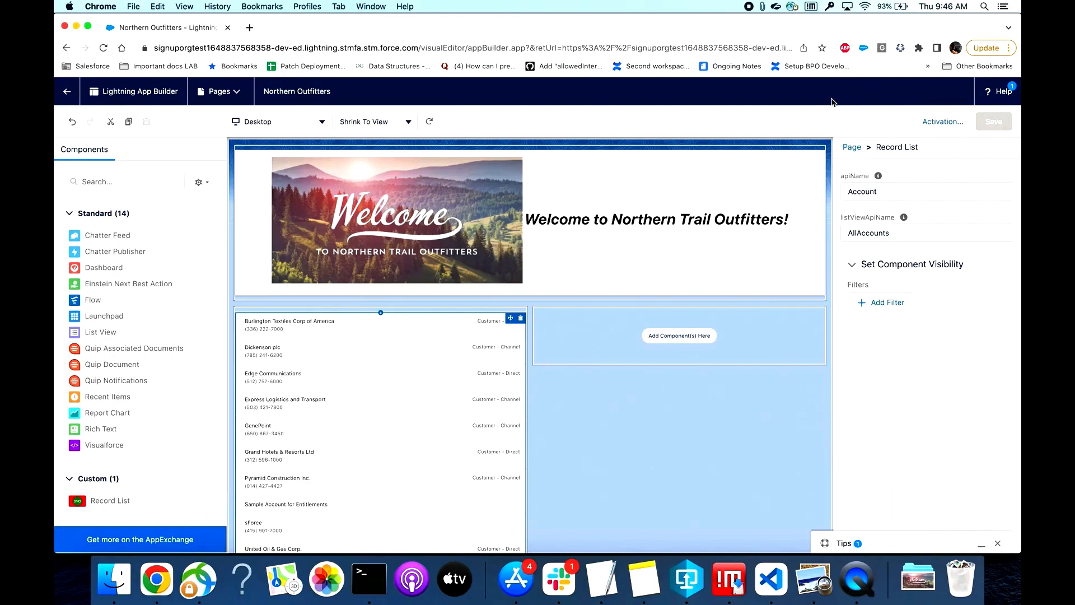
Step: Open the live Northern Outfitters page in a new tab and scroll to the account list
{"action": "left_click", "coordinate": [993, 121]}
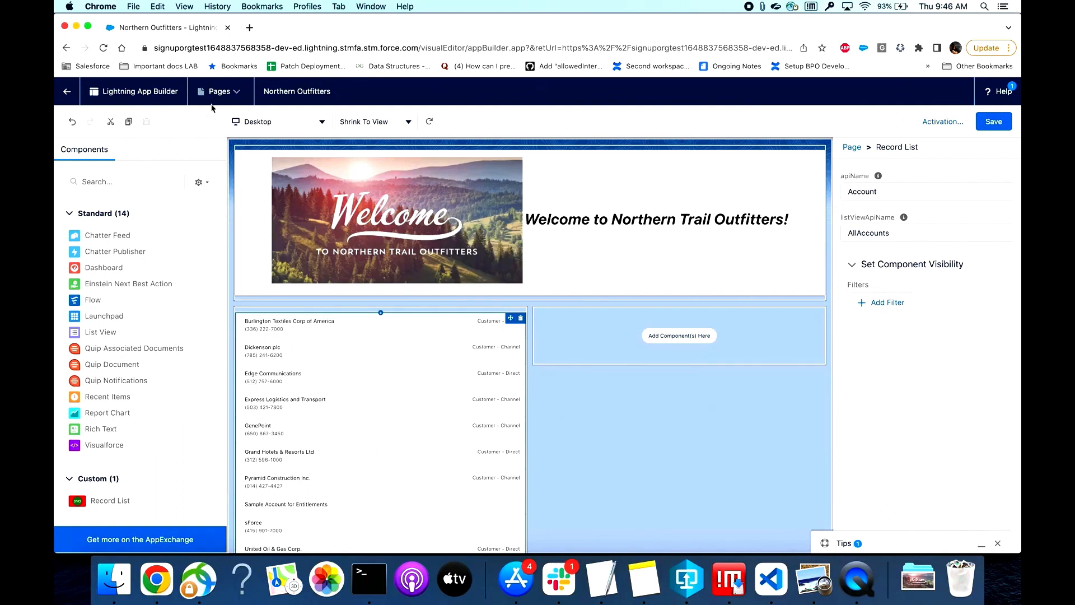
{"action": "right_click", "coordinate": [66, 92]}
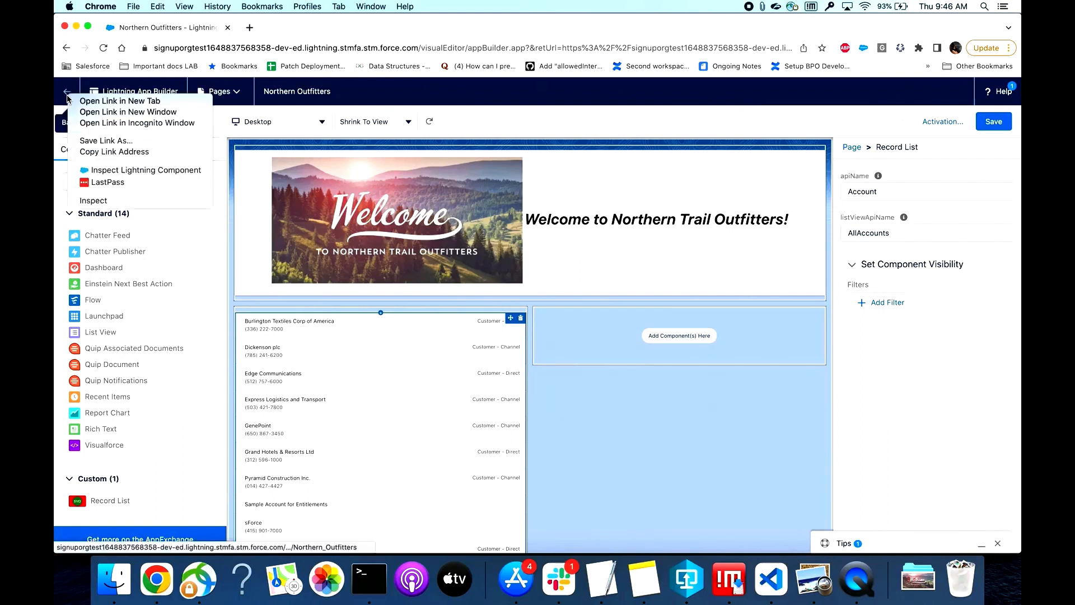
{"action": "left_click", "coordinate": [120, 101]}
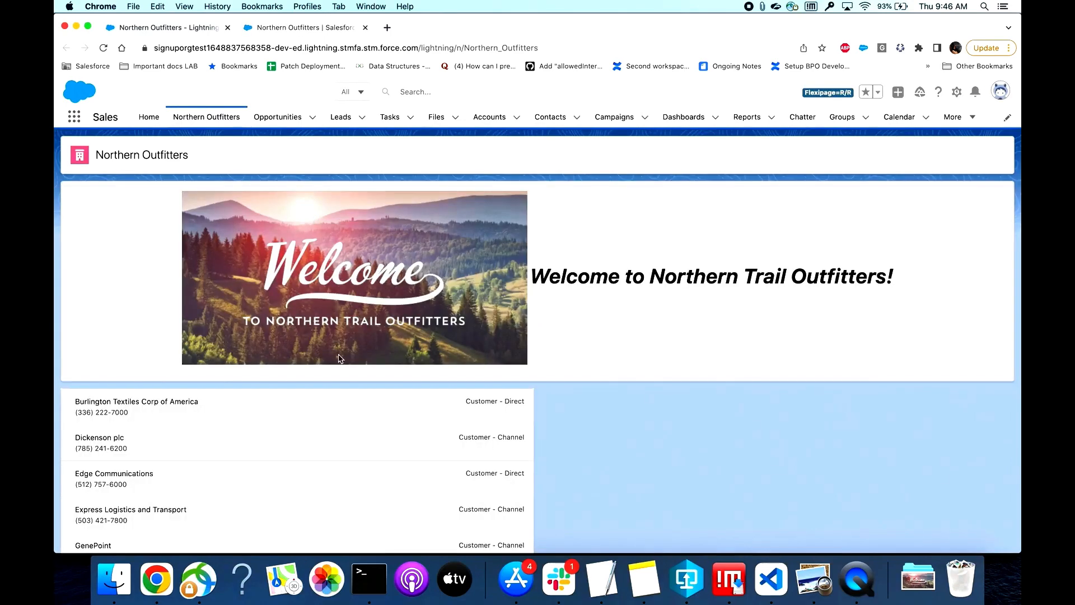
{"action": "scroll", "scroll_direction": "down", "scroll_amount": 3}
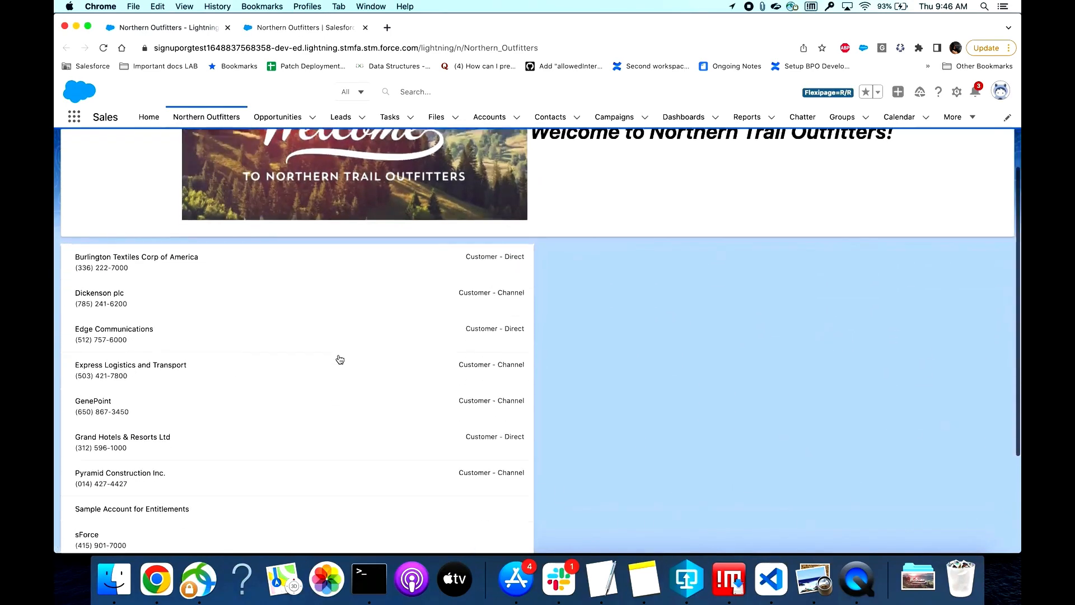
{"action": "scroll", "scroll_direction": "down", "scroll_amount": 3}
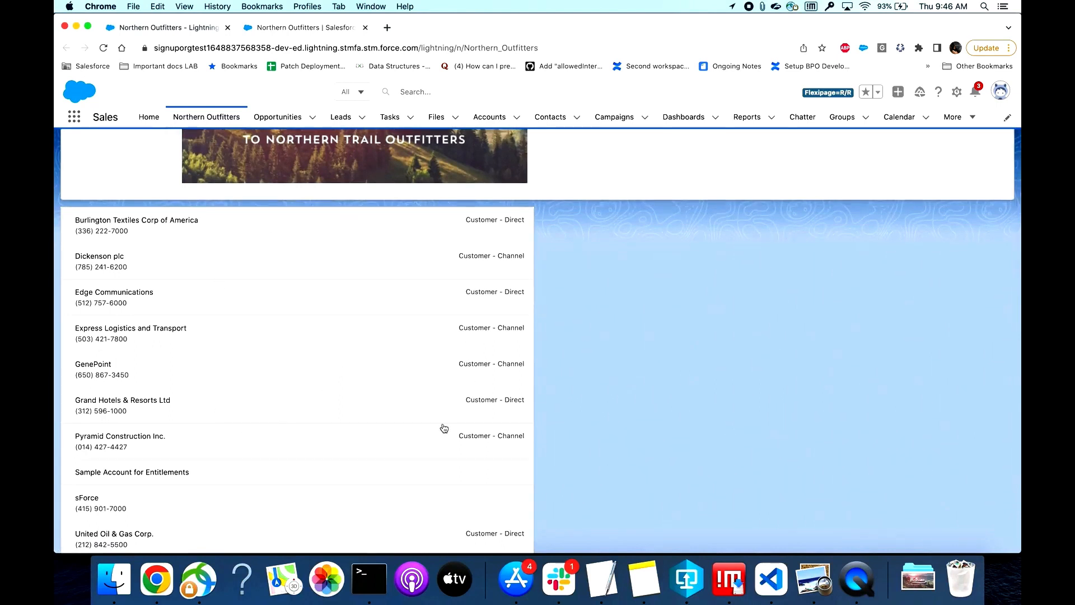
{"action": "mouse_move", "coordinate": [647, 346]}
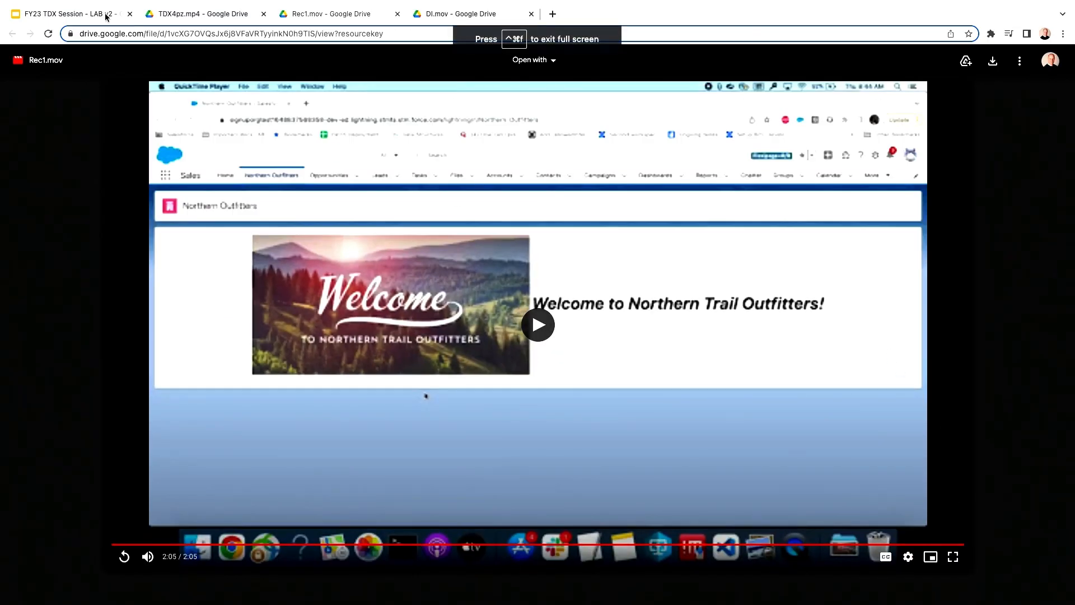
Step: Switch to the Slides deck and advance to slide 13, 'The Challenge'
{"action": "left_click", "coordinate": [67, 14]}
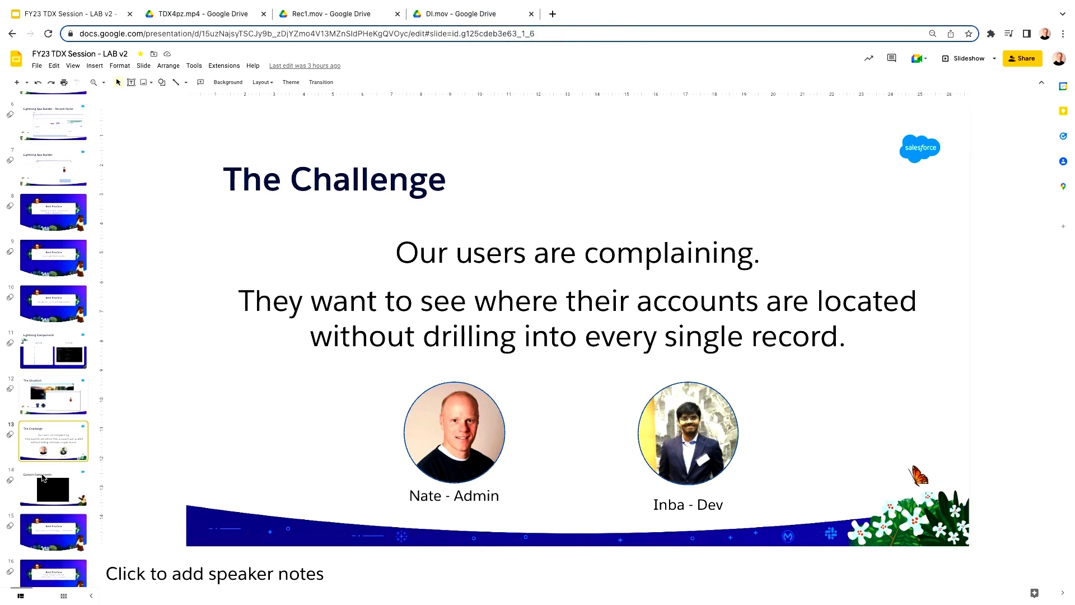
{"action": "left_click", "coordinate": [54, 526]}
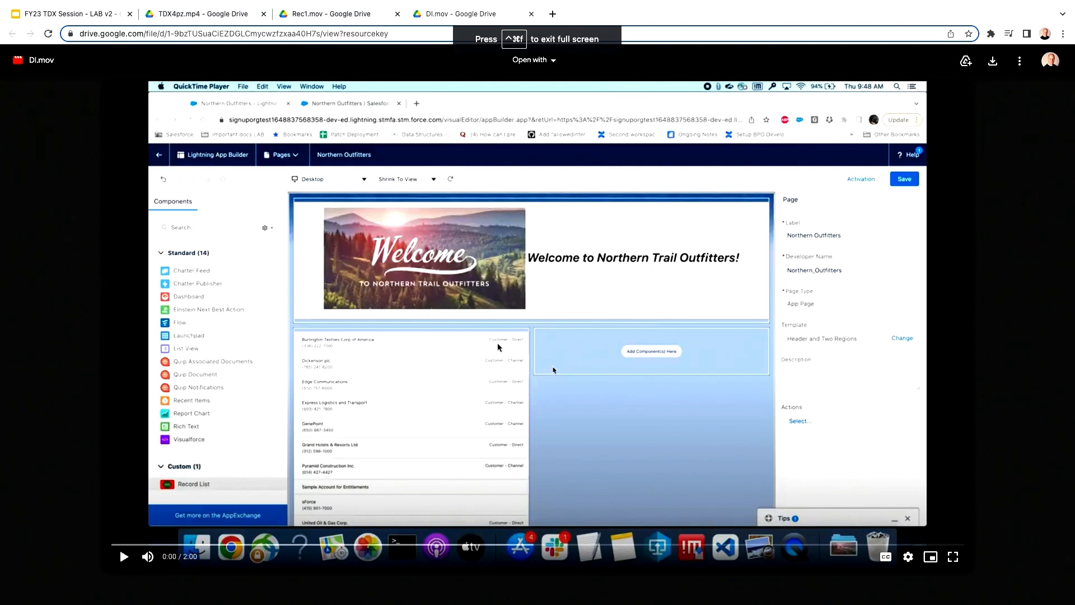
Step: Play DI.mov full screen and bring Visual Studio Code to the front
{"action": "left_click", "coordinate": [124, 557]}
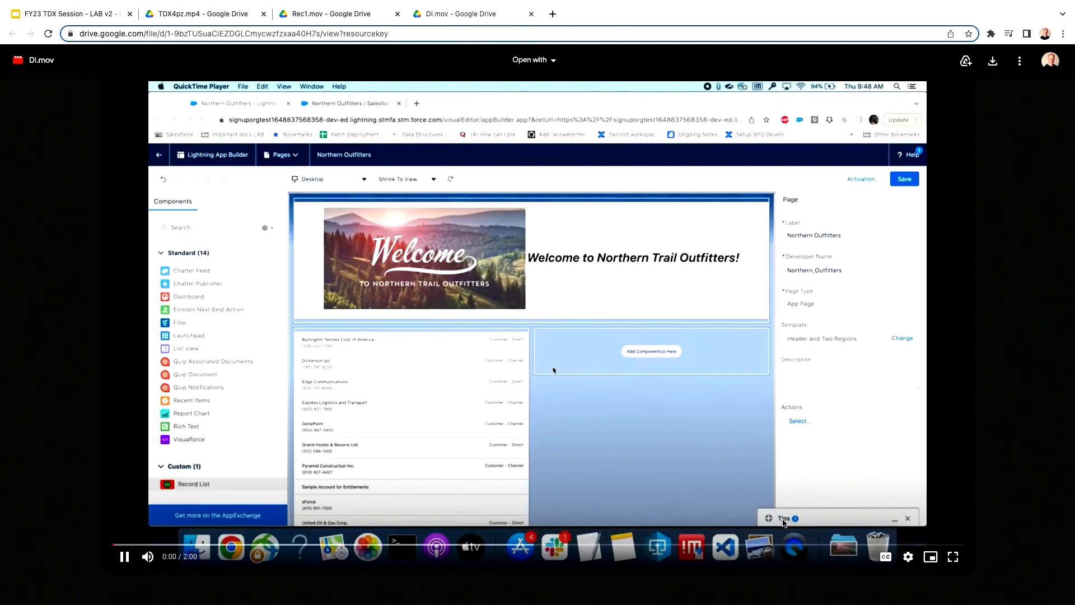
{"action": "left_click", "coordinate": [952, 557]}
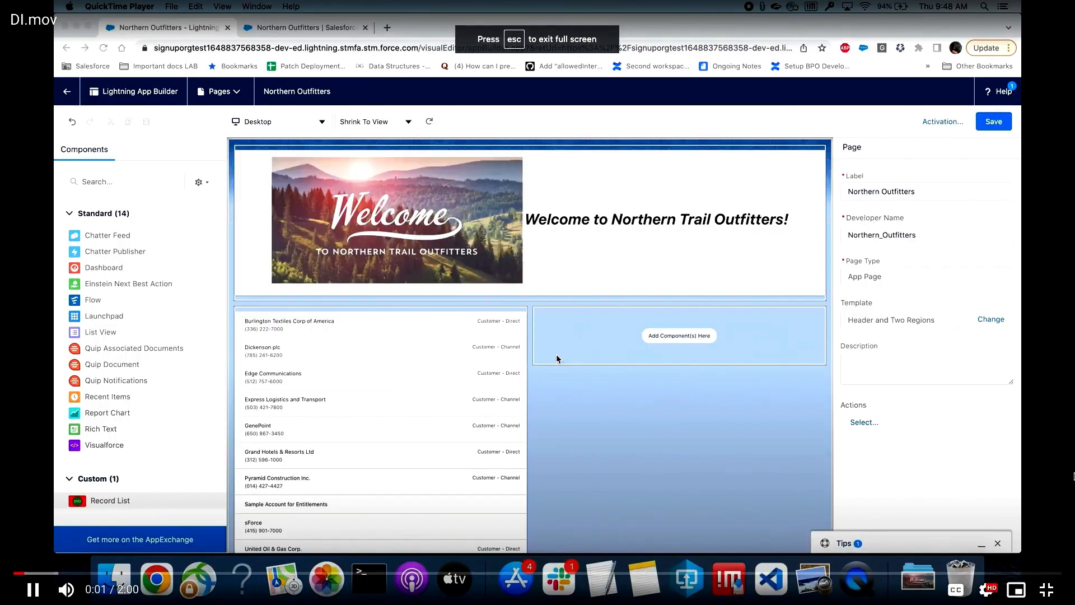
{"action": "mouse_move", "coordinate": [124, 525]}
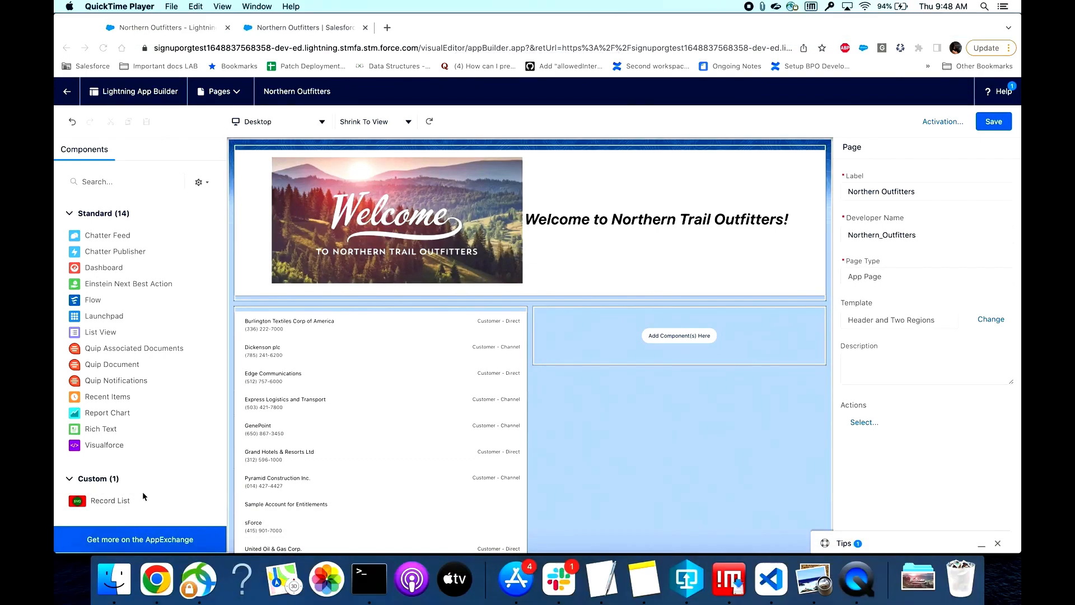
{"action": "mouse_move", "coordinate": [766, 580]}
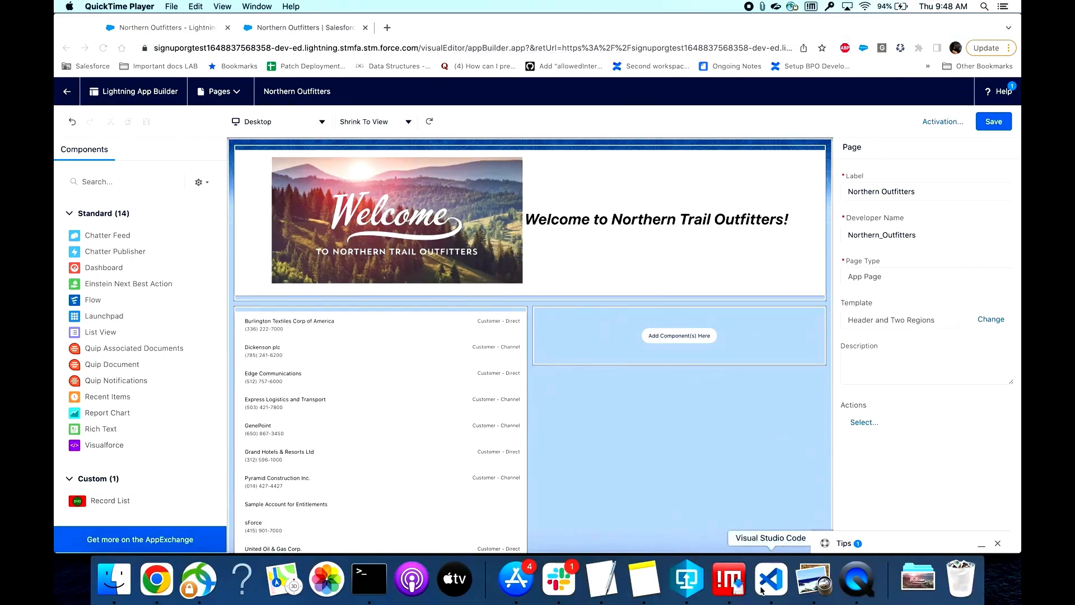
{"action": "left_click", "coordinate": [769, 578]}
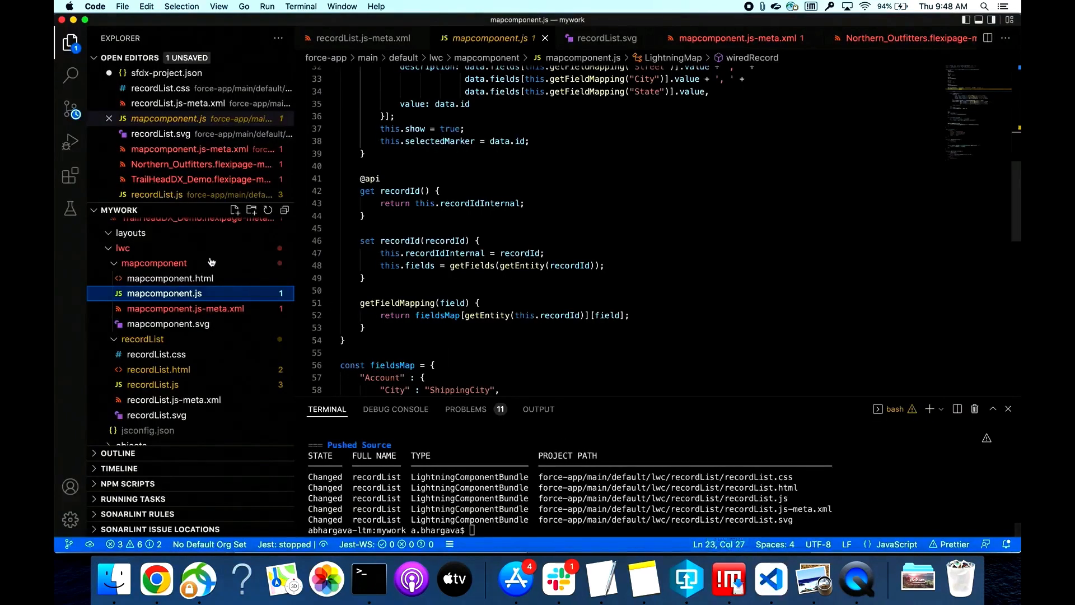
{"action": "left_click", "coordinate": [170, 278]}
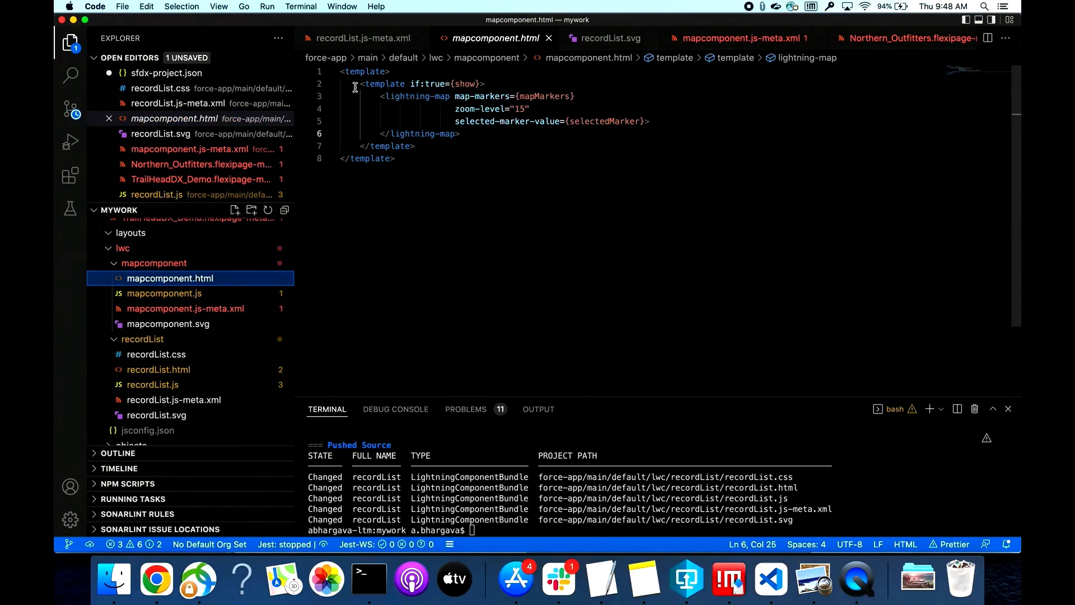
{"action": "left_click_drag", "start_coordinate": [384, 95], "coordinate": [414, 108]}
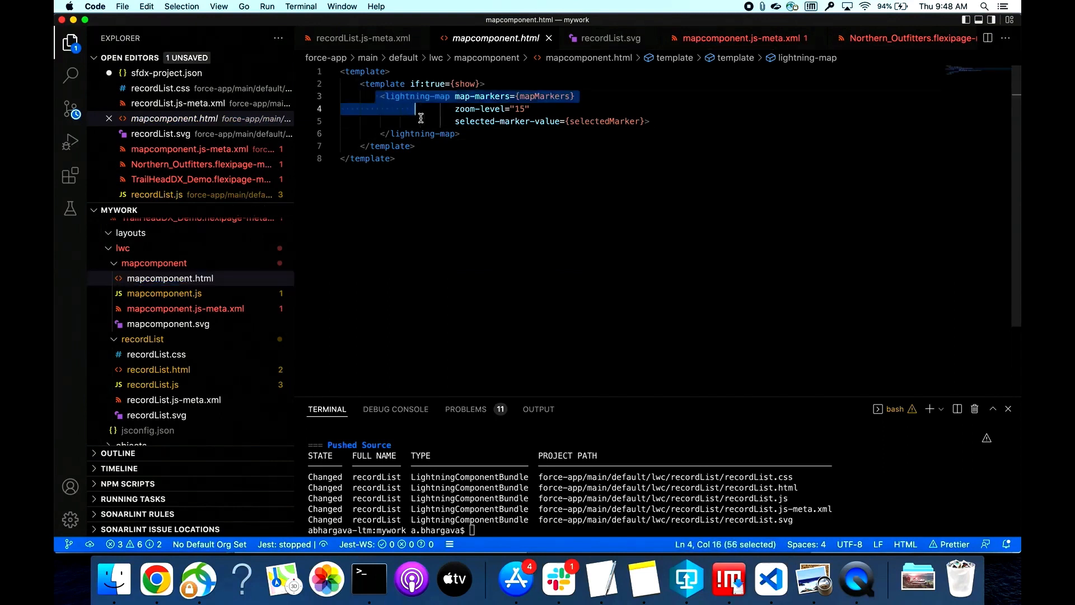
{"action": "left_click_drag", "start_coordinate": [421, 108], "coordinate": [465, 134]}
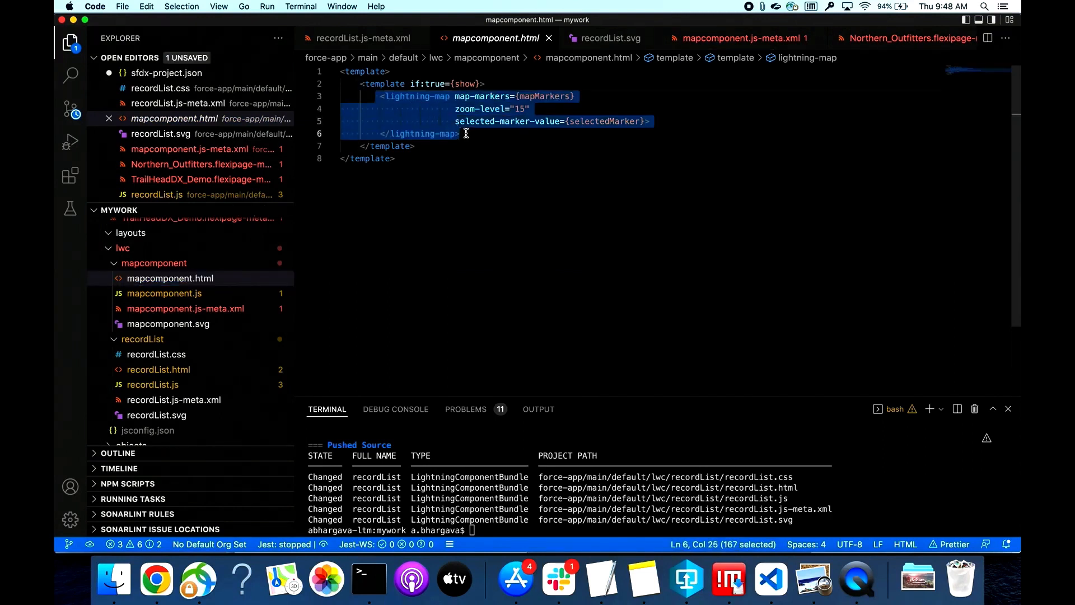
{"action": "left_click", "coordinate": [465, 133]}
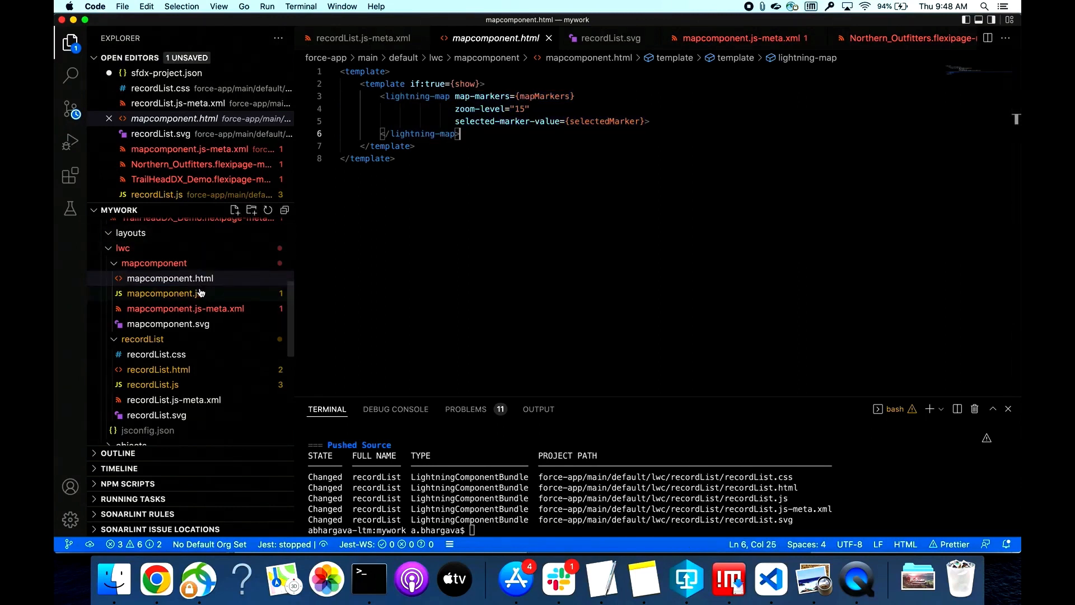
{"action": "left_click", "coordinate": [163, 293]}
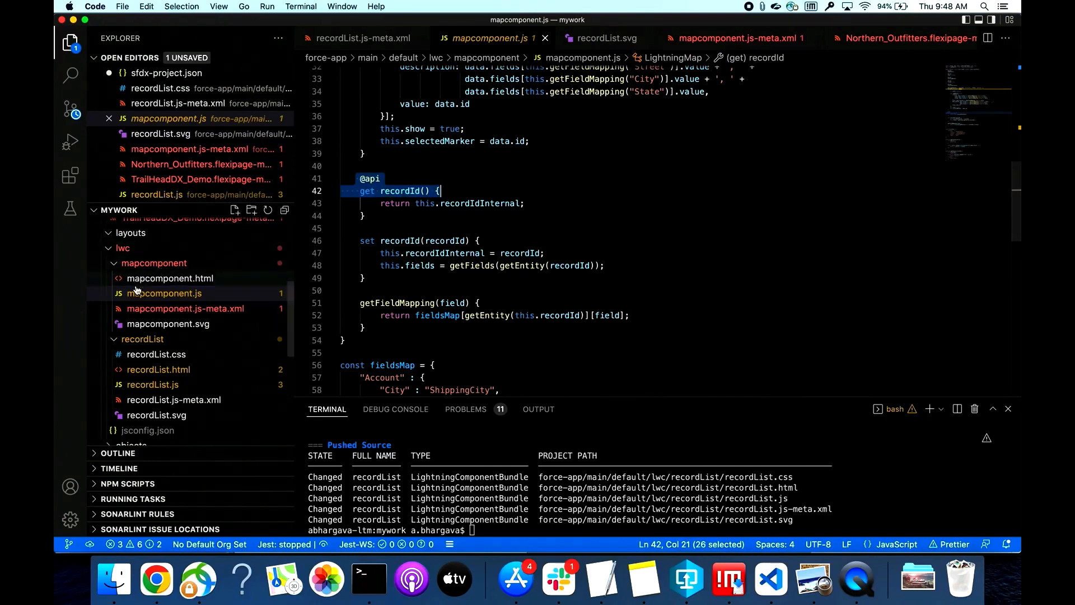
{"action": "left_click", "coordinate": [185, 309]}
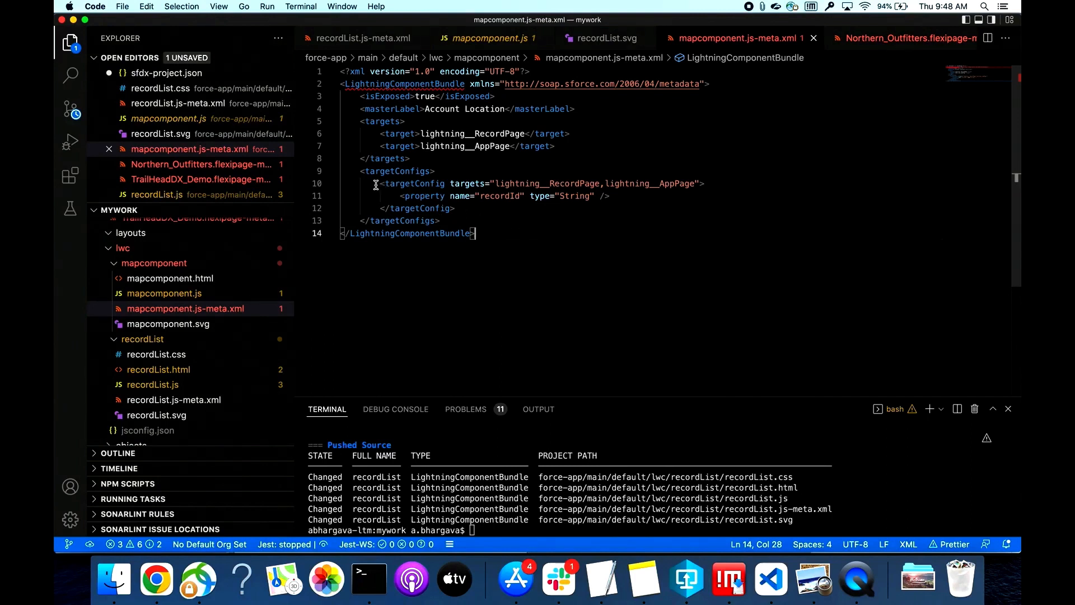
Step: Highlight mapcomponent.js-meta.xml's targetConfig block declaring recordId as a String property
{"action": "left_click_drag", "start_coordinate": [381, 183], "coordinate": [454, 207]}
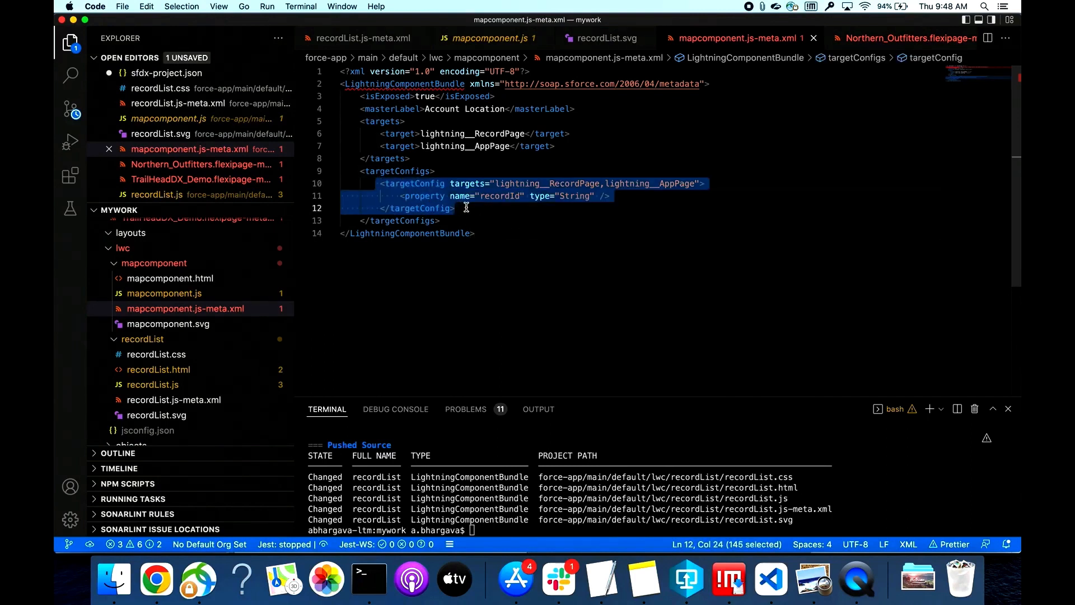
{"action": "left_click", "coordinate": [466, 208]}
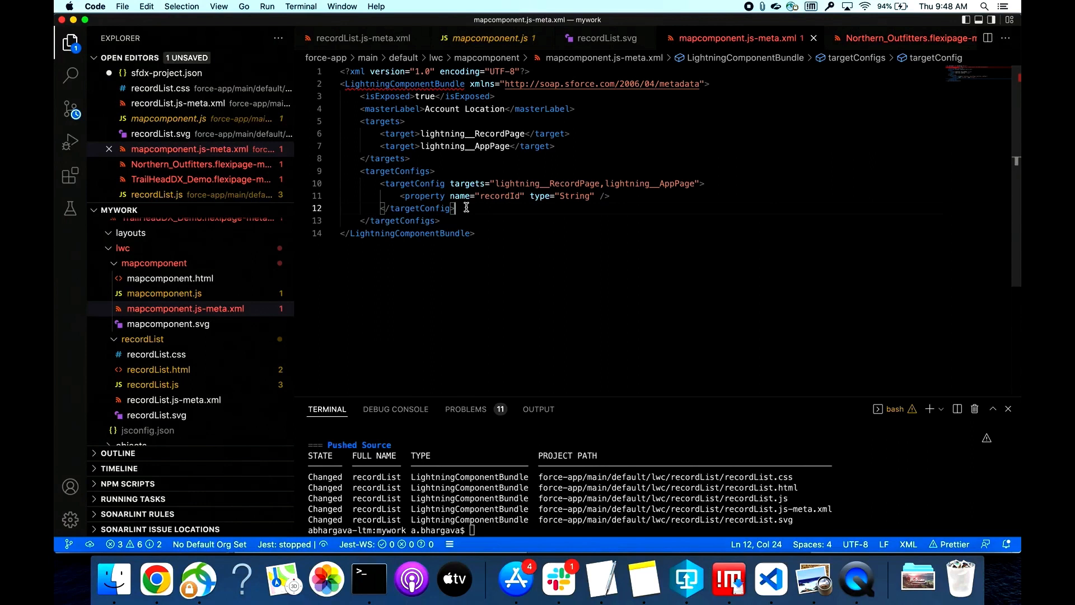
{"action": "mouse_move", "coordinate": [358, 291]}
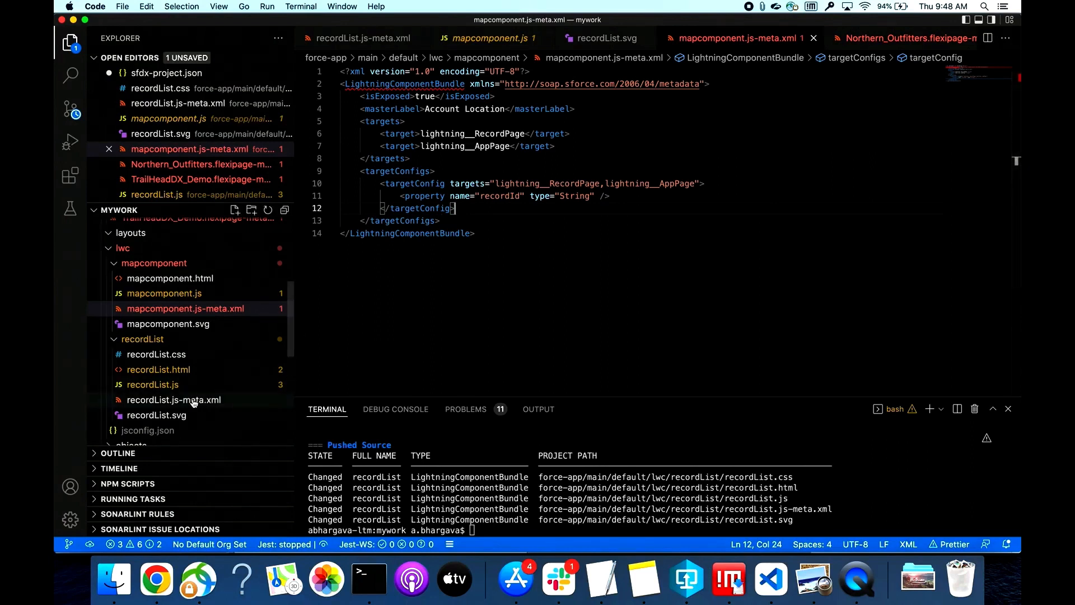
Step: Open recordList.js-meta.xml and highlight the itemselected event and its recId property
{"action": "left_click", "coordinate": [174, 399]}
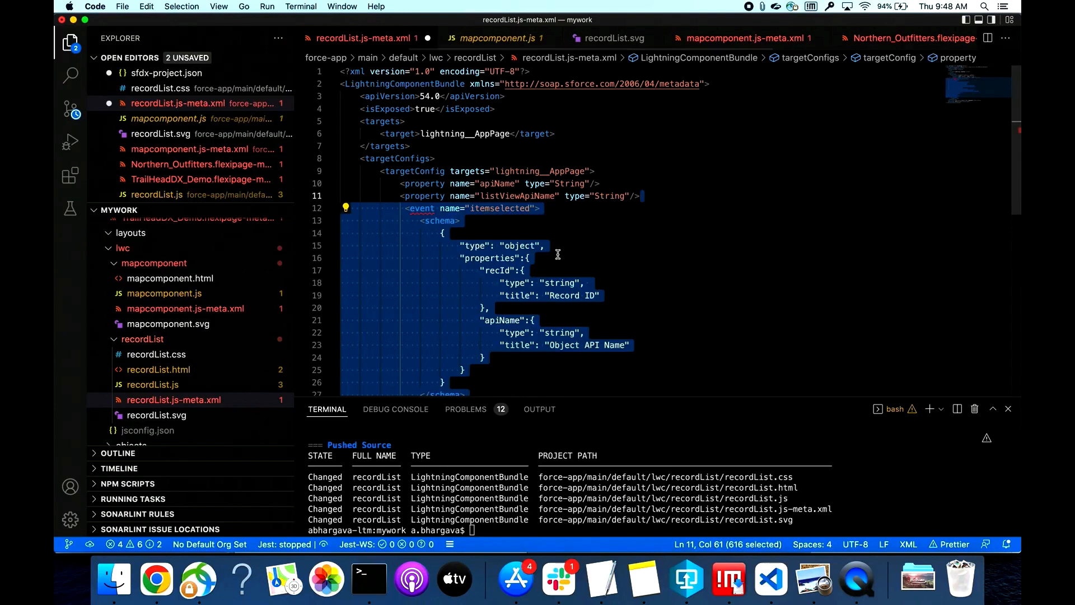
{"action": "left_click", "coordinate": [557, 254]}
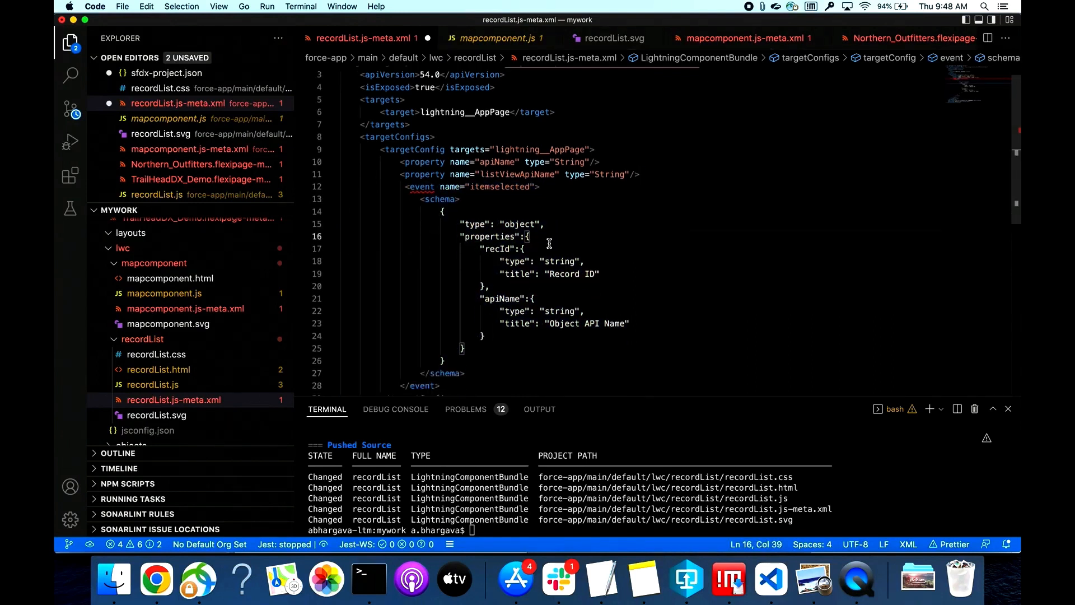
{"action": "scroll", "scroll_direction": "down", "scroll_amount": 3}
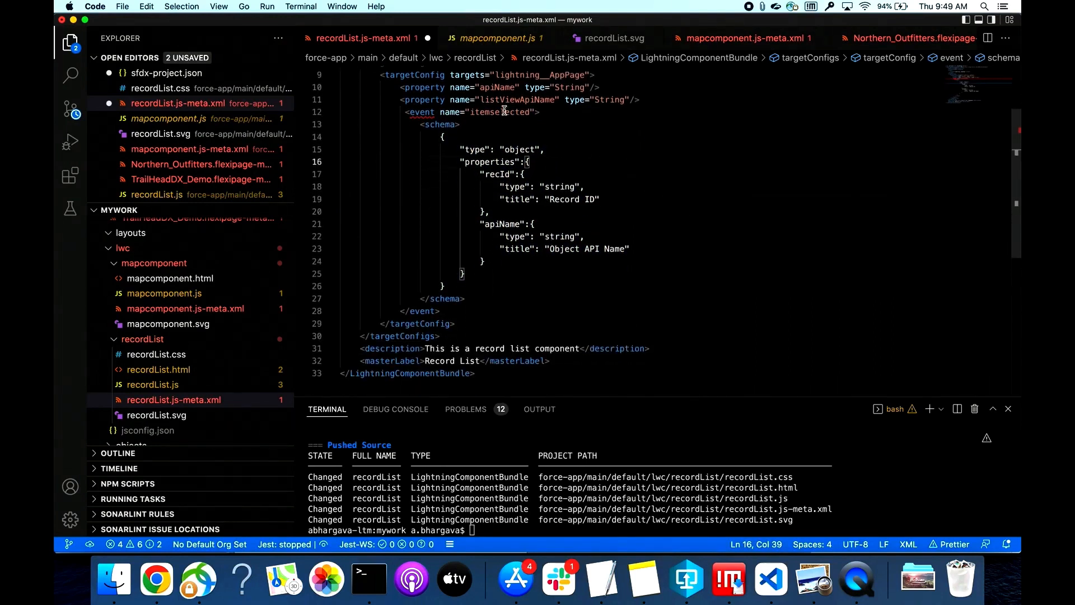
{"action": "double_click", "coordinate": [503, 112]}
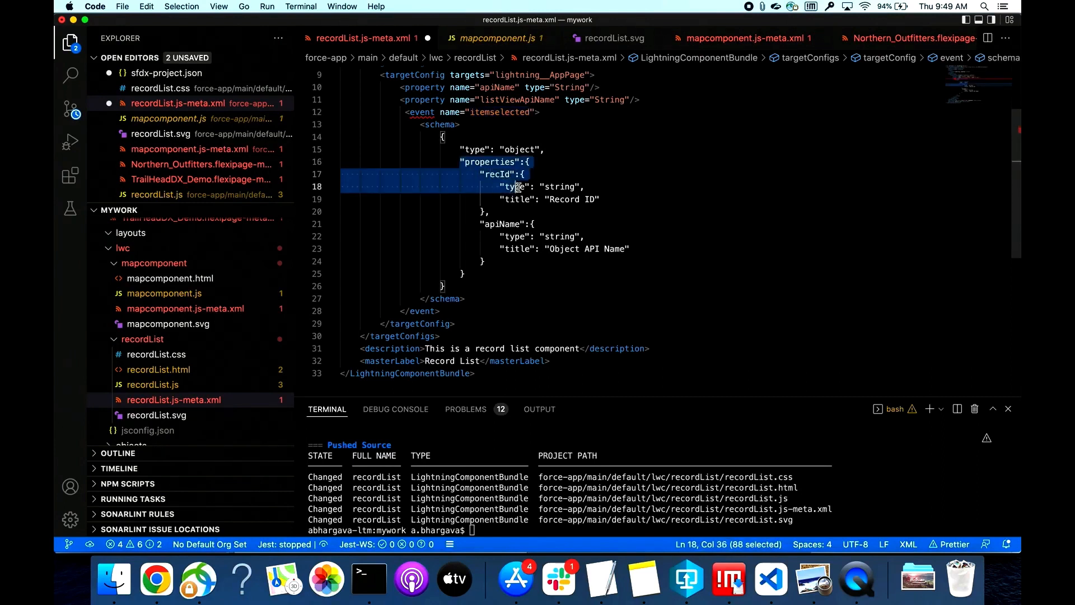
{"action": "left_click_drag", "start_coordinate": [522, 186], "coordinate": [488, 211]}
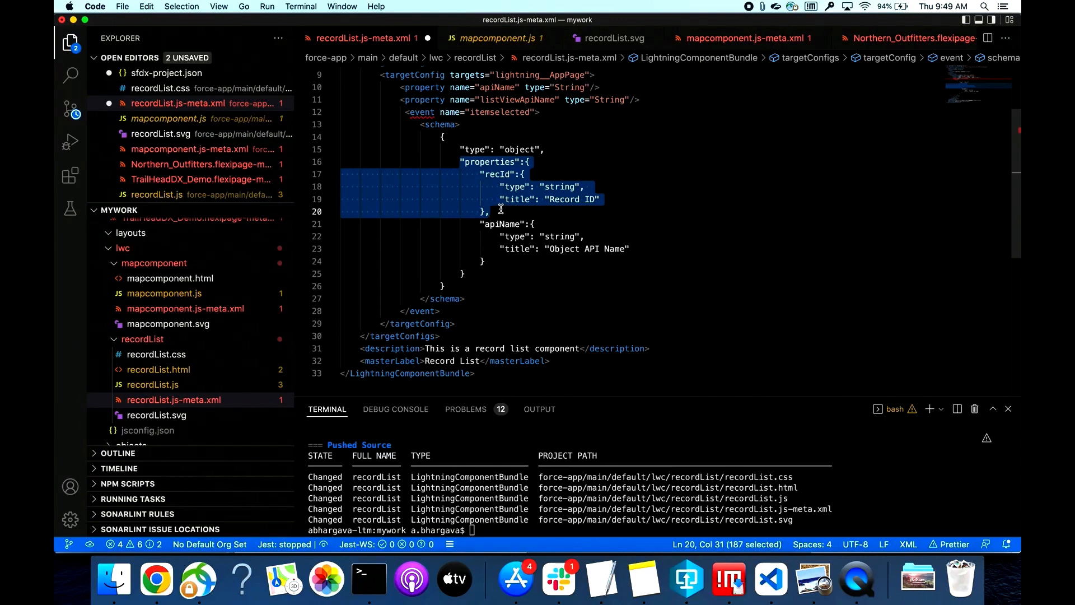
{"action": "left_click", "coordinate": [554, 187]}
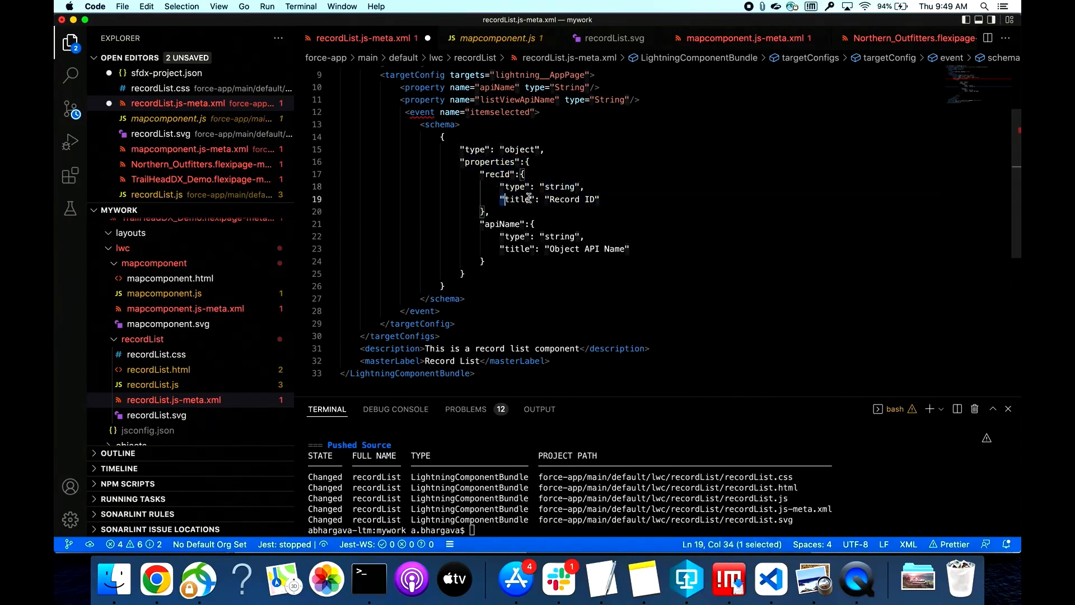
{"action": "left_click_drag", "start_coordinate": [501, 199], "coordinate": [601, 199]}
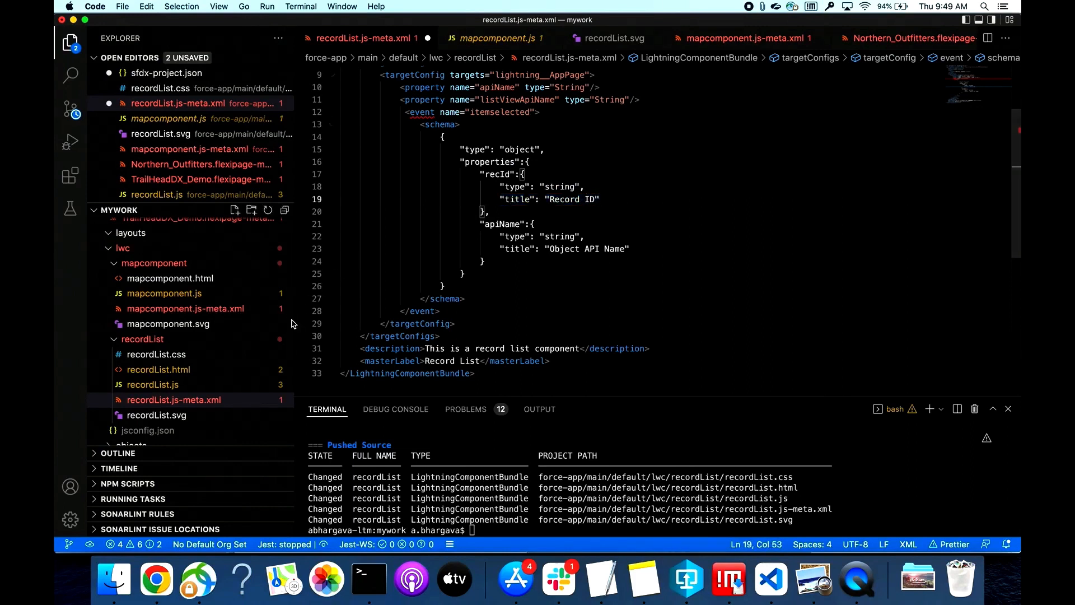
{"action": "mouse_move", "coordinate": [214, 384]}
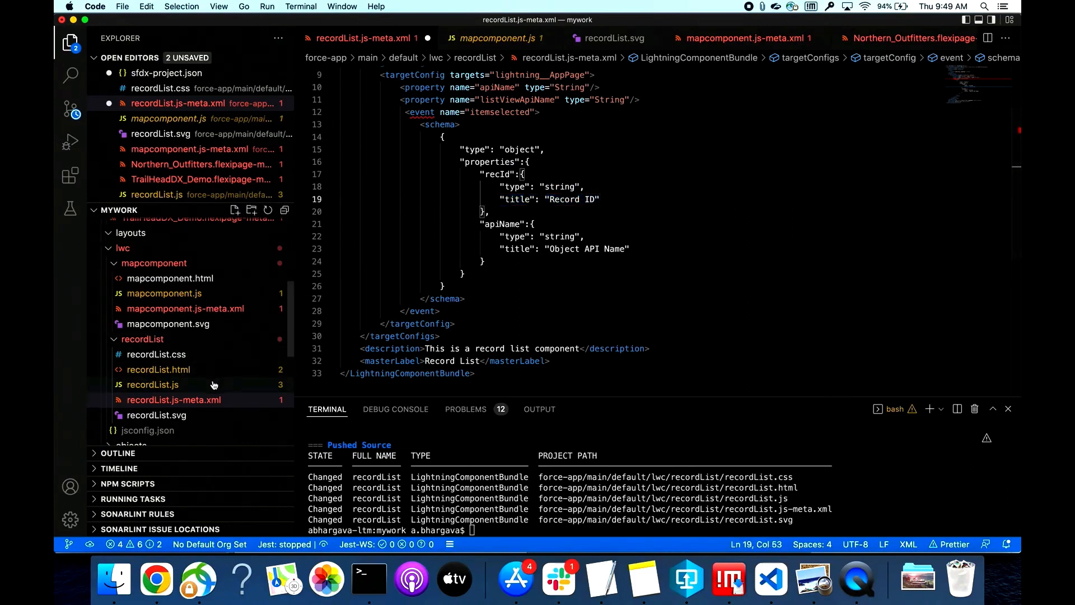
Step: Review recordList.js's fireEvent dispatching itemselected, then return to recordList.js-meta.xml
{"action": "left_click", "coordinate": [152, 384]}
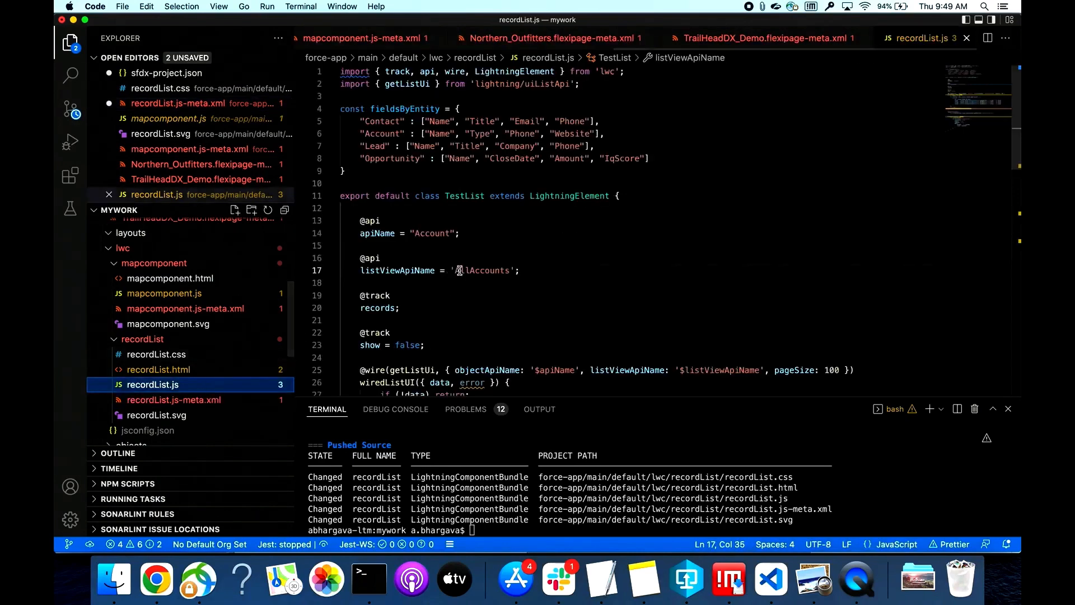
{"action": "scroll", "scroll_direction": "down", "scroll_amount": 3}
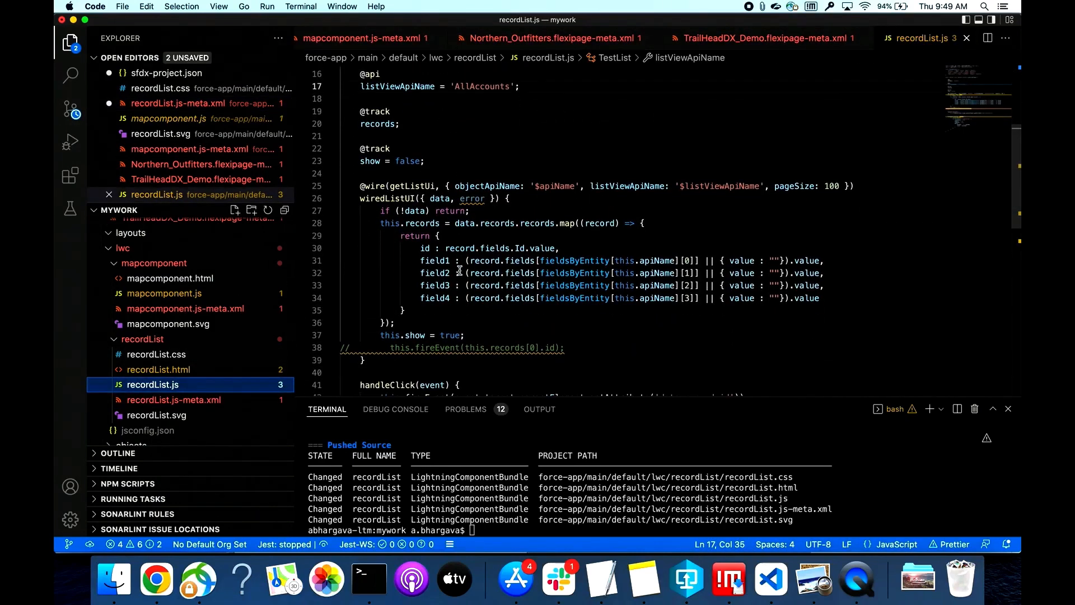
{"action": "scroll", "scroll_direction": "down", "scroll_amount": 3}
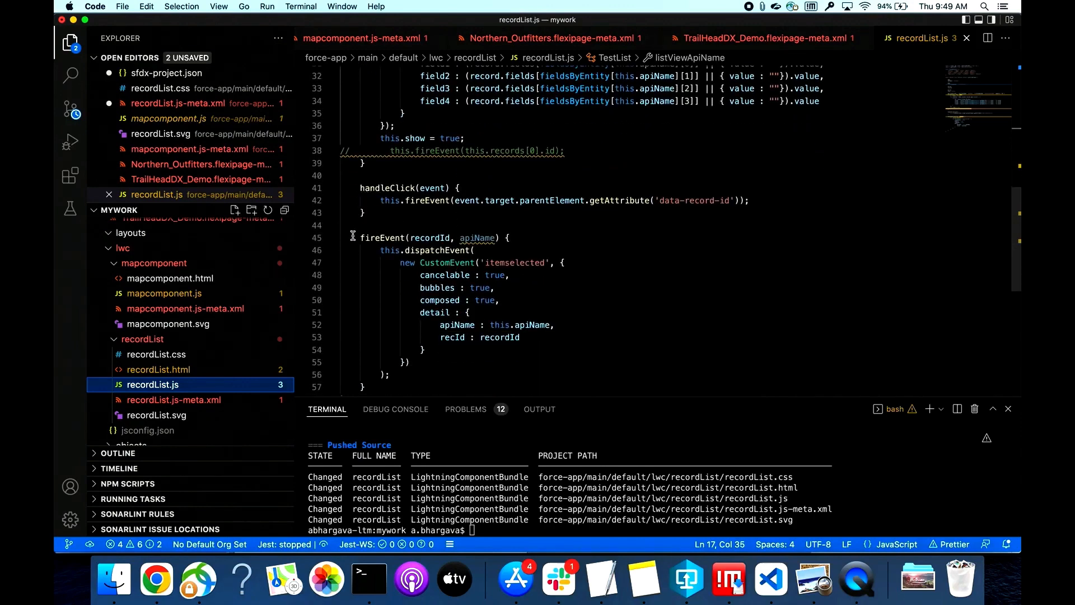
{"action": "left_click_drag", "start_coordinate": [352, 238], "coordinate": [346, 376]}
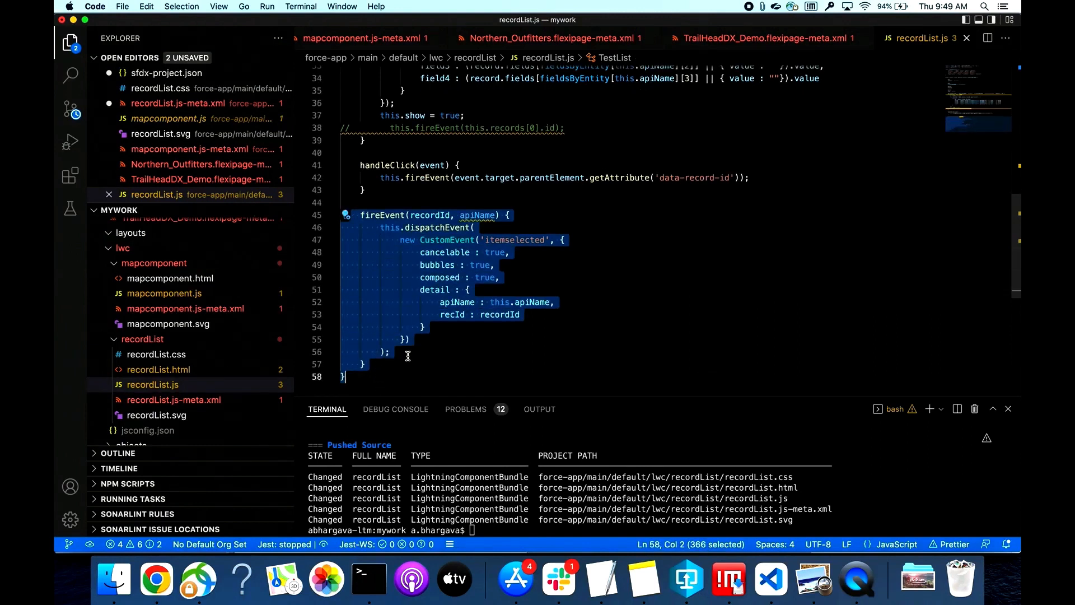
{"action": "left_click", "coordinate": [517, 240]}
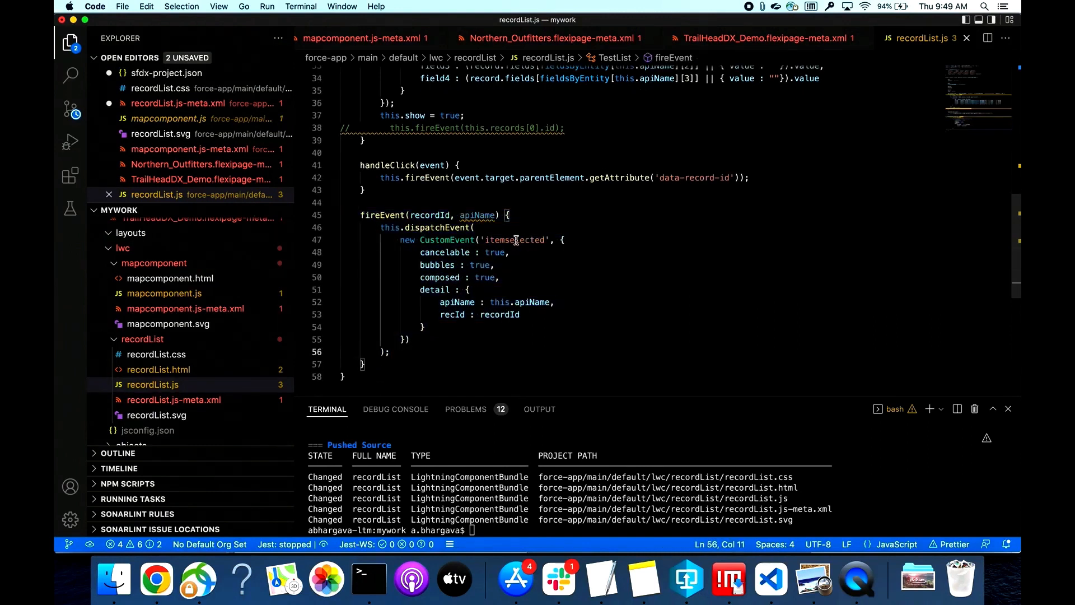
{"action": "double_click", "coordinate": [514, 239]}
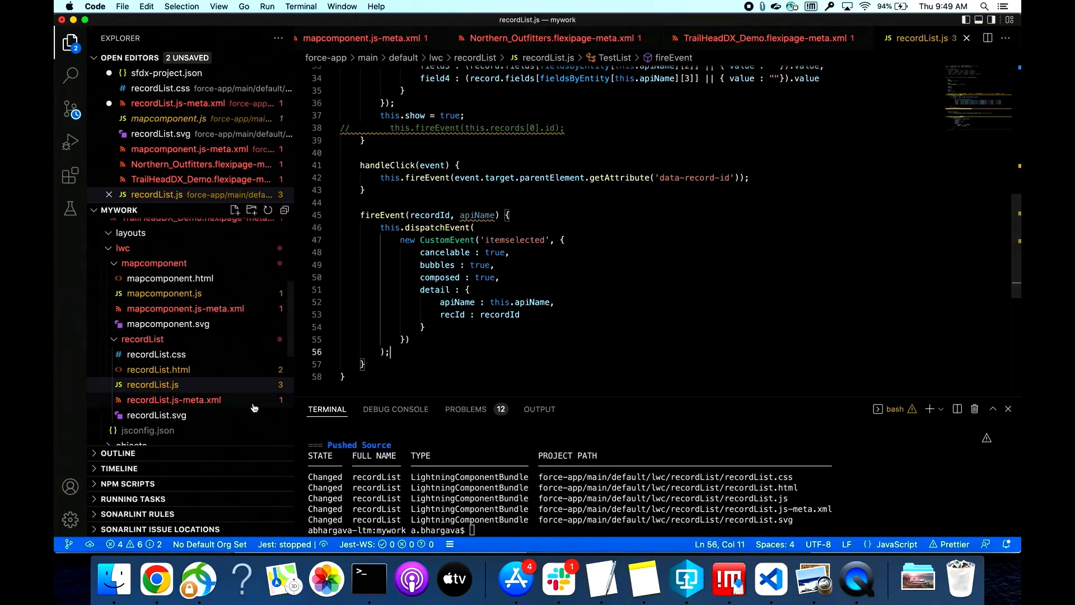
{"action": "left_click", "coordinate": [174, 400]}
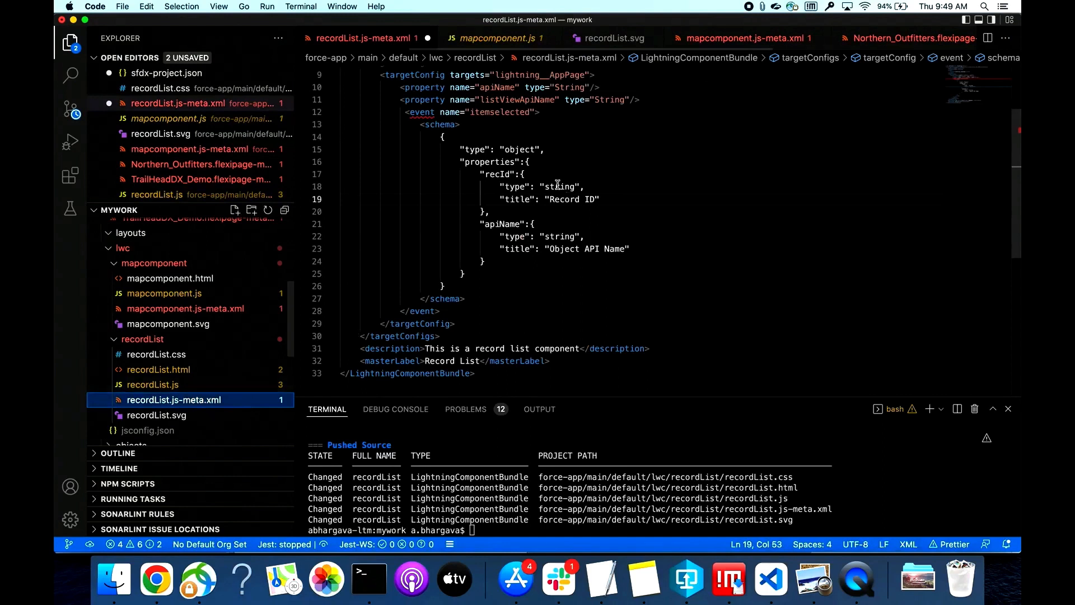
{"action": "double_click", "coordinate": [499, 111]}
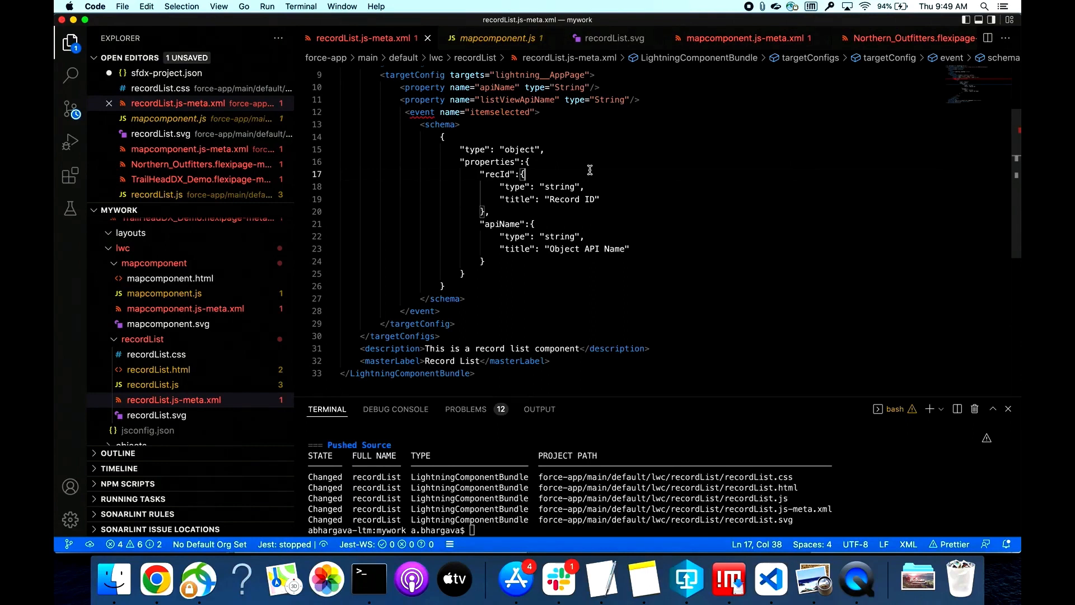
{"action": "mouse_move", "coordinate": [404, 429]}
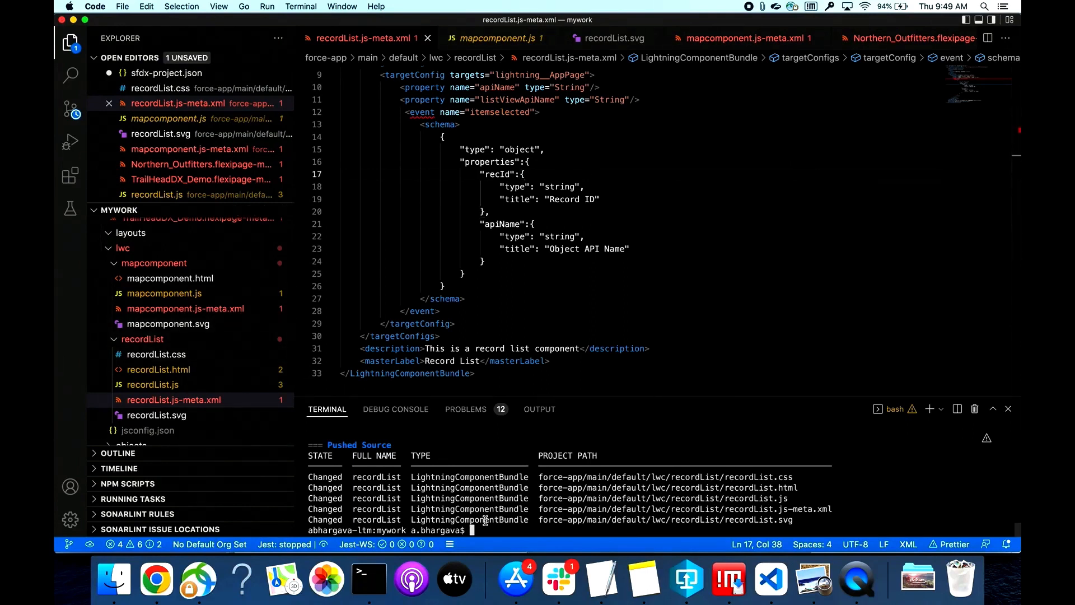
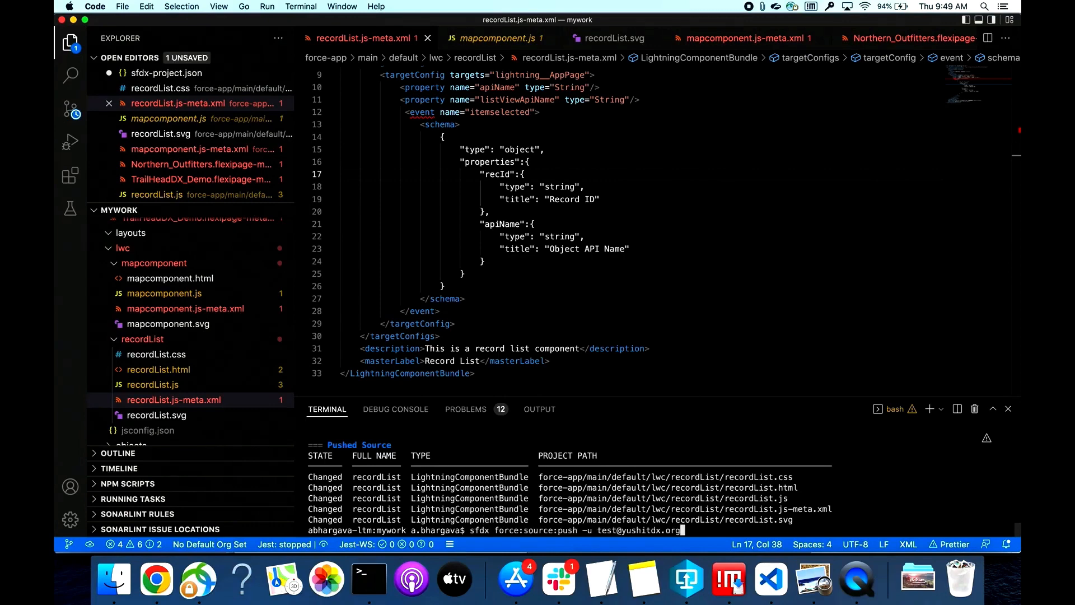
{"action": "key", "text": "Return"}
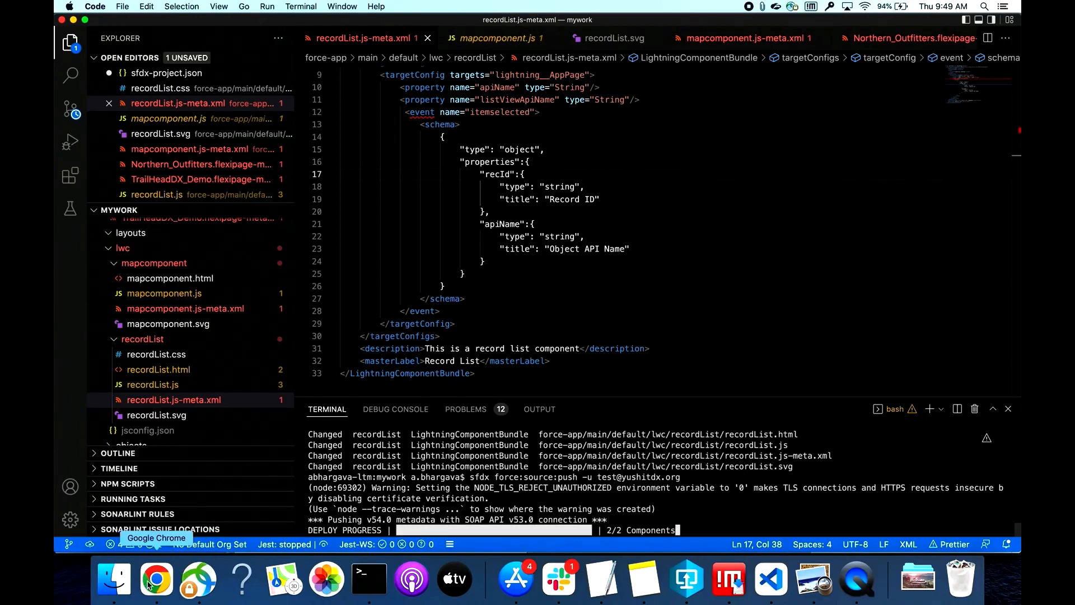
{"action": "left_click", "coordinate": [155, 580]}
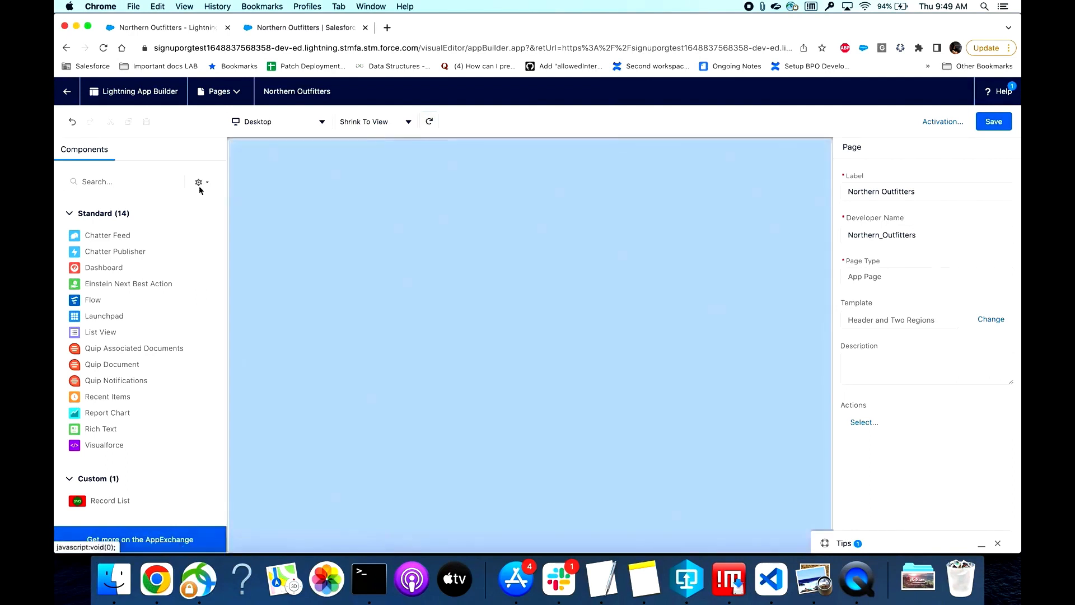
Step: Refresh the components list and drag Account Location into the canvas's right region
{"action": "left_click", "coordinate": [198, 181]}
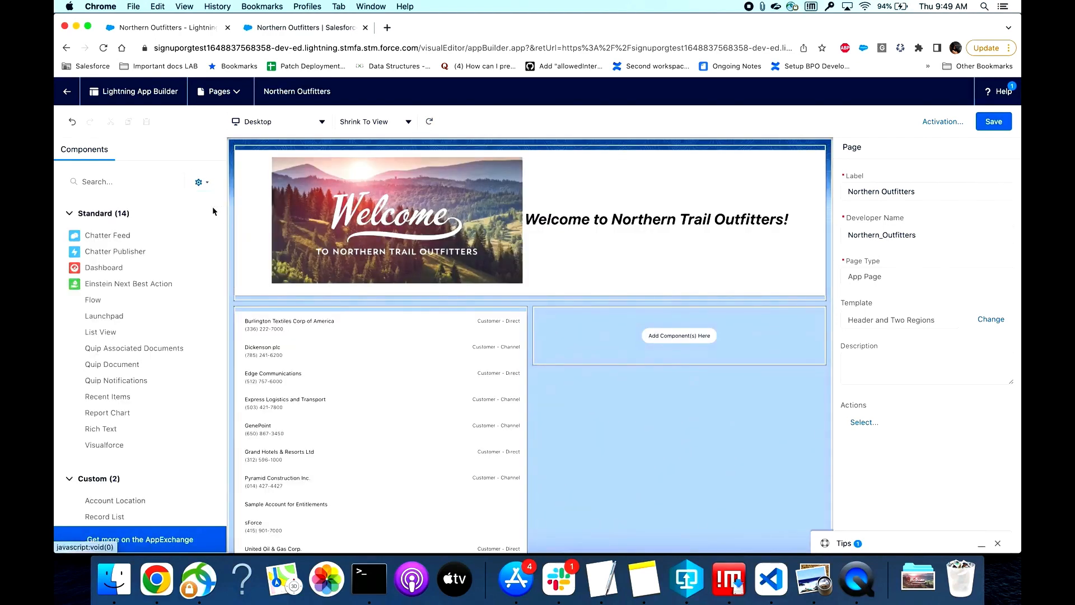
{"action": "scroll", "scroll_direction": "down", "scroll_amount": 3}
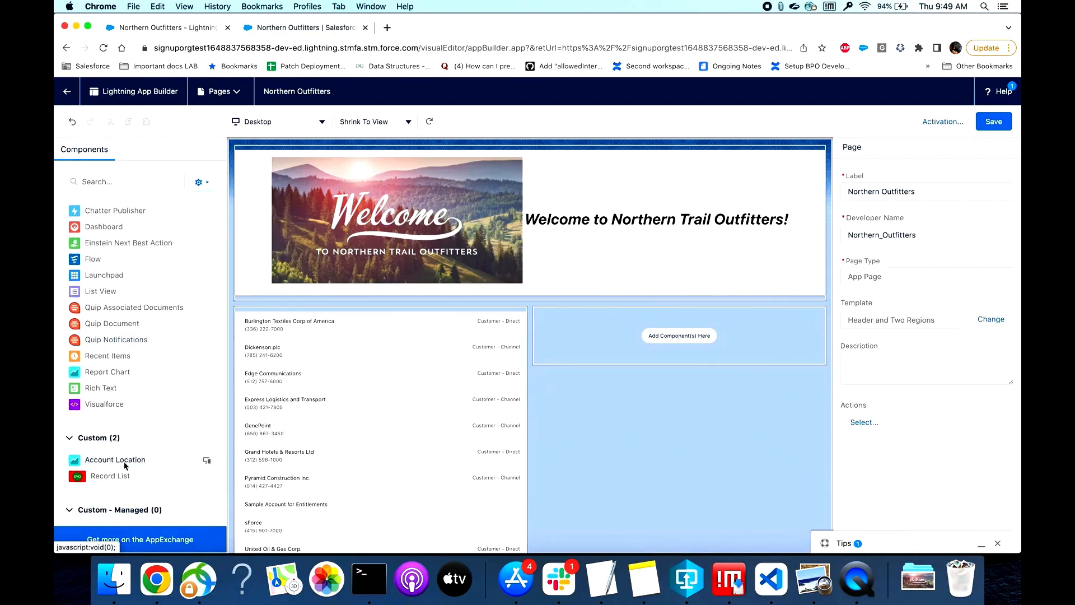
{"action": "left_click_drag", "start_coordinate": [115, 459], "coordinate": [678, 345]}
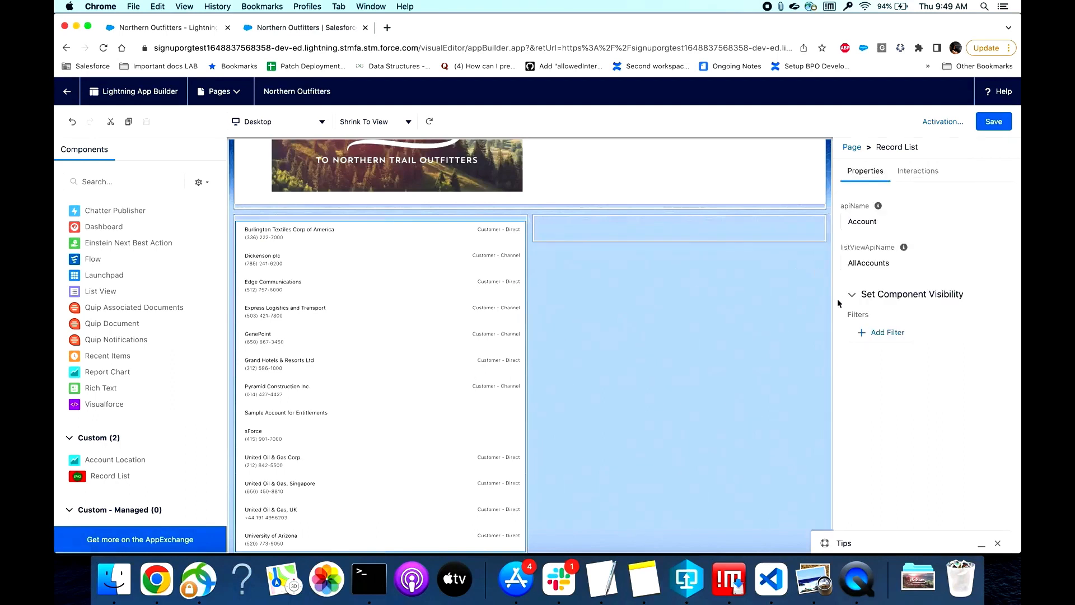
Step: Add an itemselected interaction on Record List that targets the Account Location component
{"action": "left_click", "coordinate": [917, 171]}
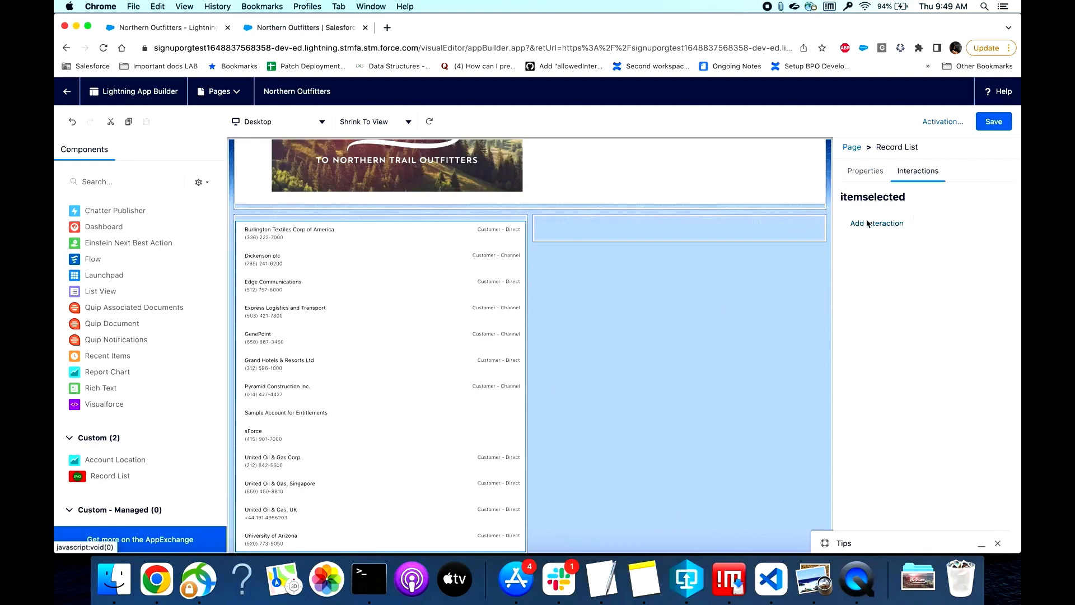
{"action": "left_click", "coordinate": [876, 223]}
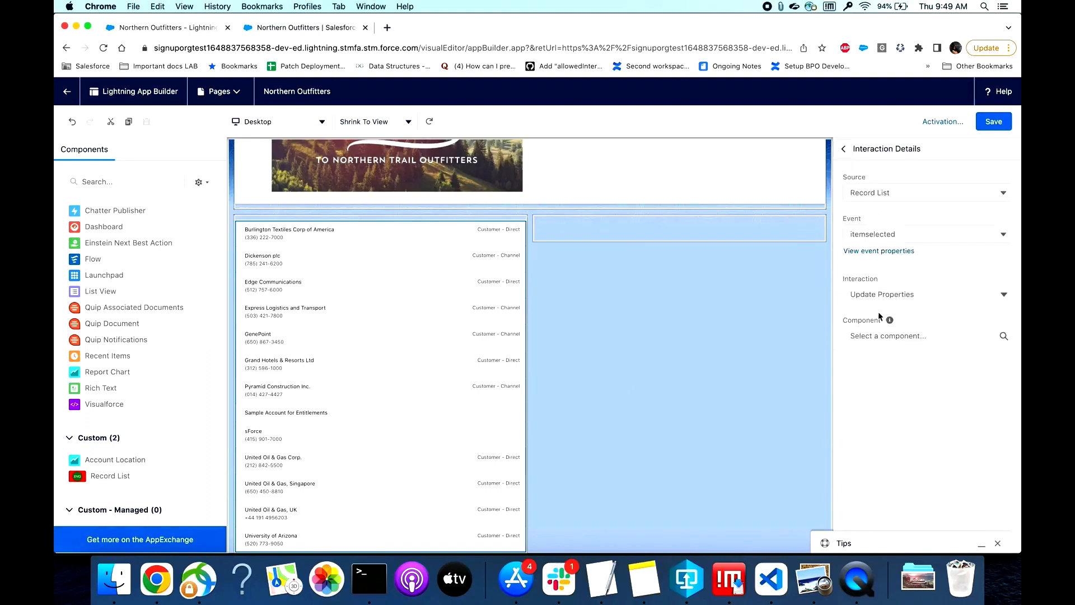
{"action": "left_click", "coordinate": [926, 335]}
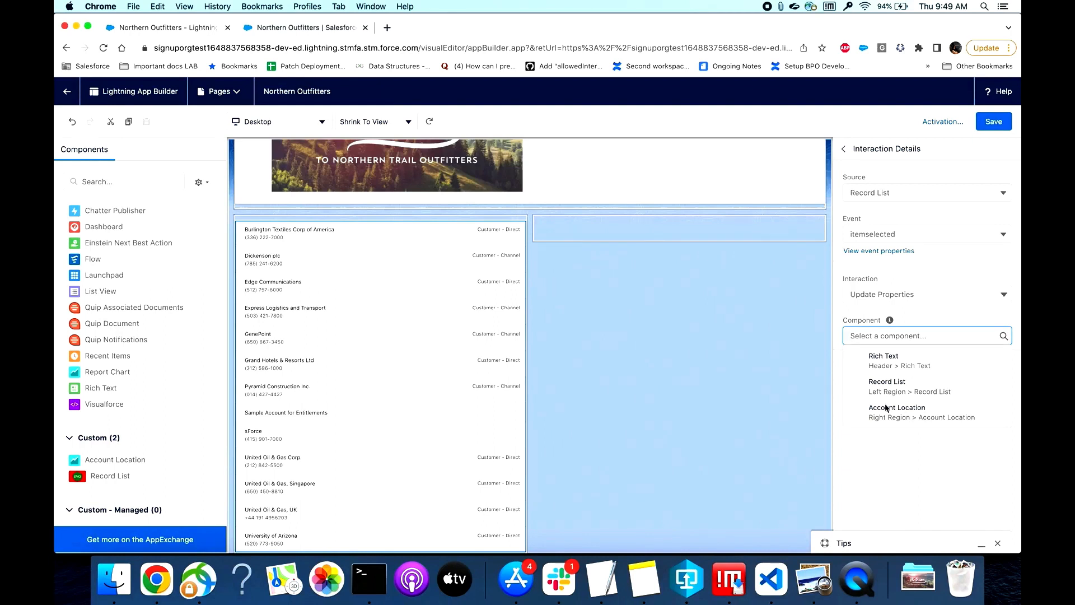
{"action": "left_click", "coordinate": [896, 407]}
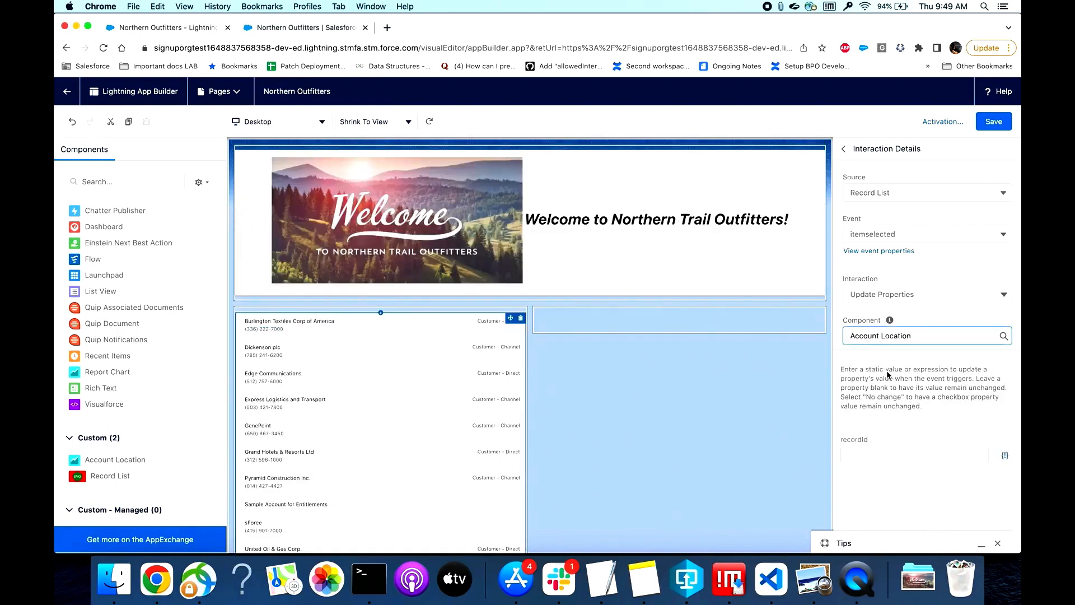
Step: Set Account Location's recordId to {!Event.recId} and save the Northern Outfitters page
{"action": "left_click", "coordinate": [912, 455]}
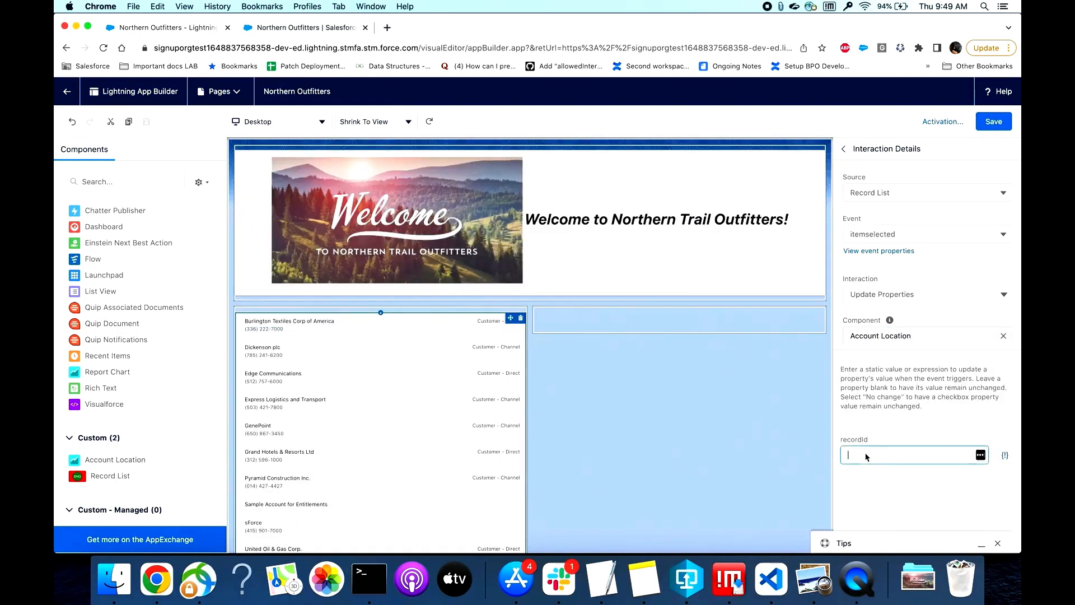
{"action": "type", "text": "{!"}
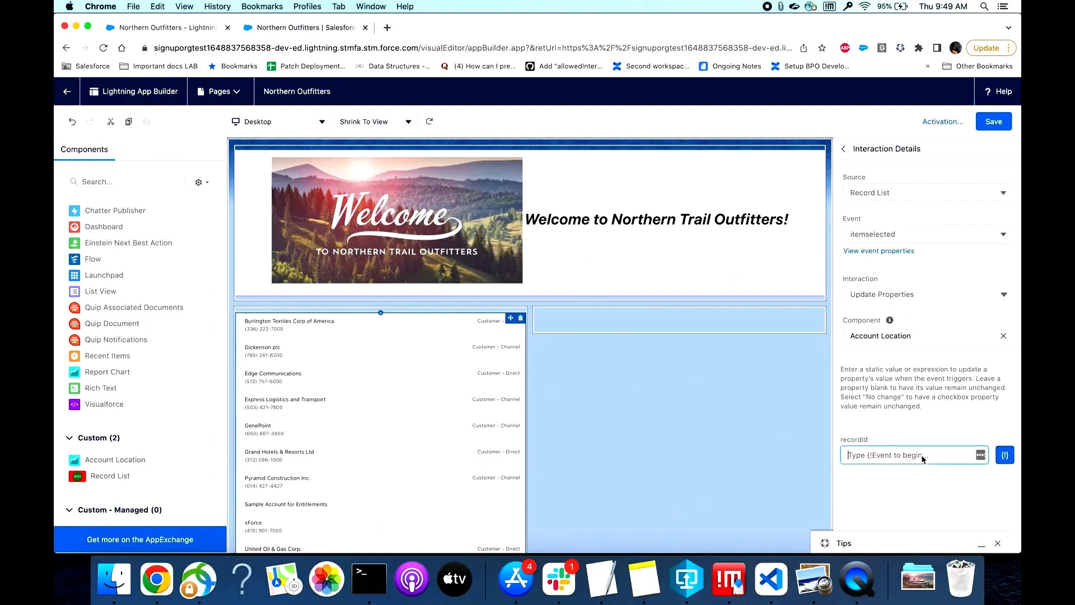
{"action": "type", "text": "{!Event."}
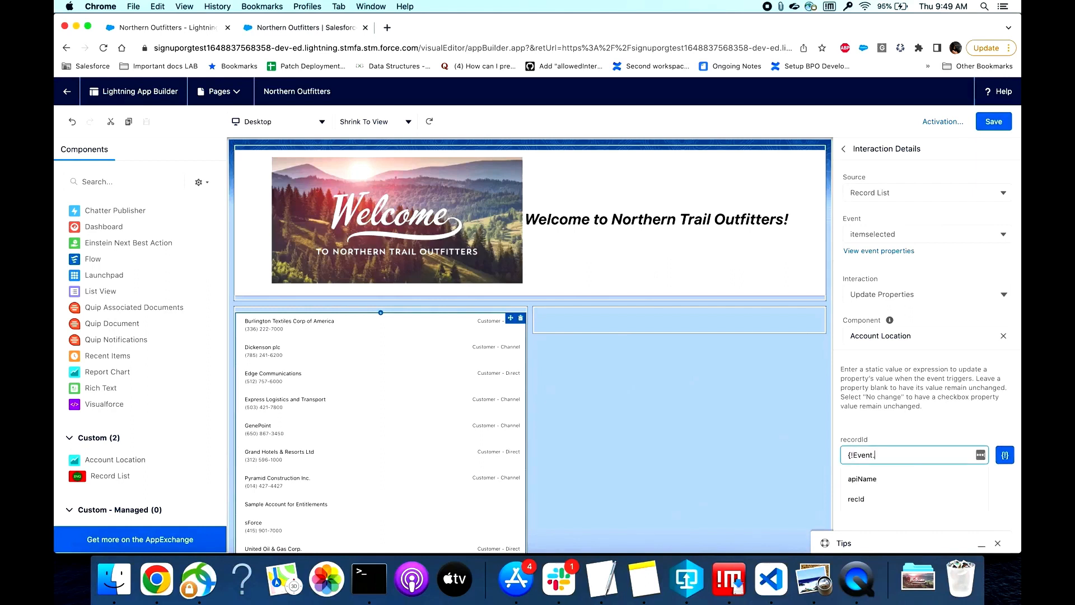
{"action": "type", "text": "recId"}
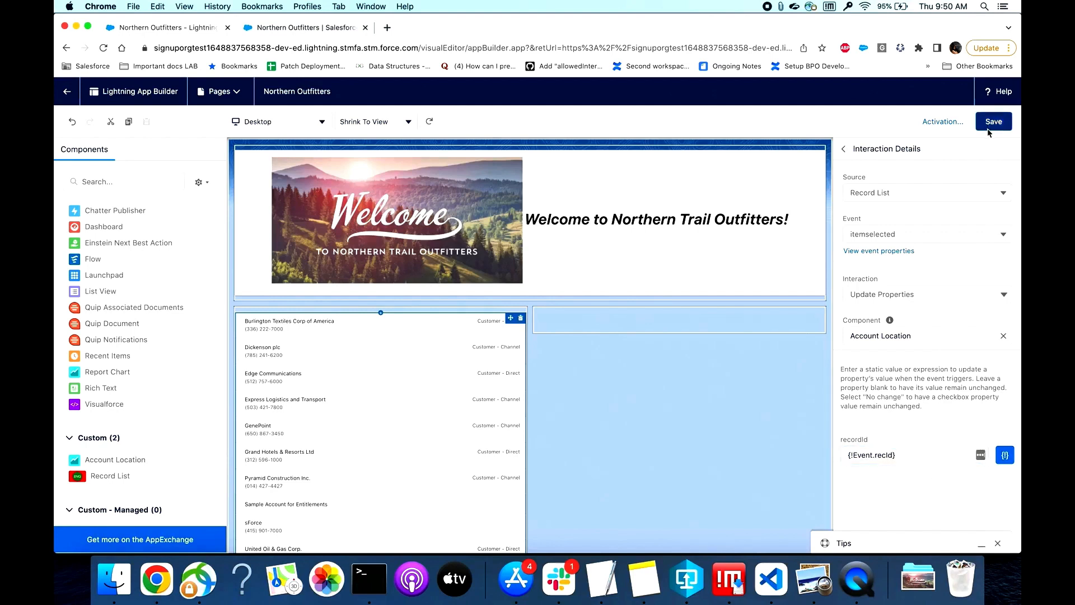
{"action": "left_click", "coordinate": [993, 121]}
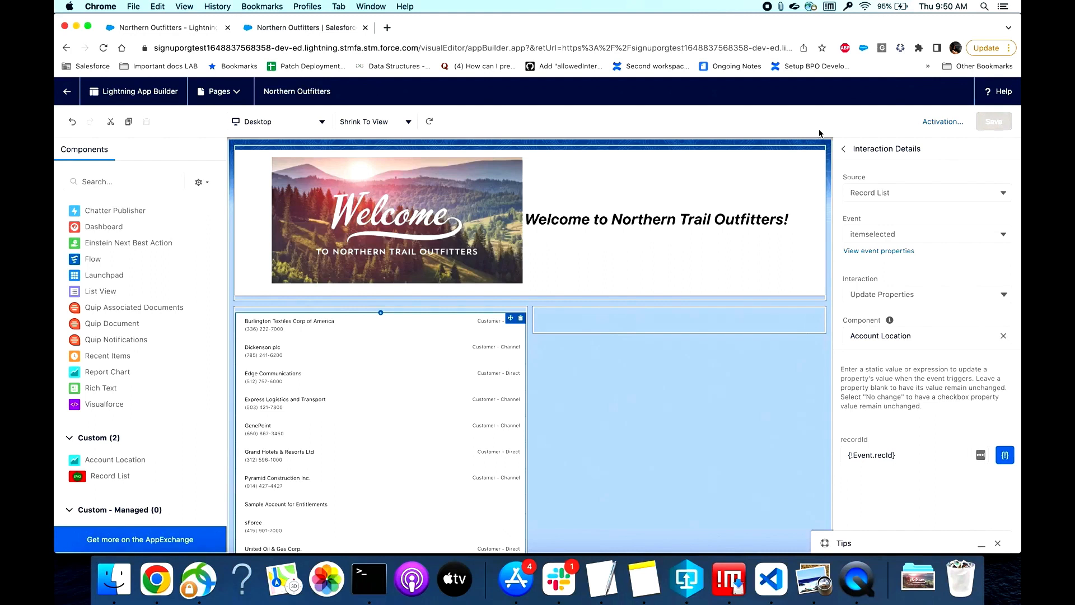
{"action": "left_click", "coordinate": [993, 121]}
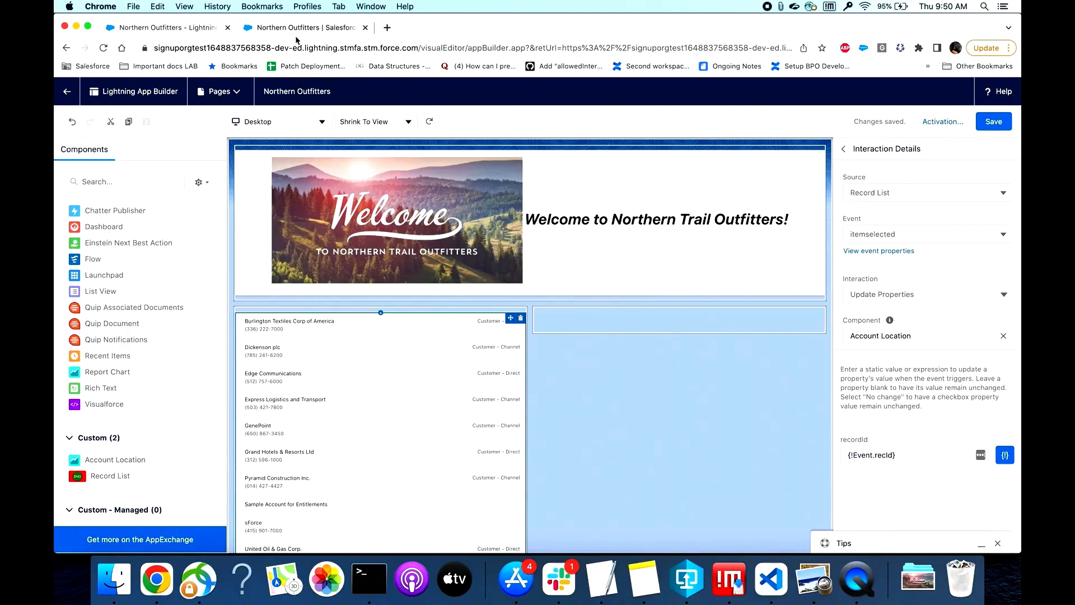
{"action": "mouse_move", "coordinate": [67, 92]}
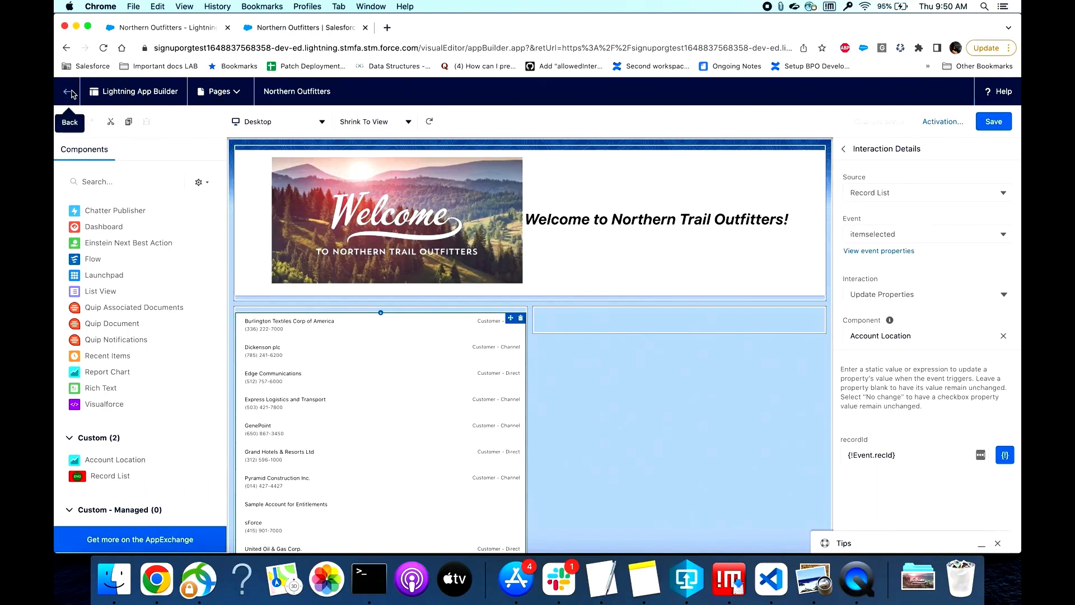
Step: In the live app, select Burlington Textiles Corp of America and scroll to its map pin
{"action": "left_click", "coordinate": [70, 90]}
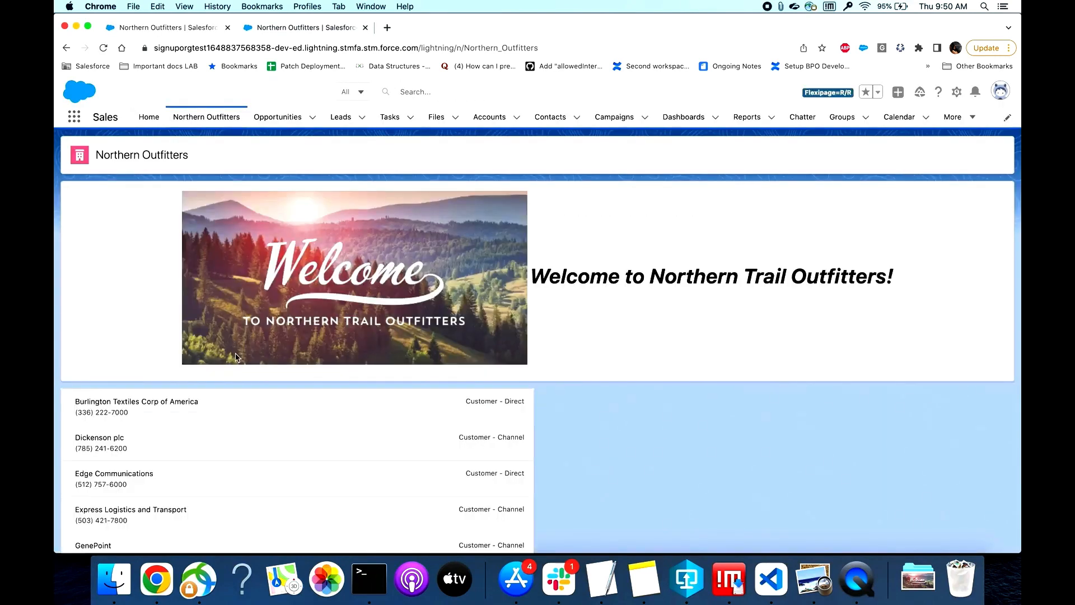
{"action": "scroll", "scroll_direction": "down", "scroll_amount": 3}
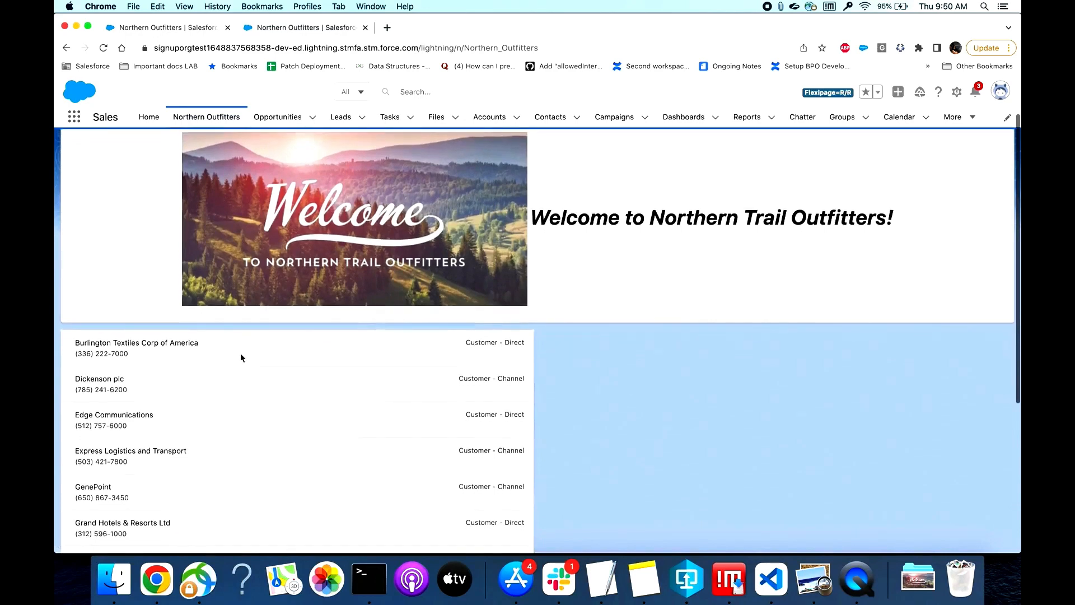
{"action": "left_click", "coordinate": [136, 348]}
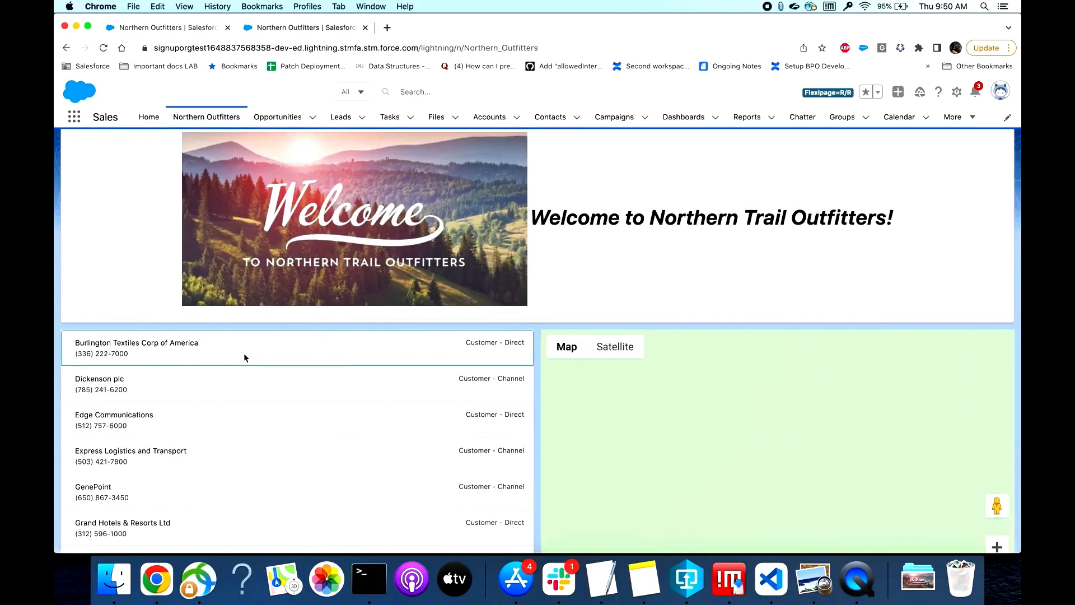
{"action": "scroll", "scroll_direction": "down", "scroll_amount": 3}
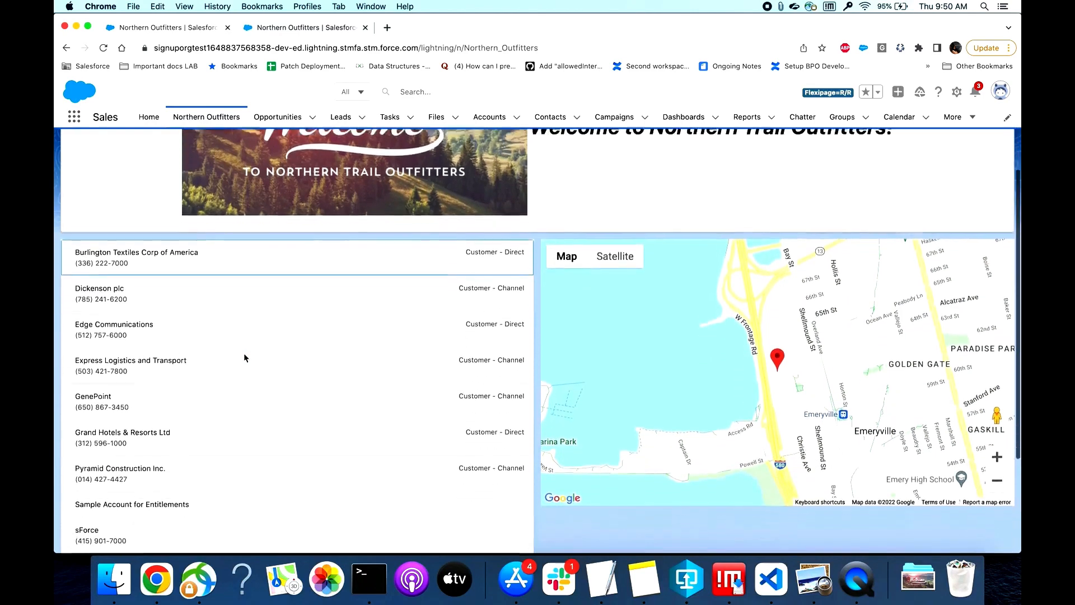
{"action": "scroll", "scroll_direction": "down", "scroll_amount": 3}
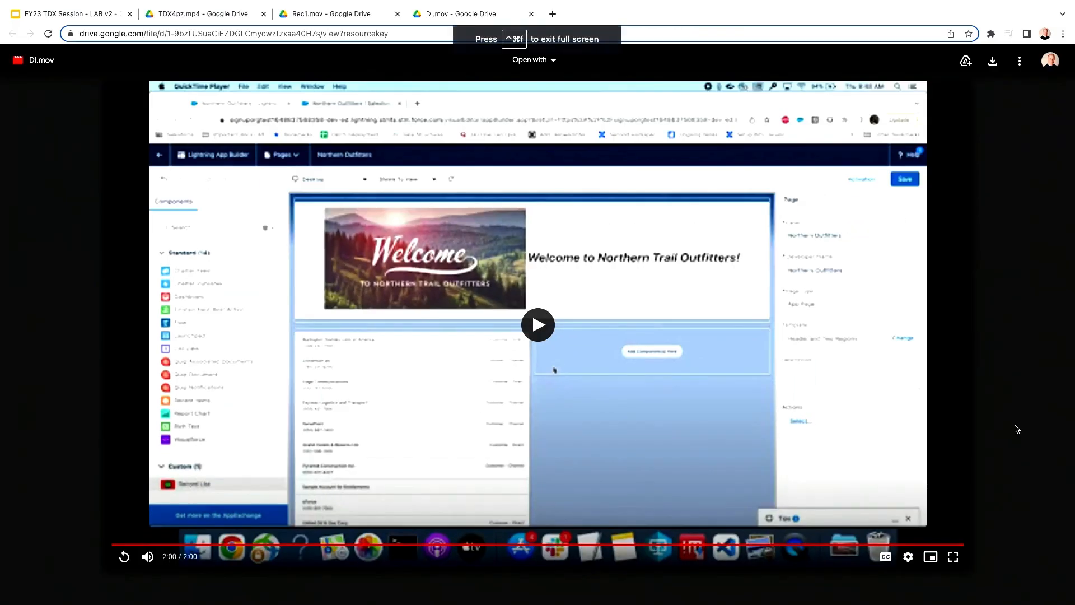
Step: Present slide 20, the Dynamic Interactions Best Practice slide, full screen in Google Slides
{"action": "left_click", "coordinate": [68, 13]}
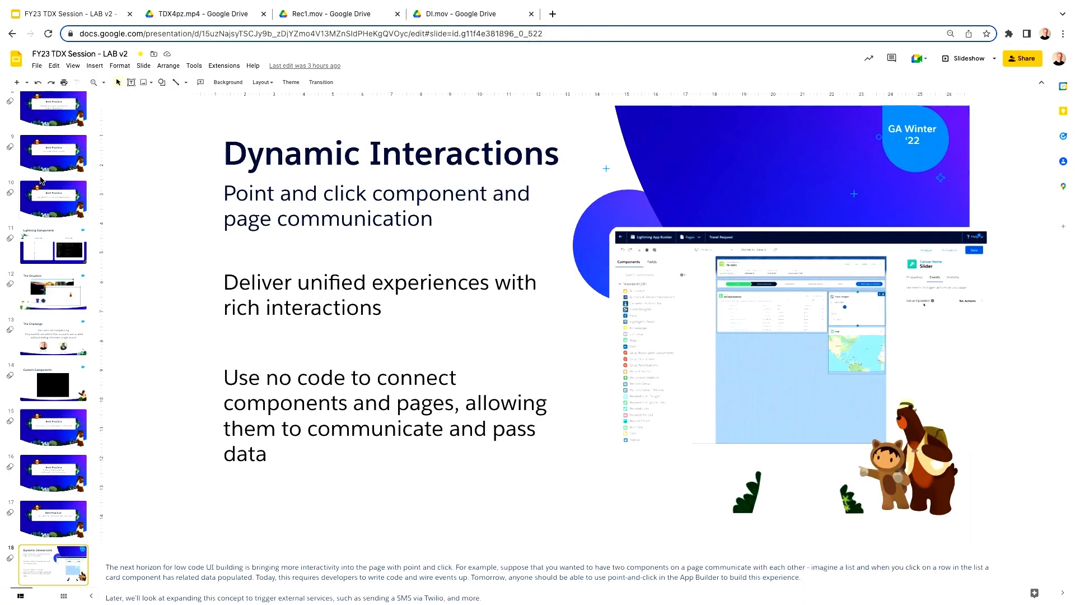
{"action": "scroll", "scroll_direction": "down", "scroll_amount": 3}
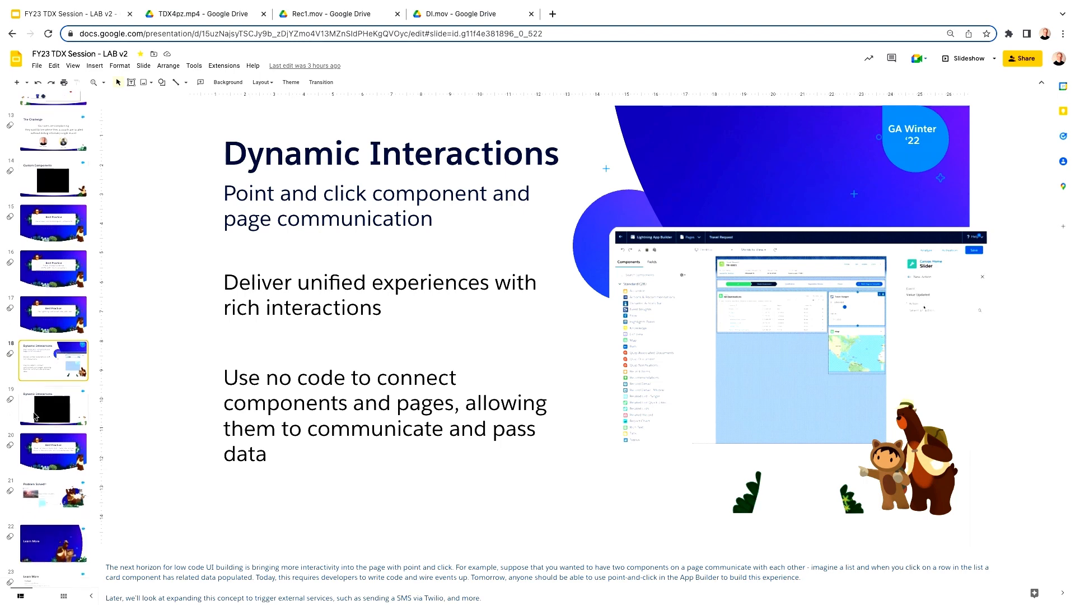
{"action": "left_click", "coordinate": [53, 451]}
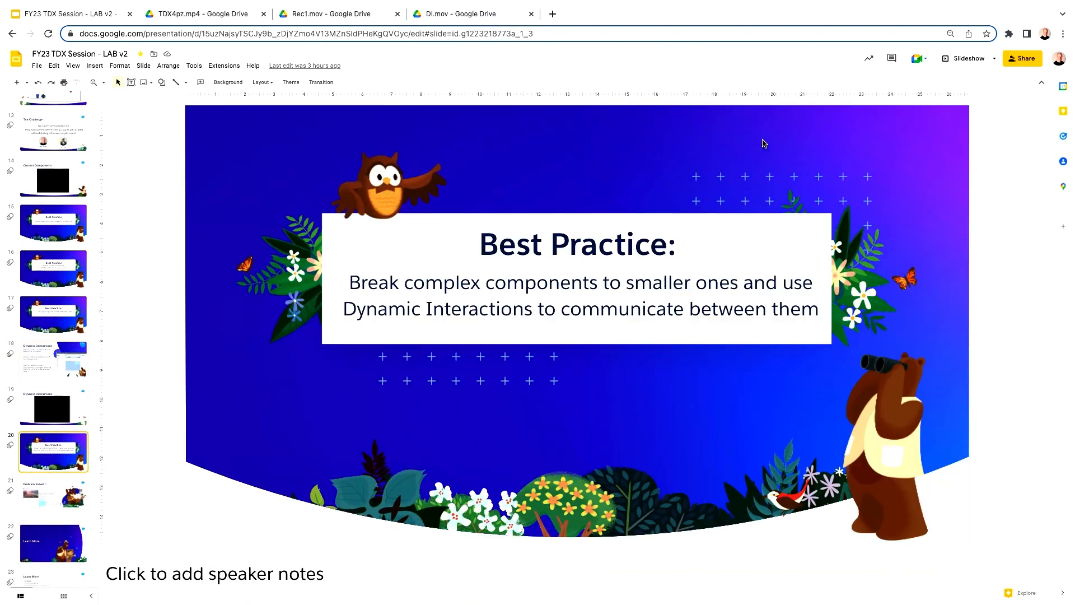
{"action": "left_click", "coordinate": [961, 59]}
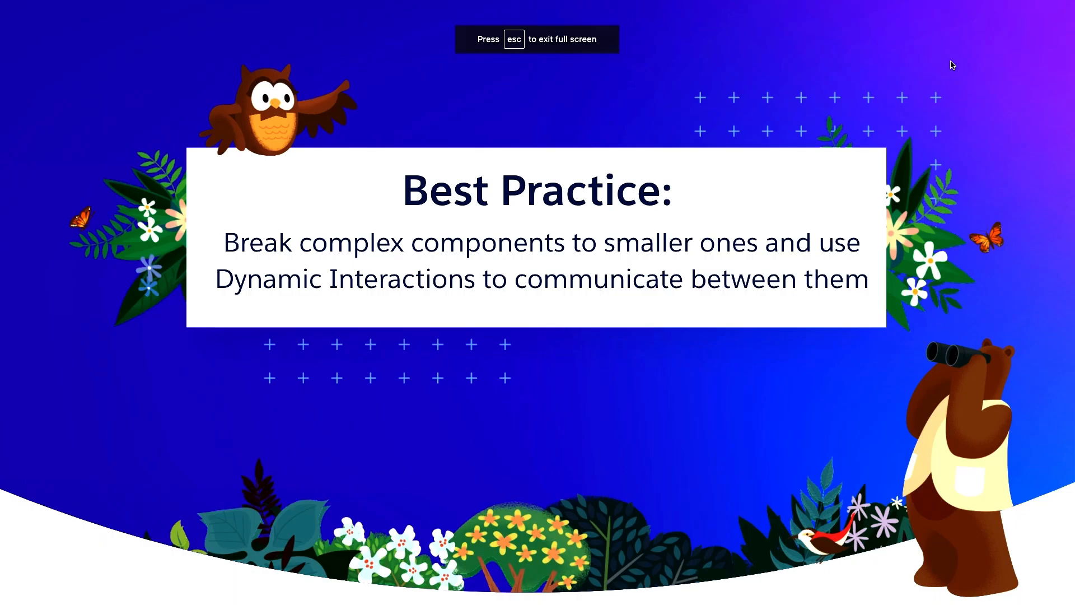